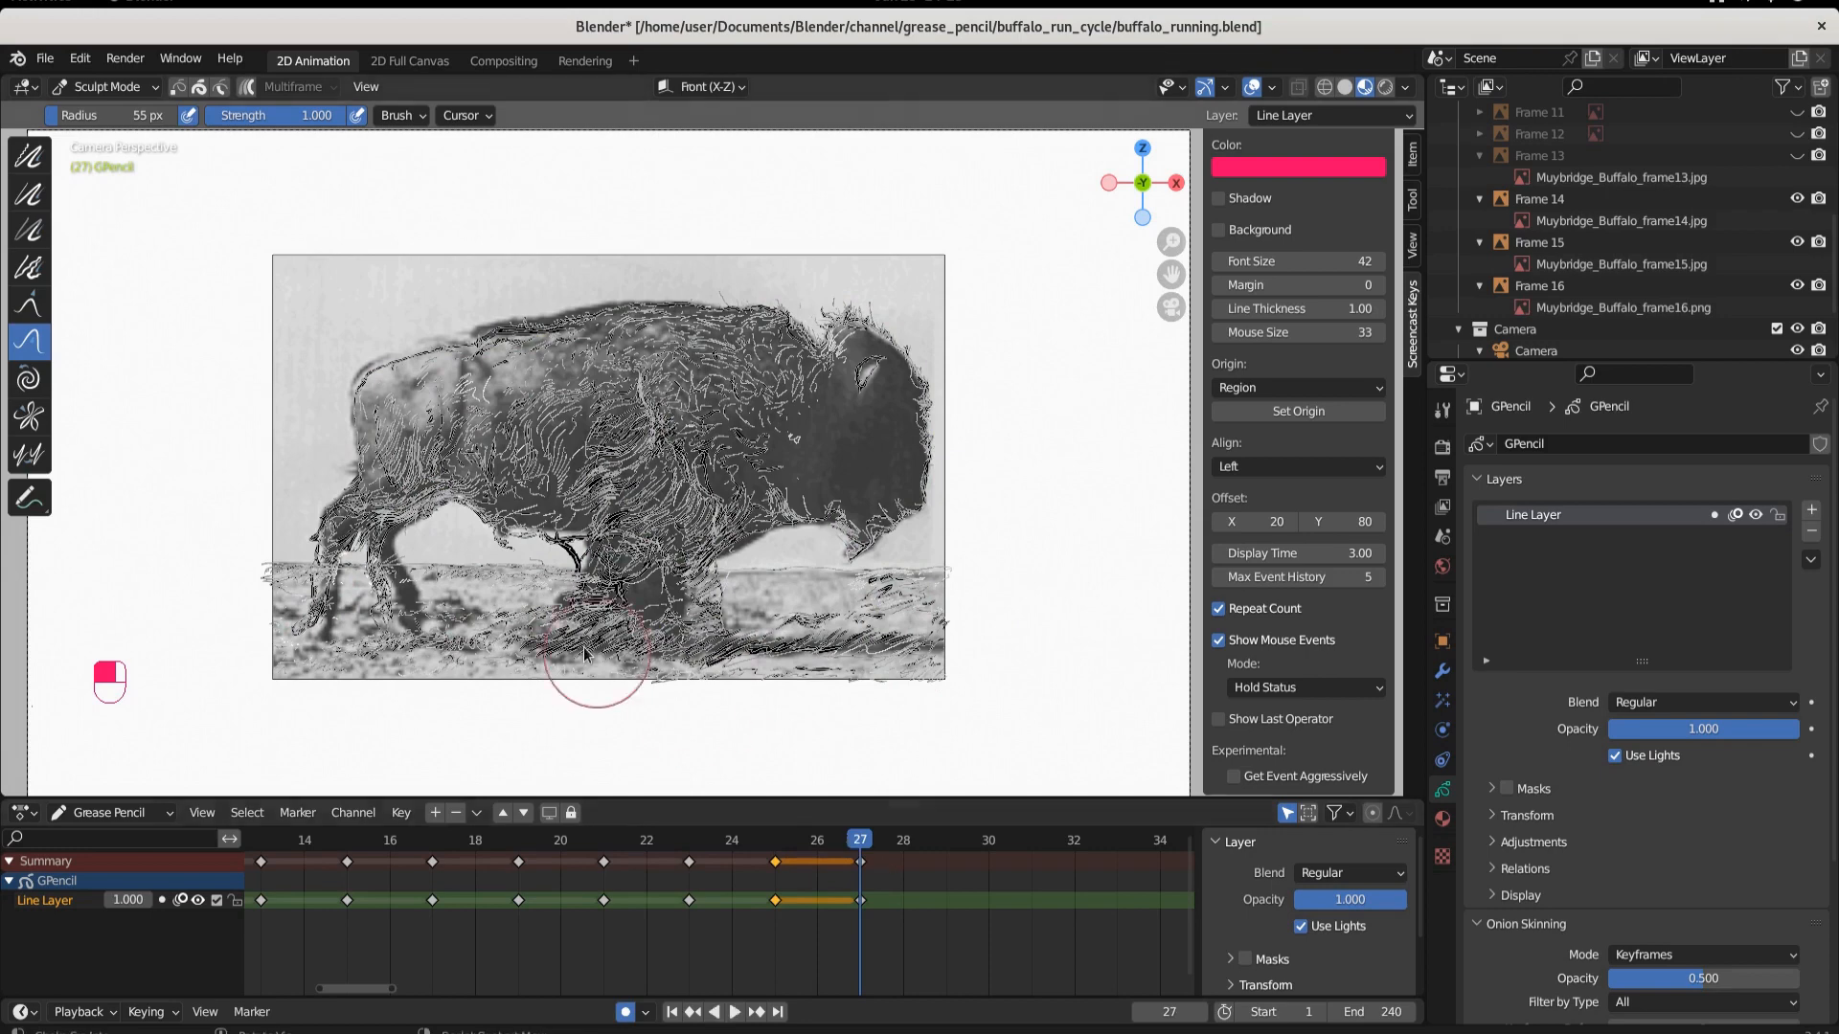
pyautogui.moveTo(539, 252)
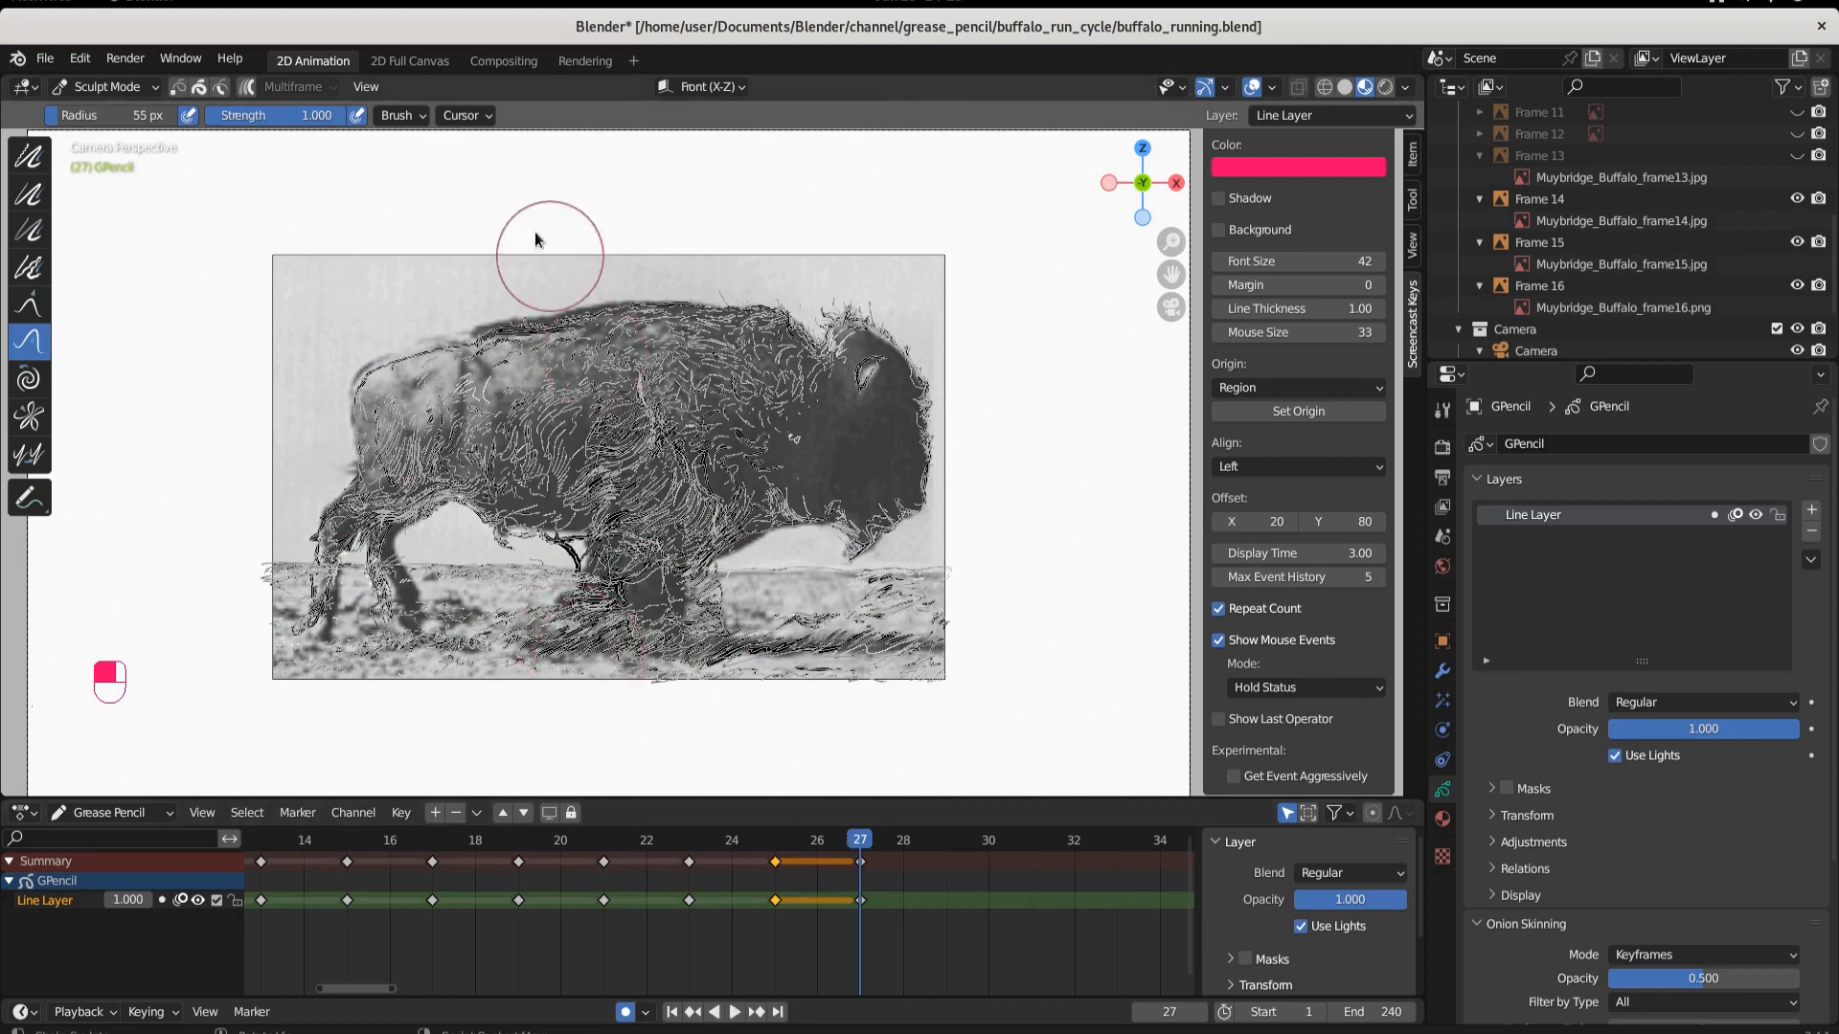
pyautogui.moveTo(380, 376)
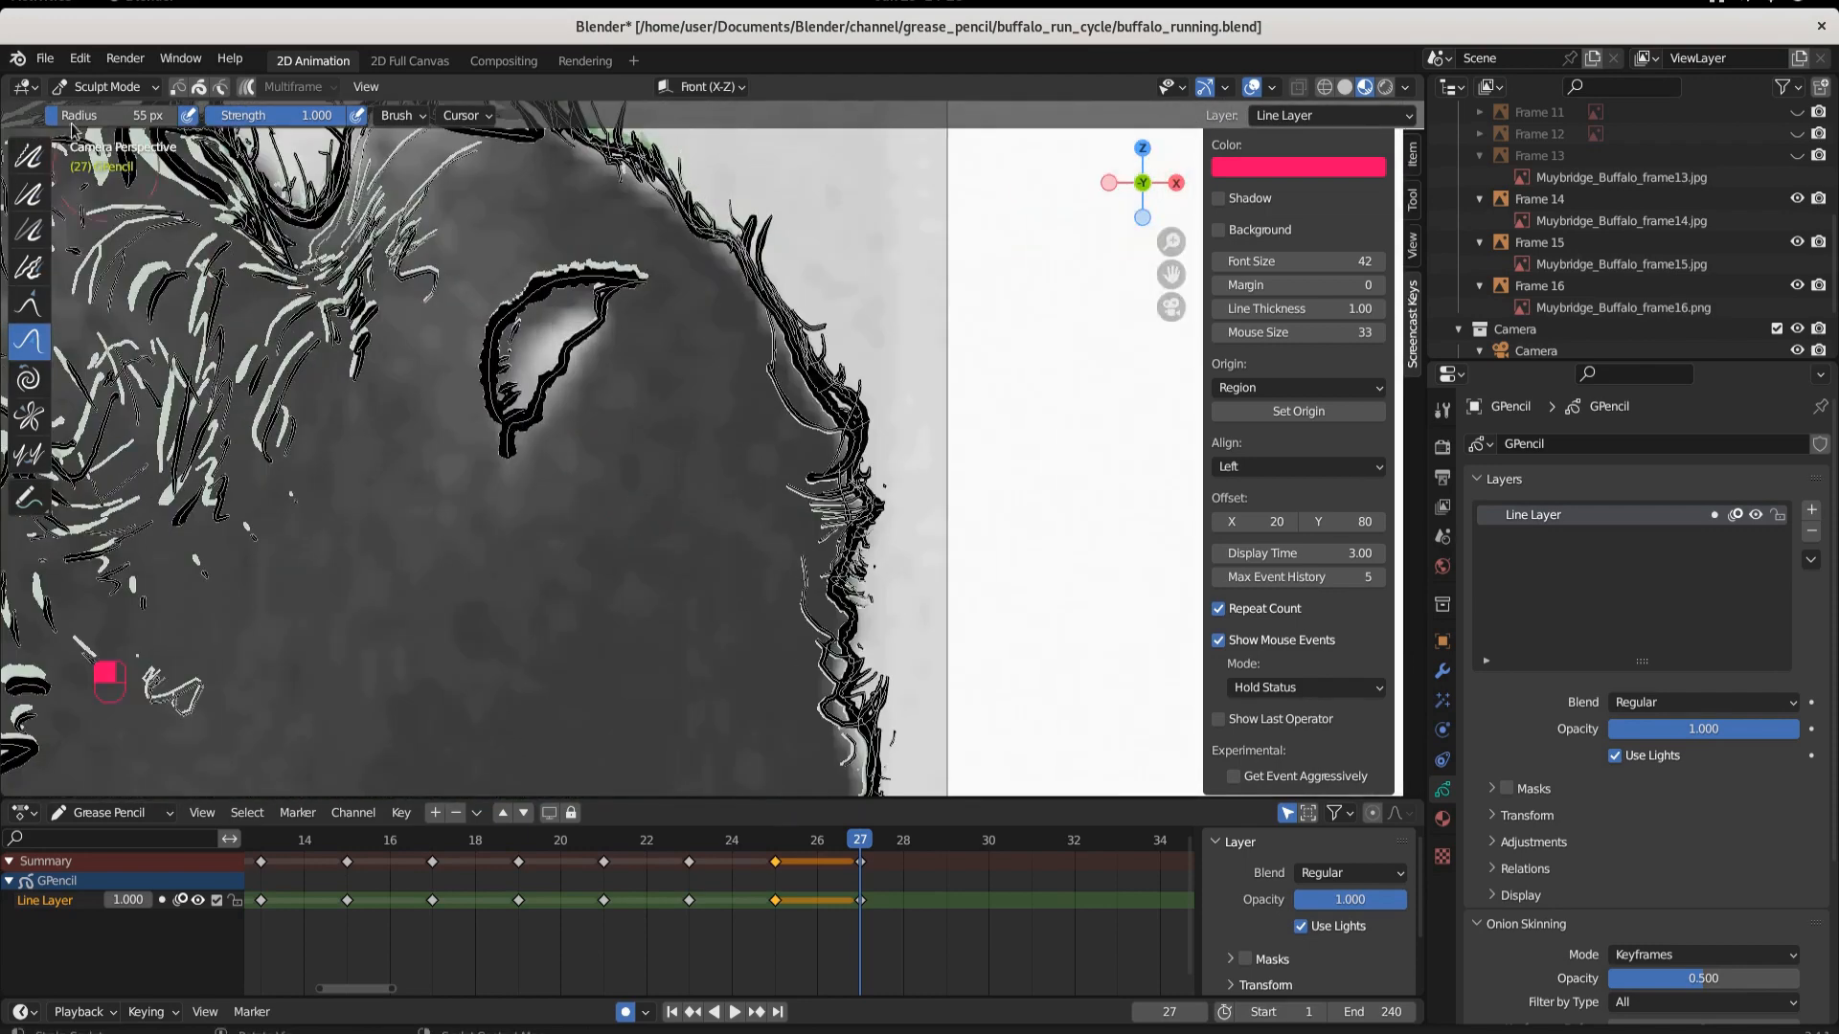
# Move the buffalo's ear and leg strokes in Edit Mode so they sit on the photo
pyautogui.click(104, 85)
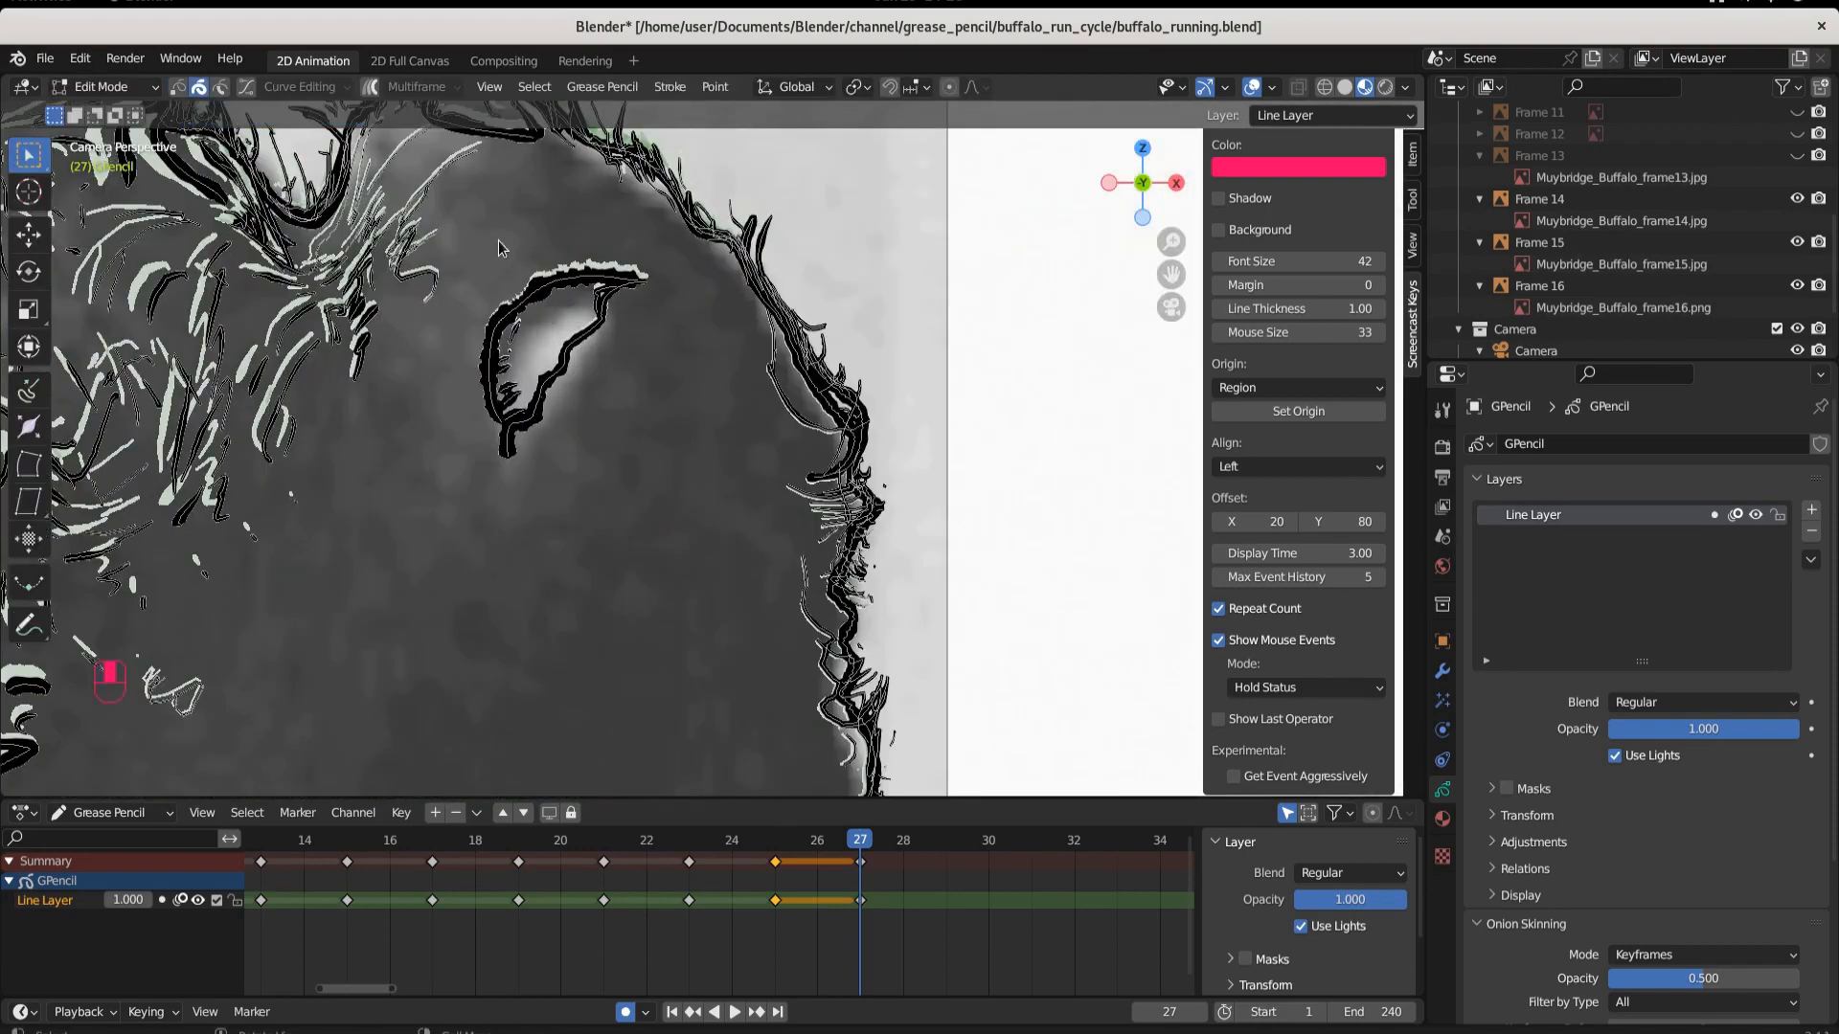
pyautogui.press('g')
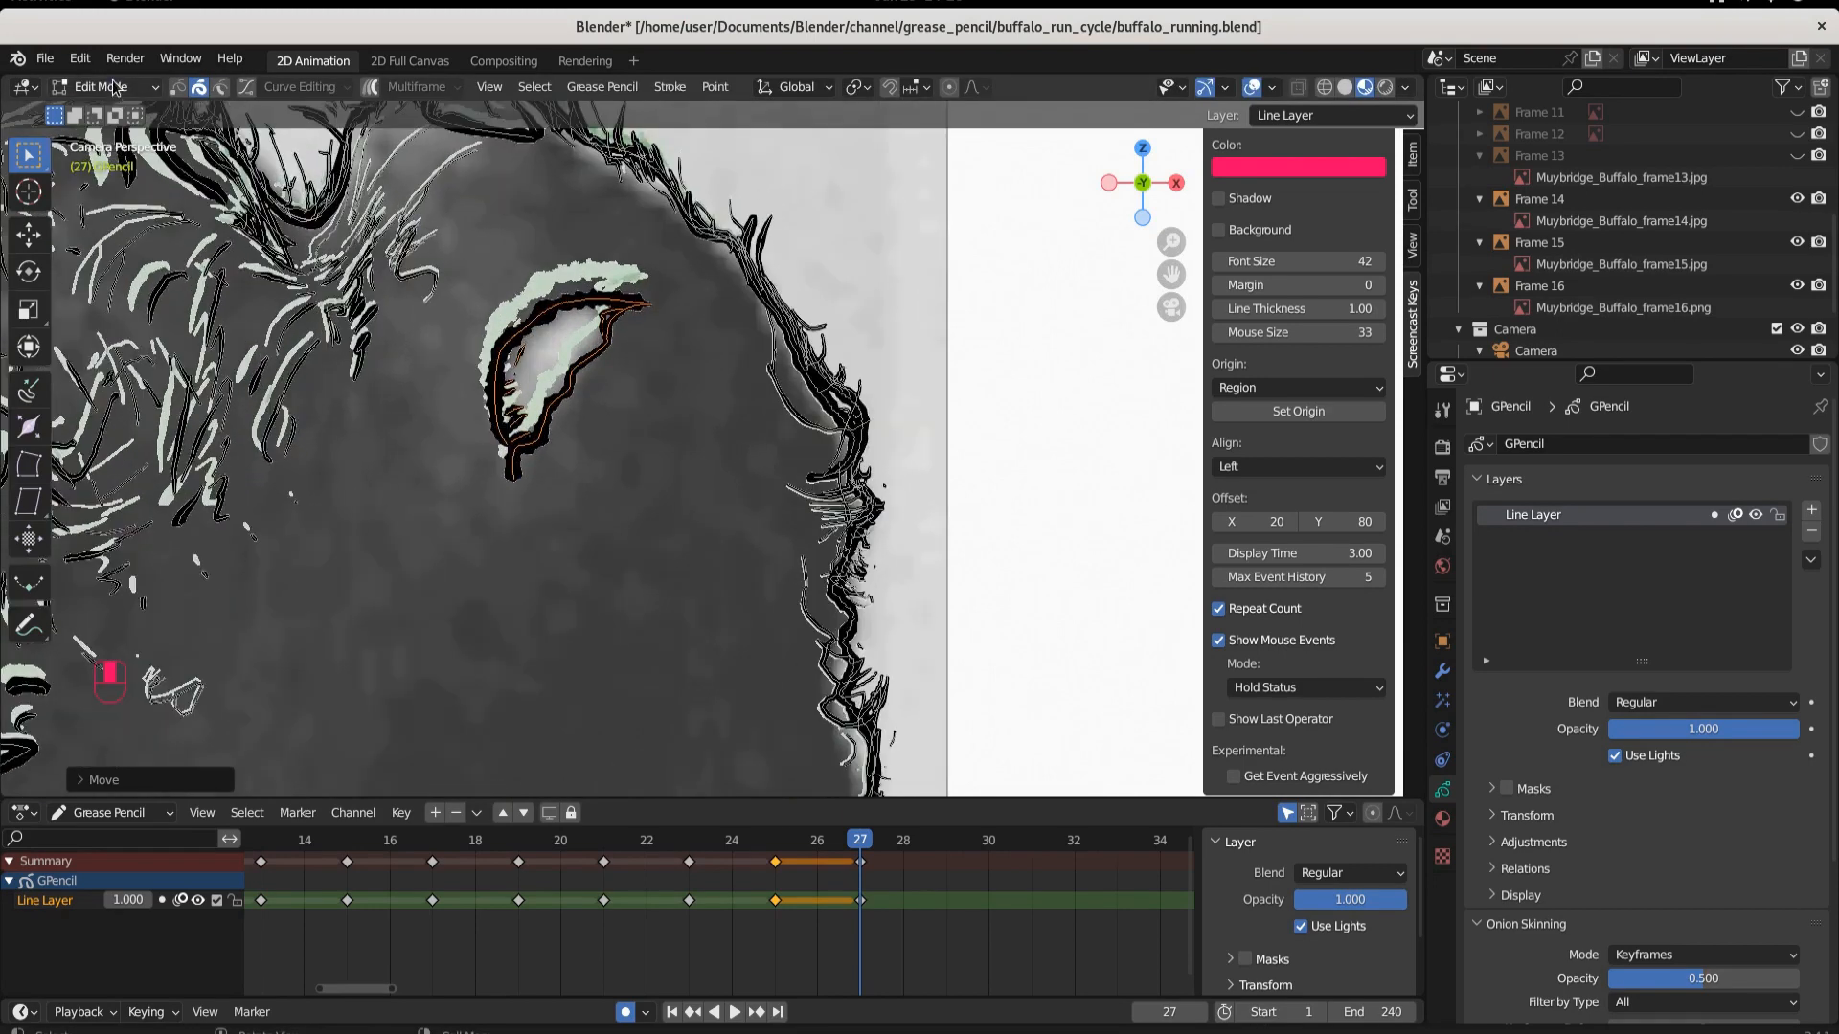
pyautogui.click(103, 86)
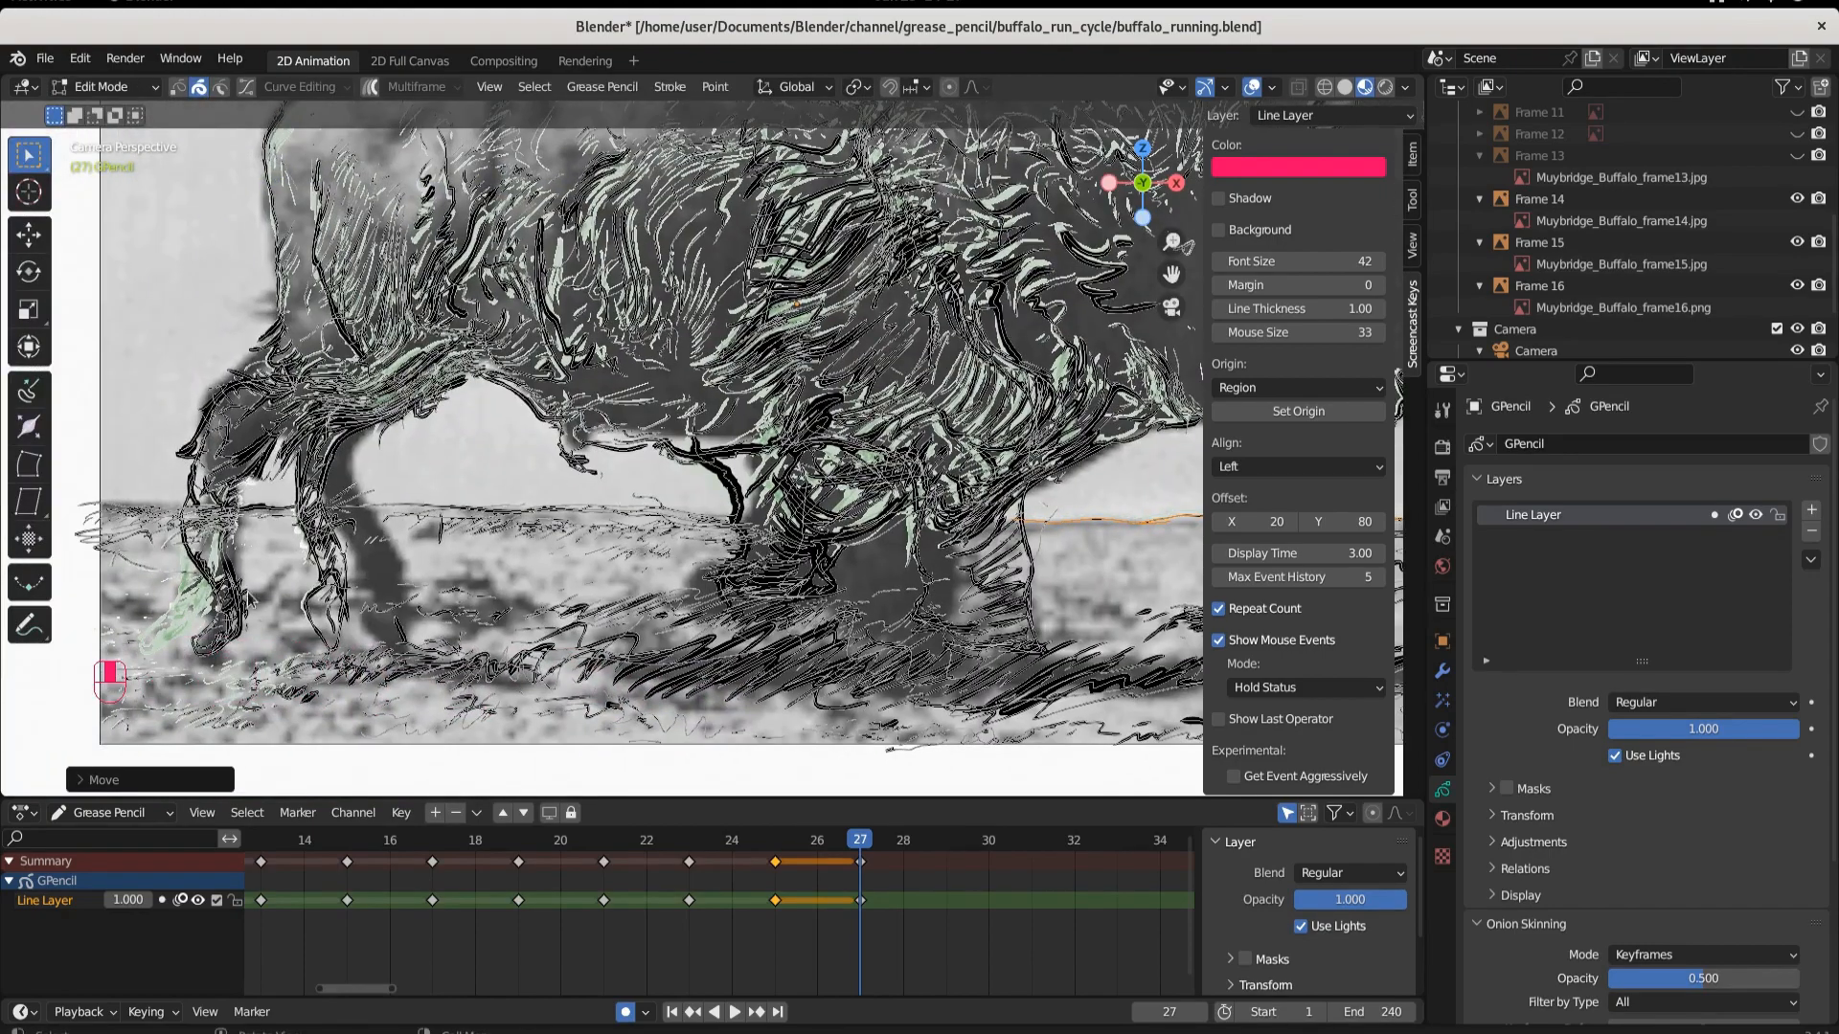
pyautogui.moveTo(387, 637)
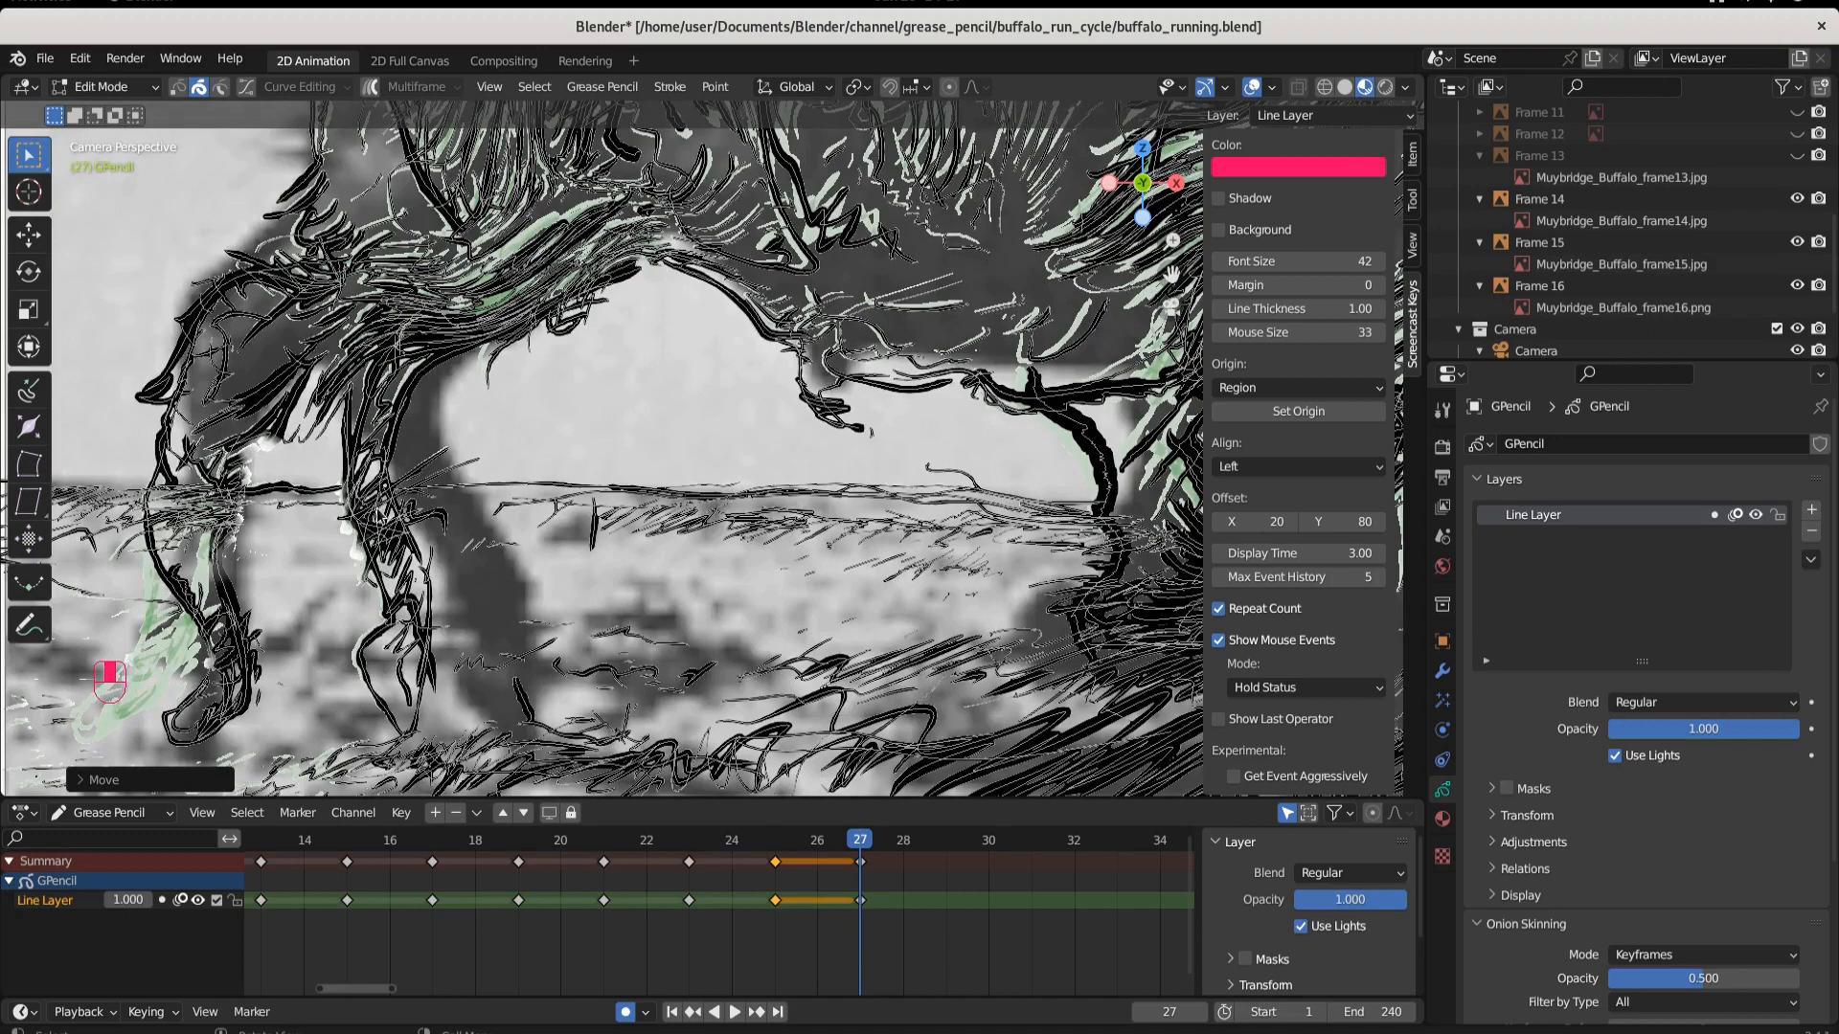
pyautogui.moveTo(109, 490)
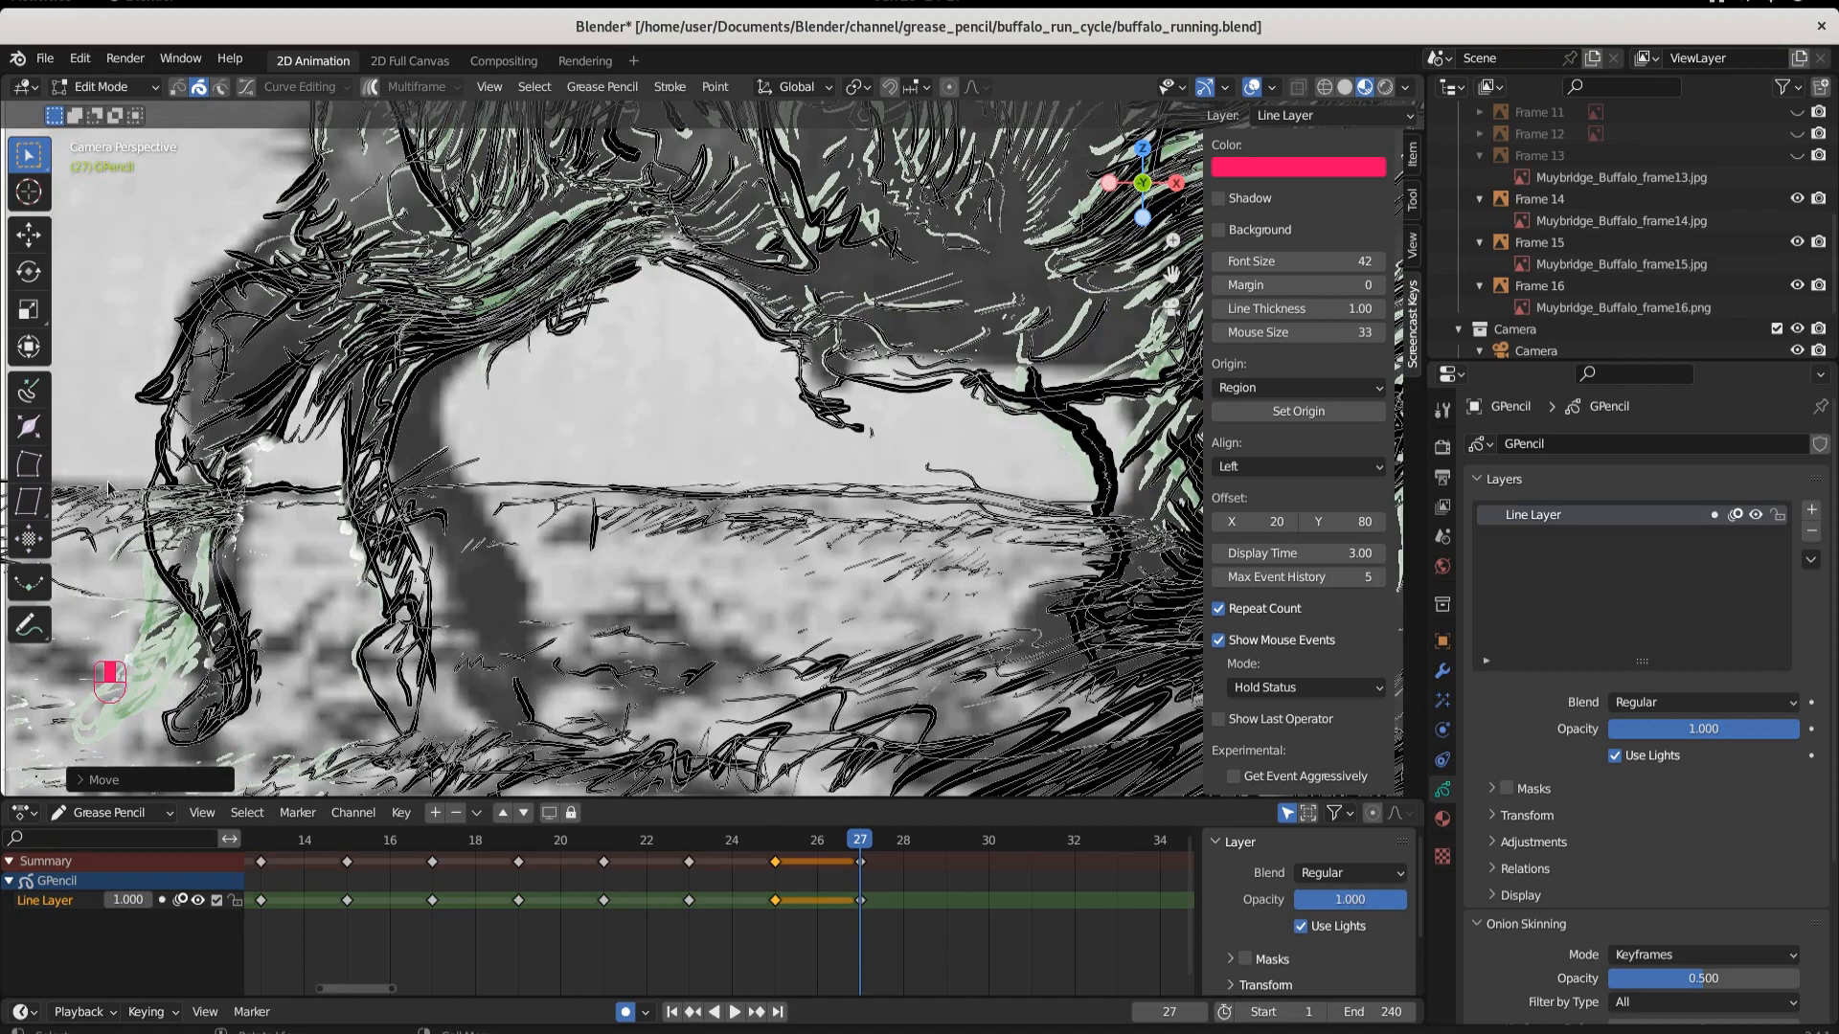
pyautogui.click(104, 86)
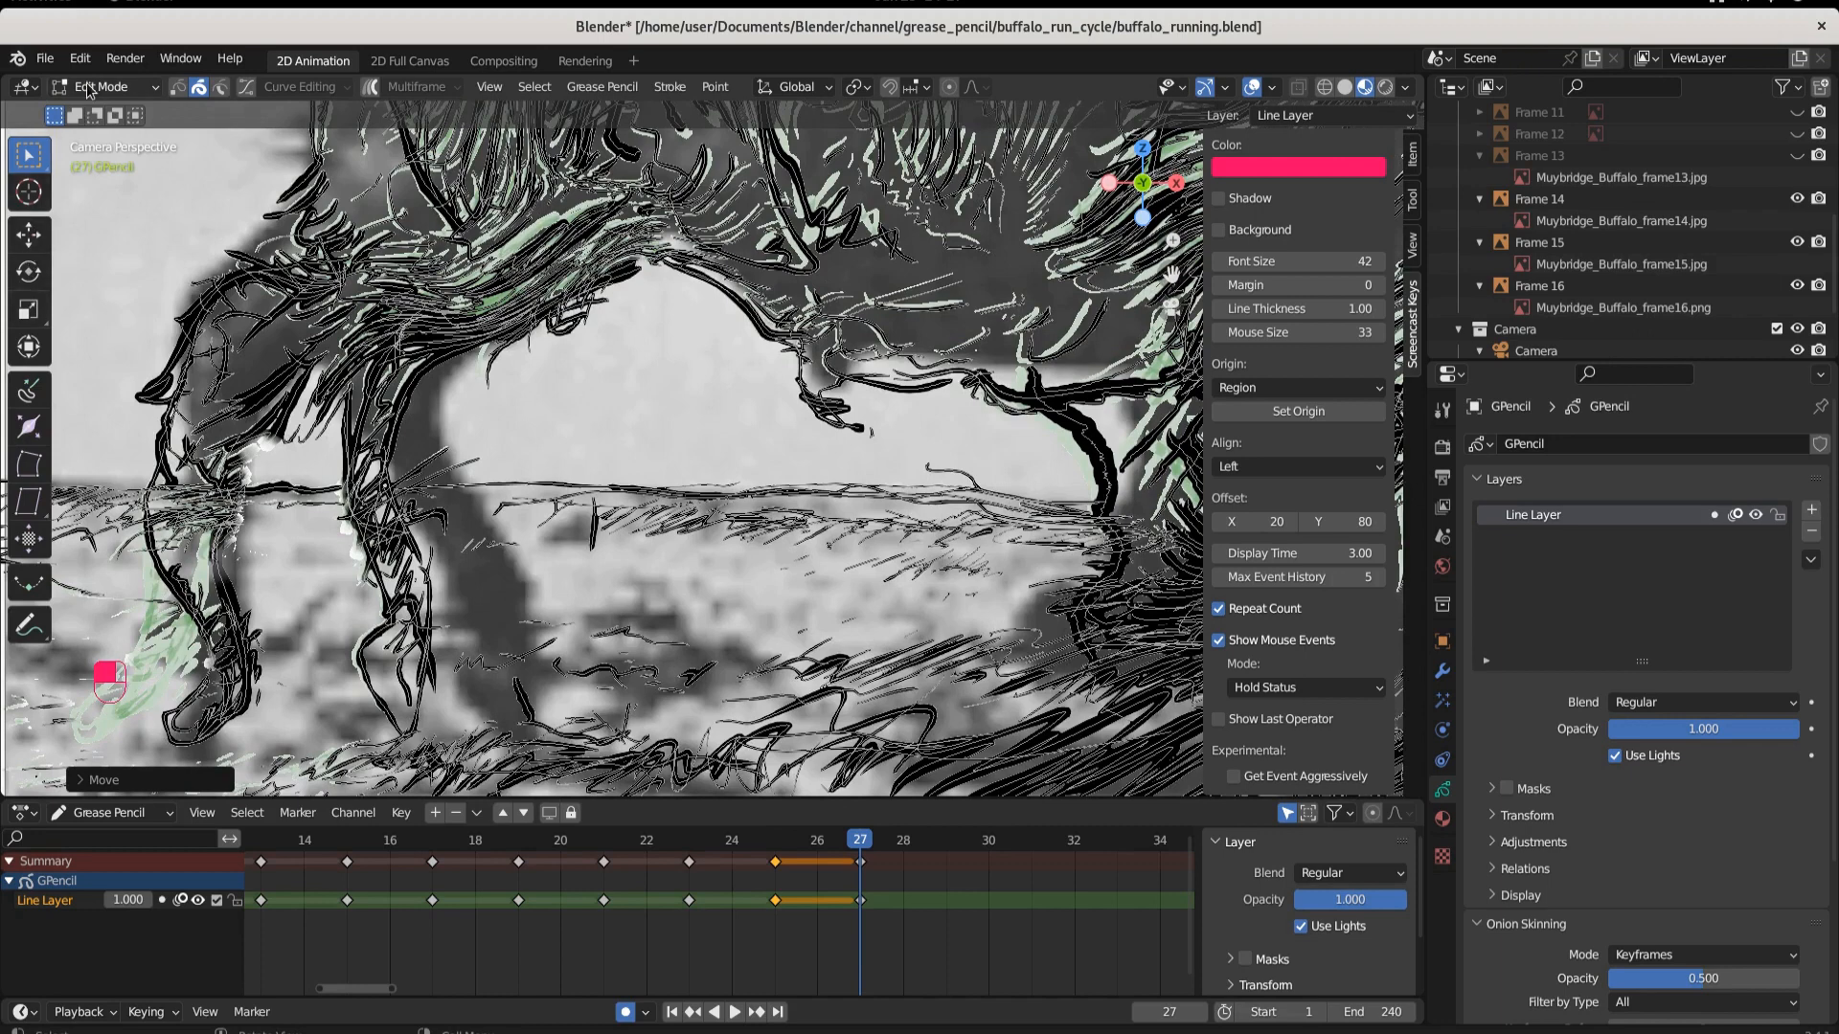
# Remove the front leg ink strokes with the Eraser Soft brush in Draw Mode
pyautogui.click(105, 86)
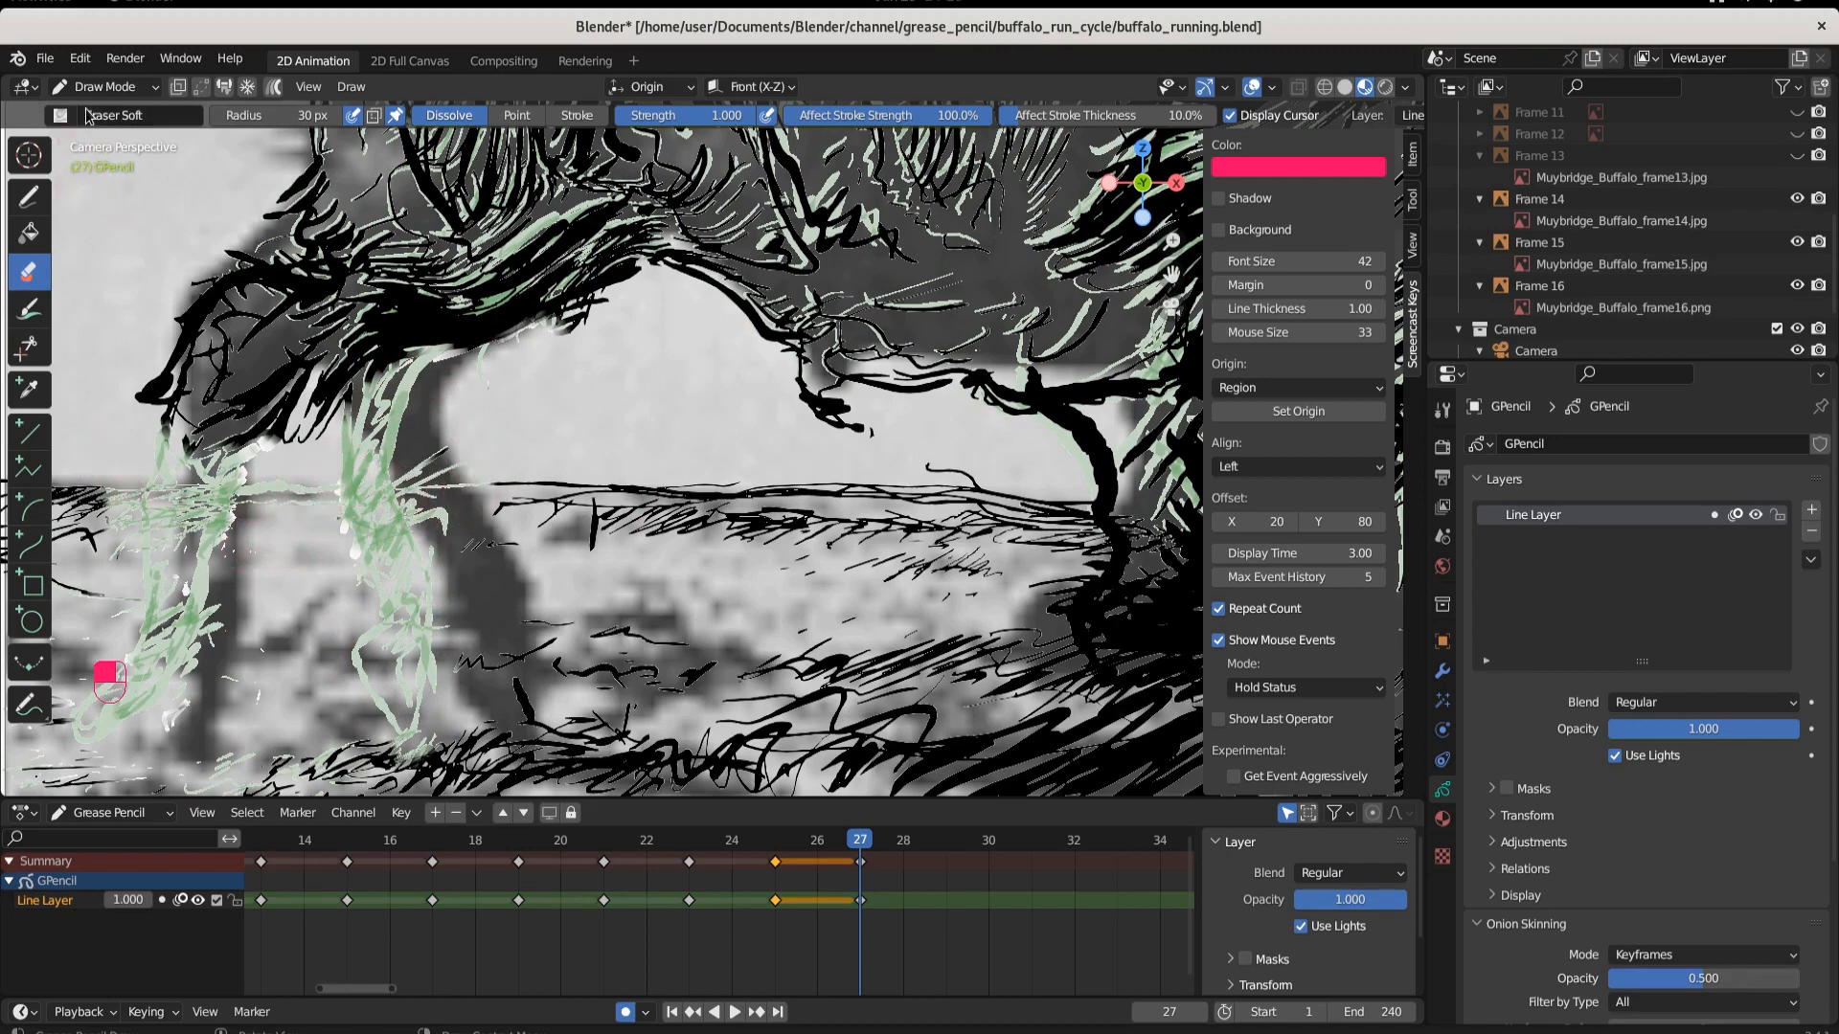
pyautogui.click(103, 85)
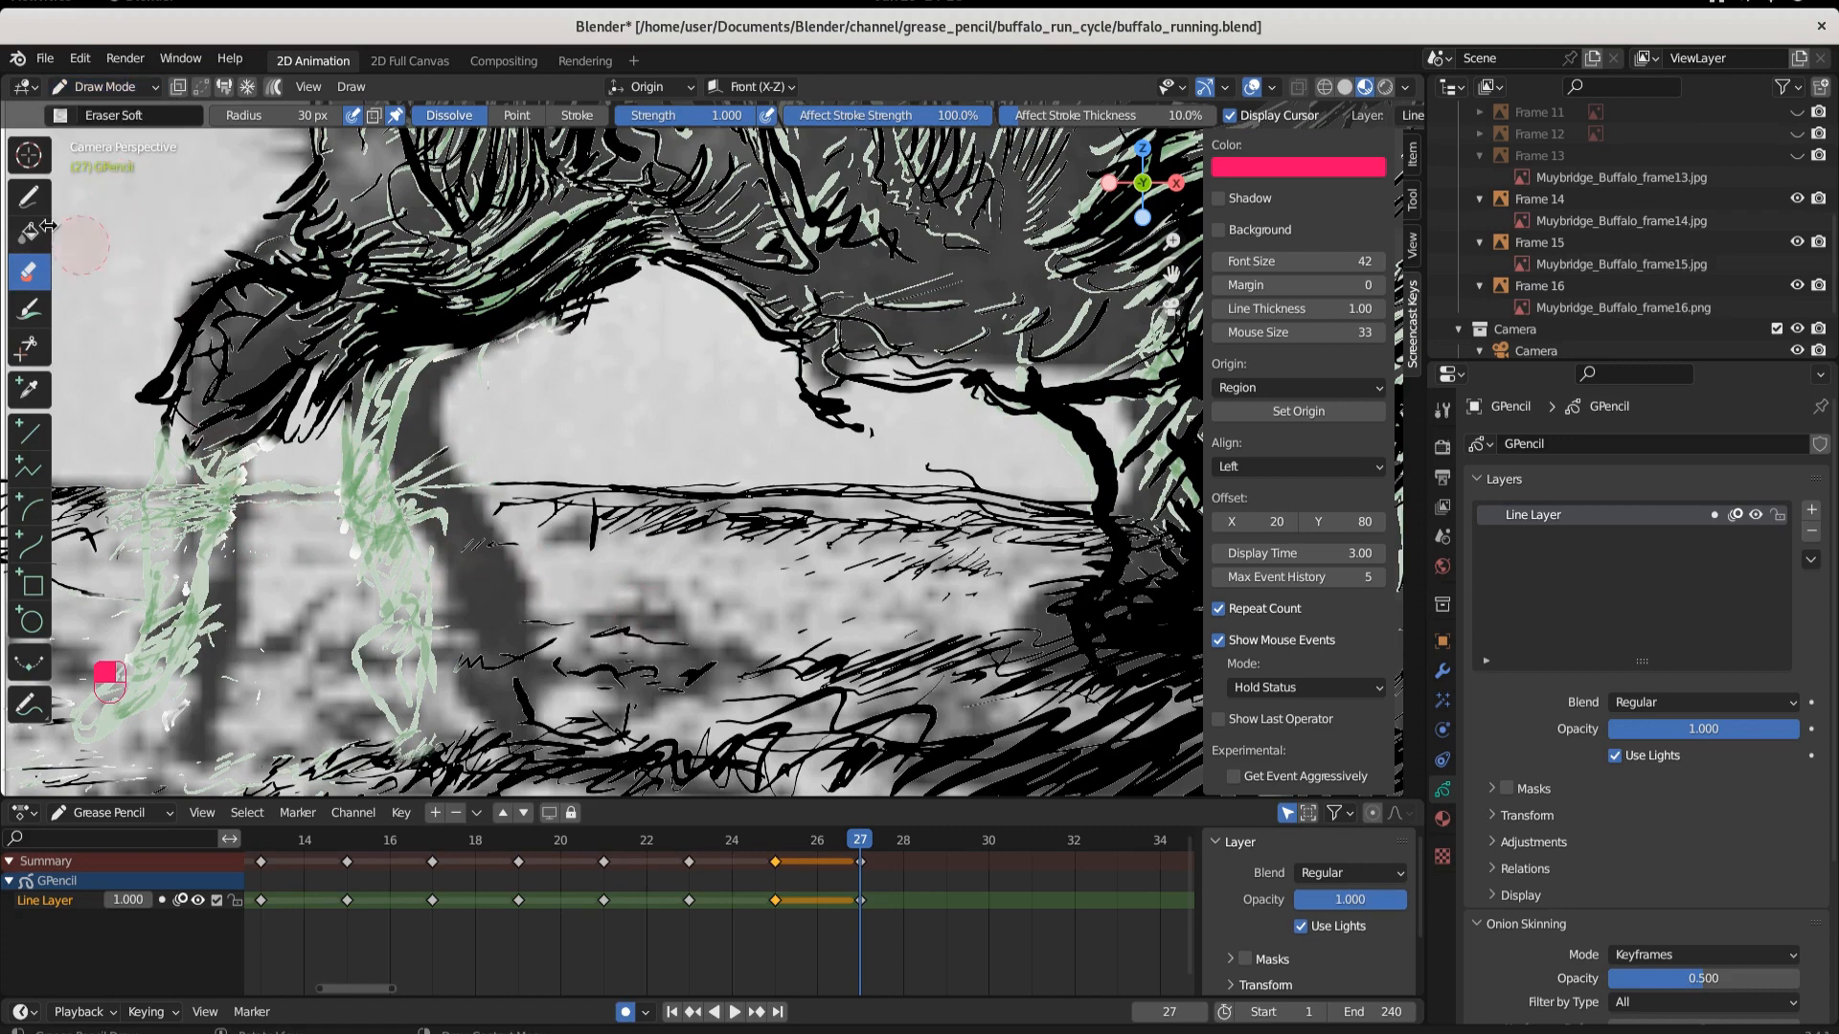
# Draw fresh Ink Pen Rough strokes over the buffalo's front legs
pyautogui.click(27, 195)
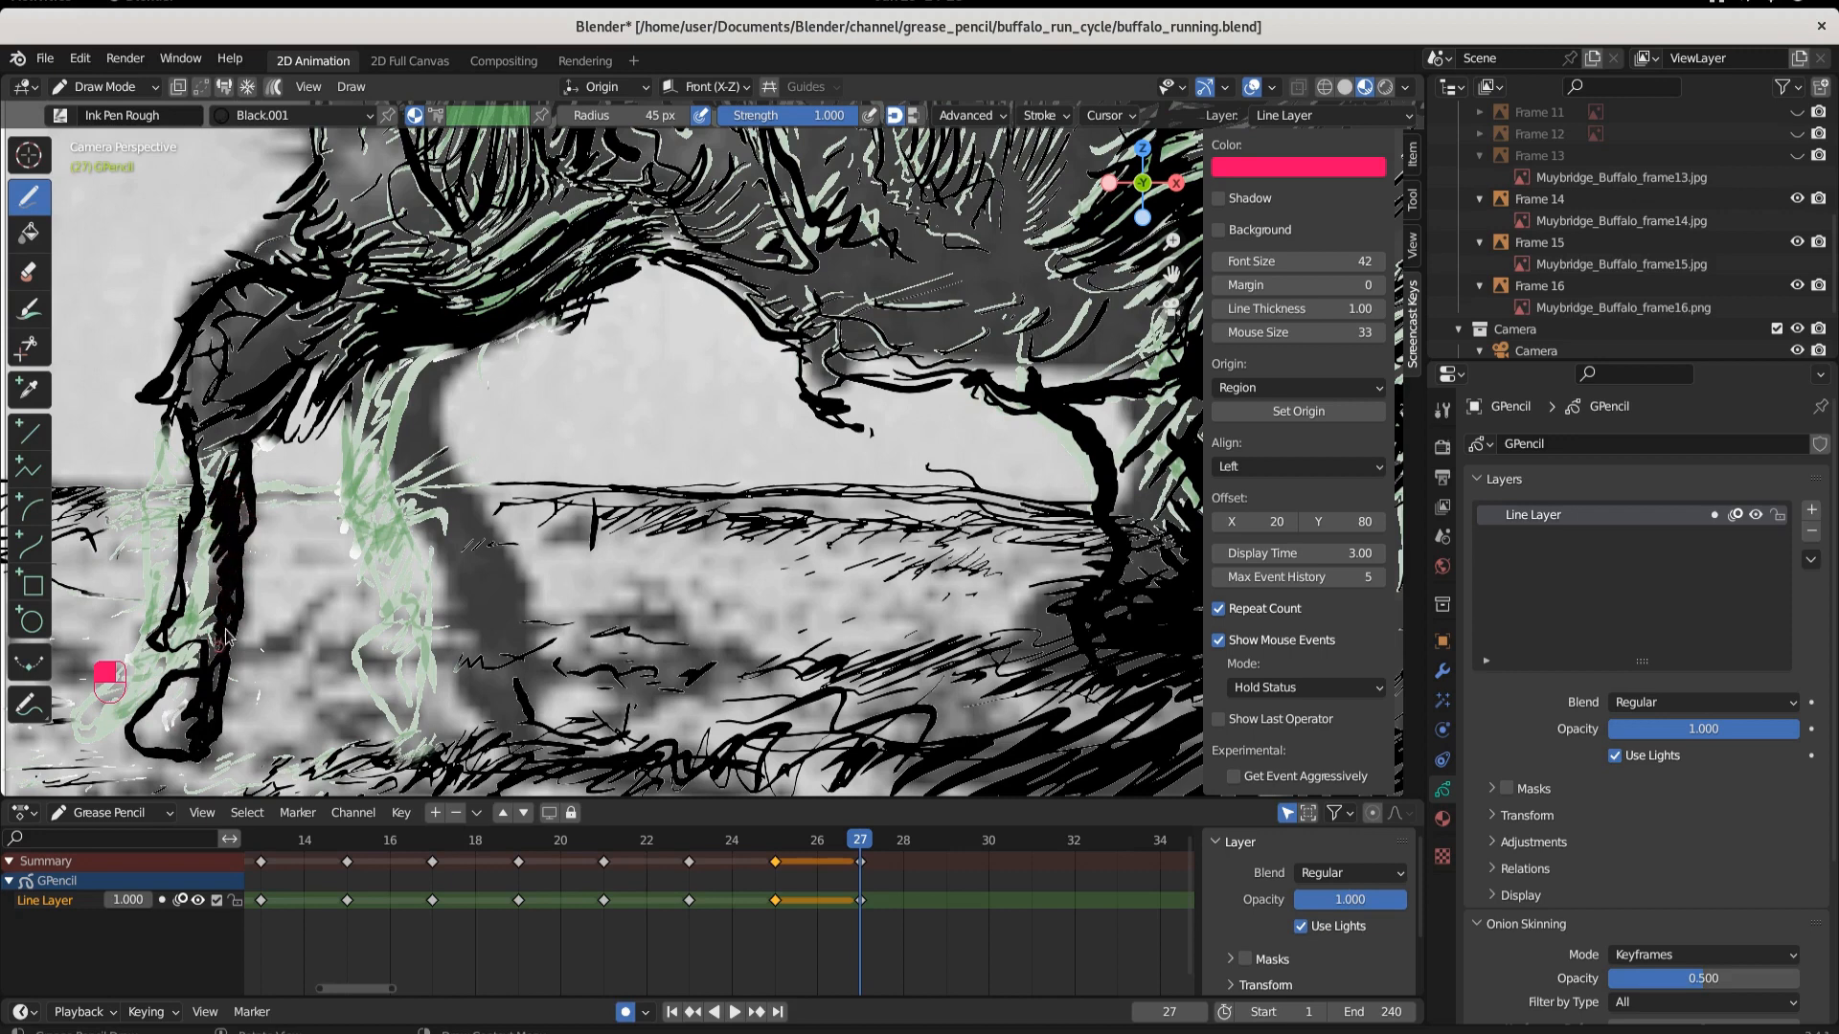
pyautogui.moveTo(372, 387)
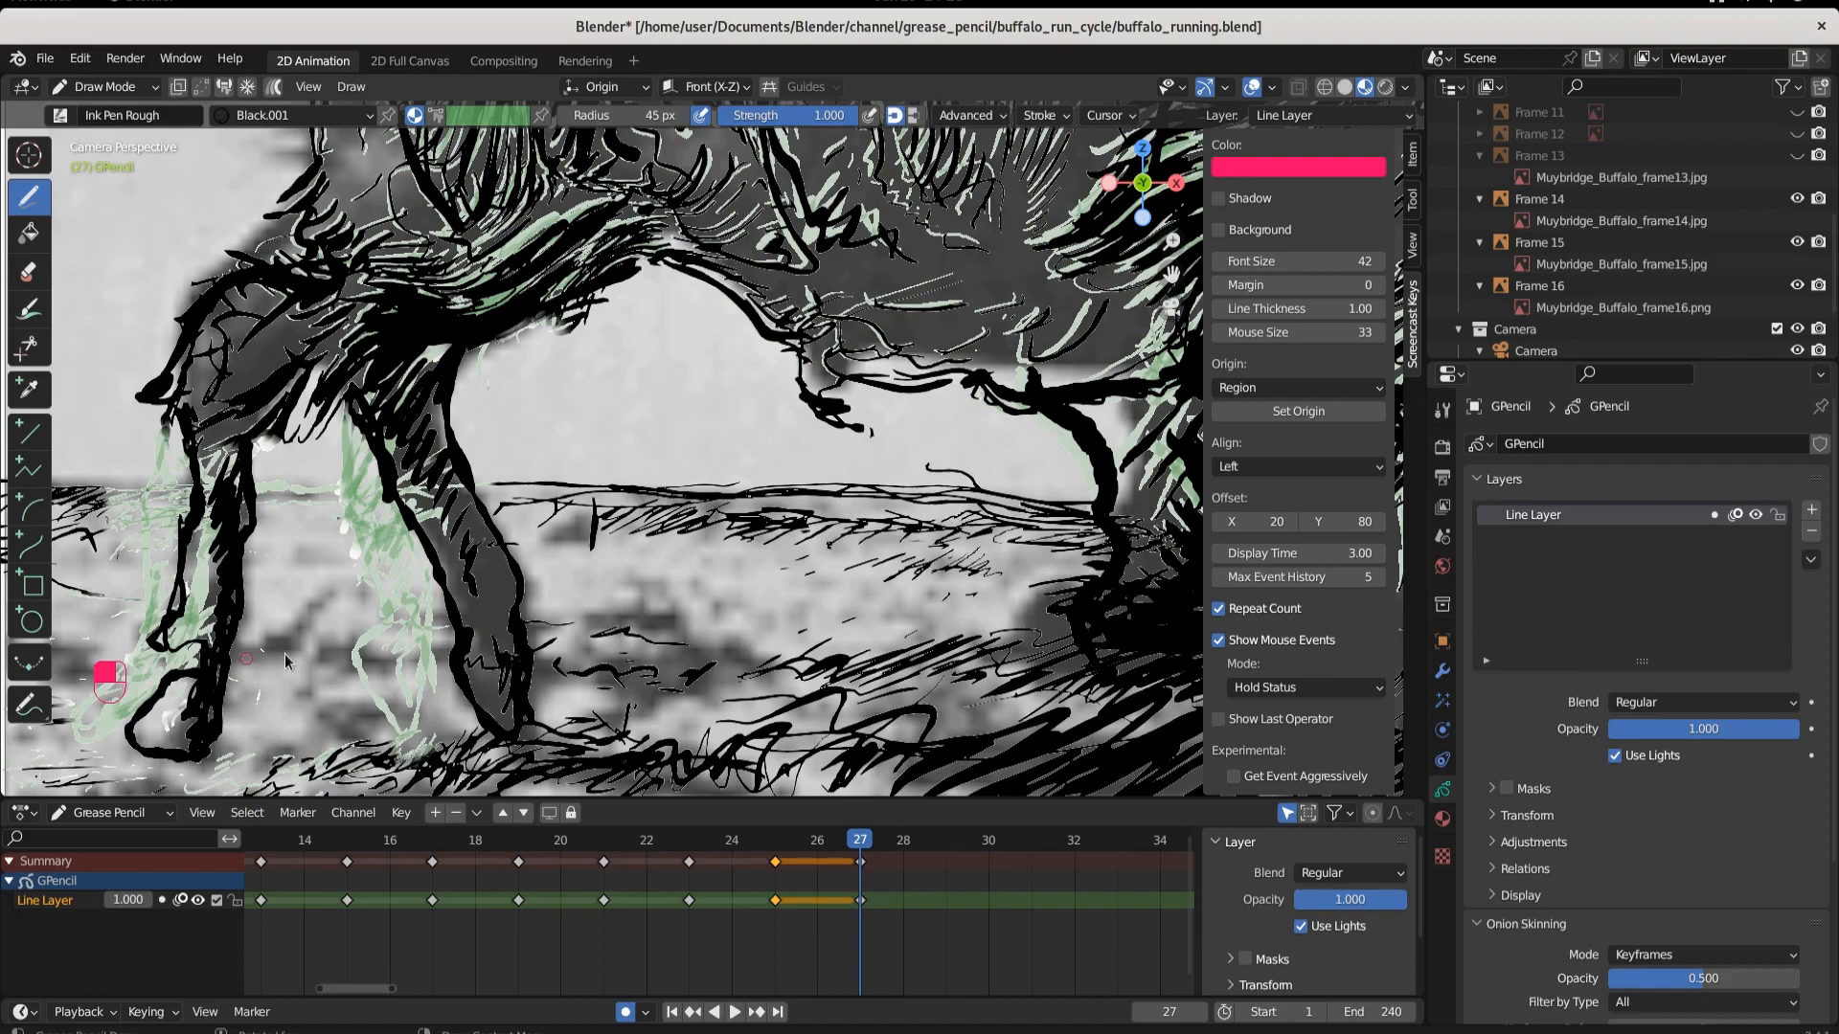
pyautogui.scroll(-3)
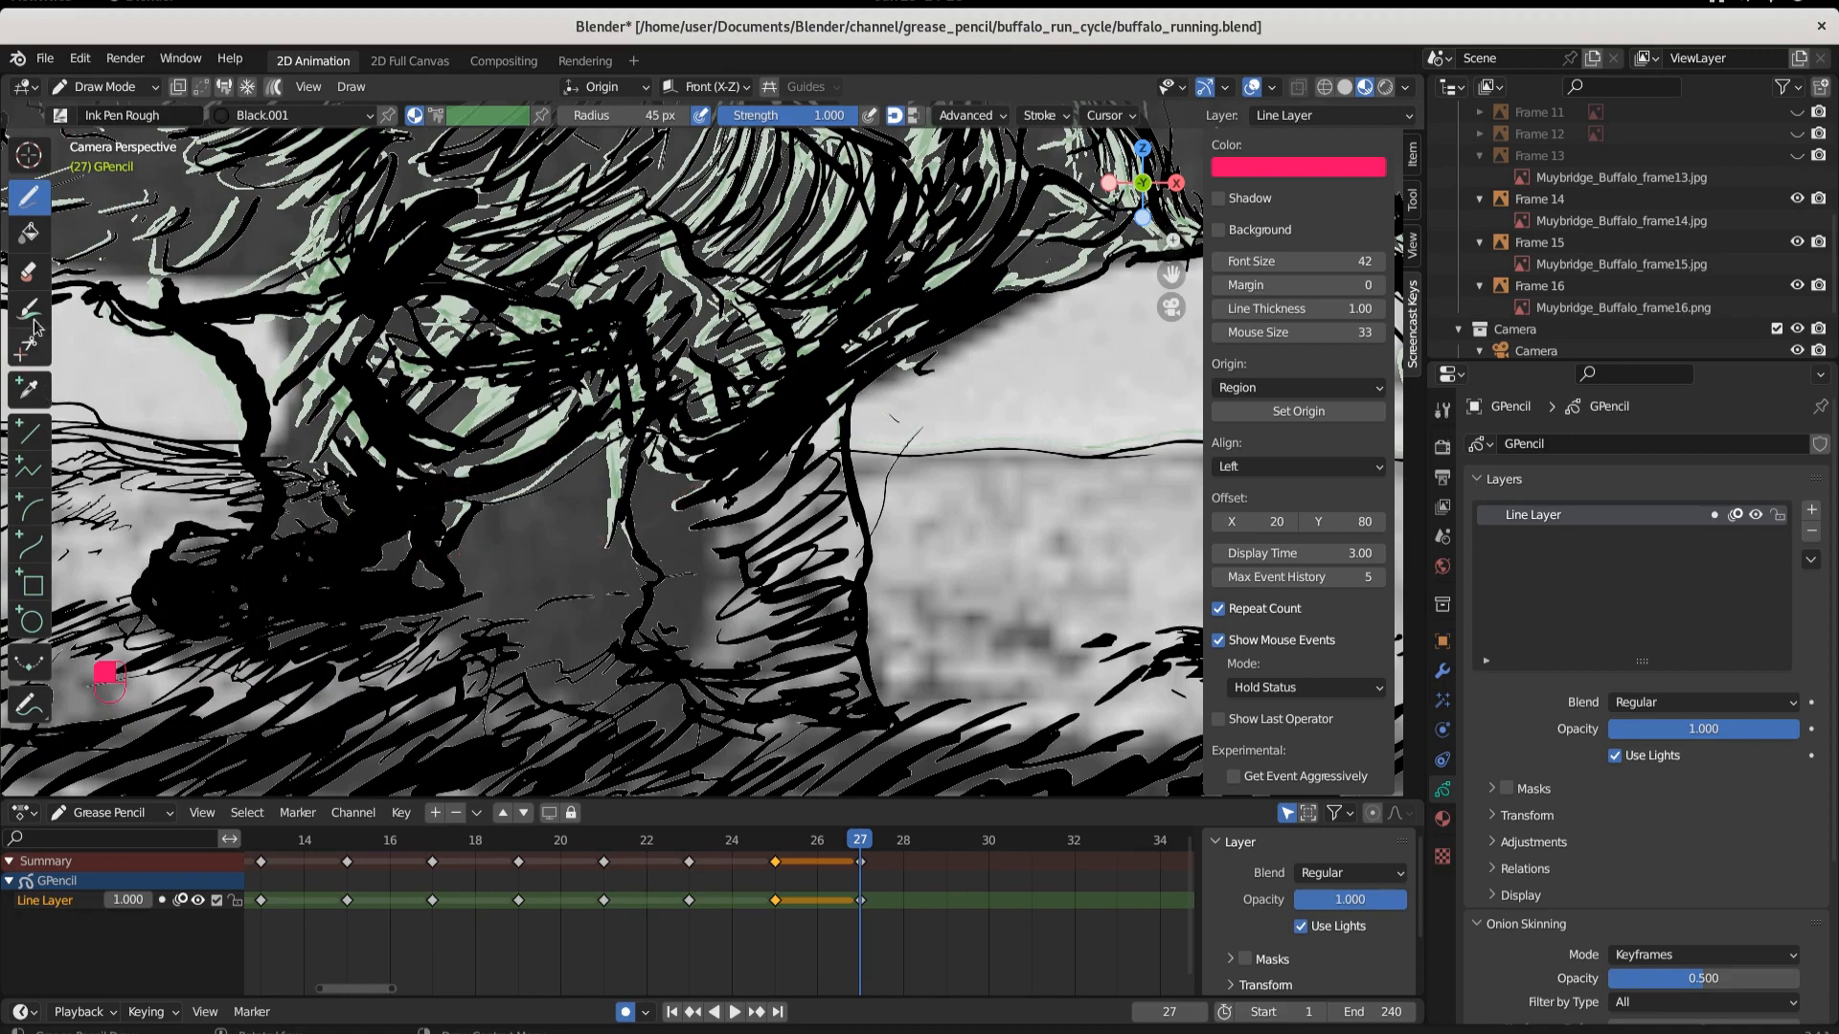
# Erase the hind leg strokes with Eraser Soft, then return to Ink Pen Rough to redraw
pyautogui.click(28, 272)
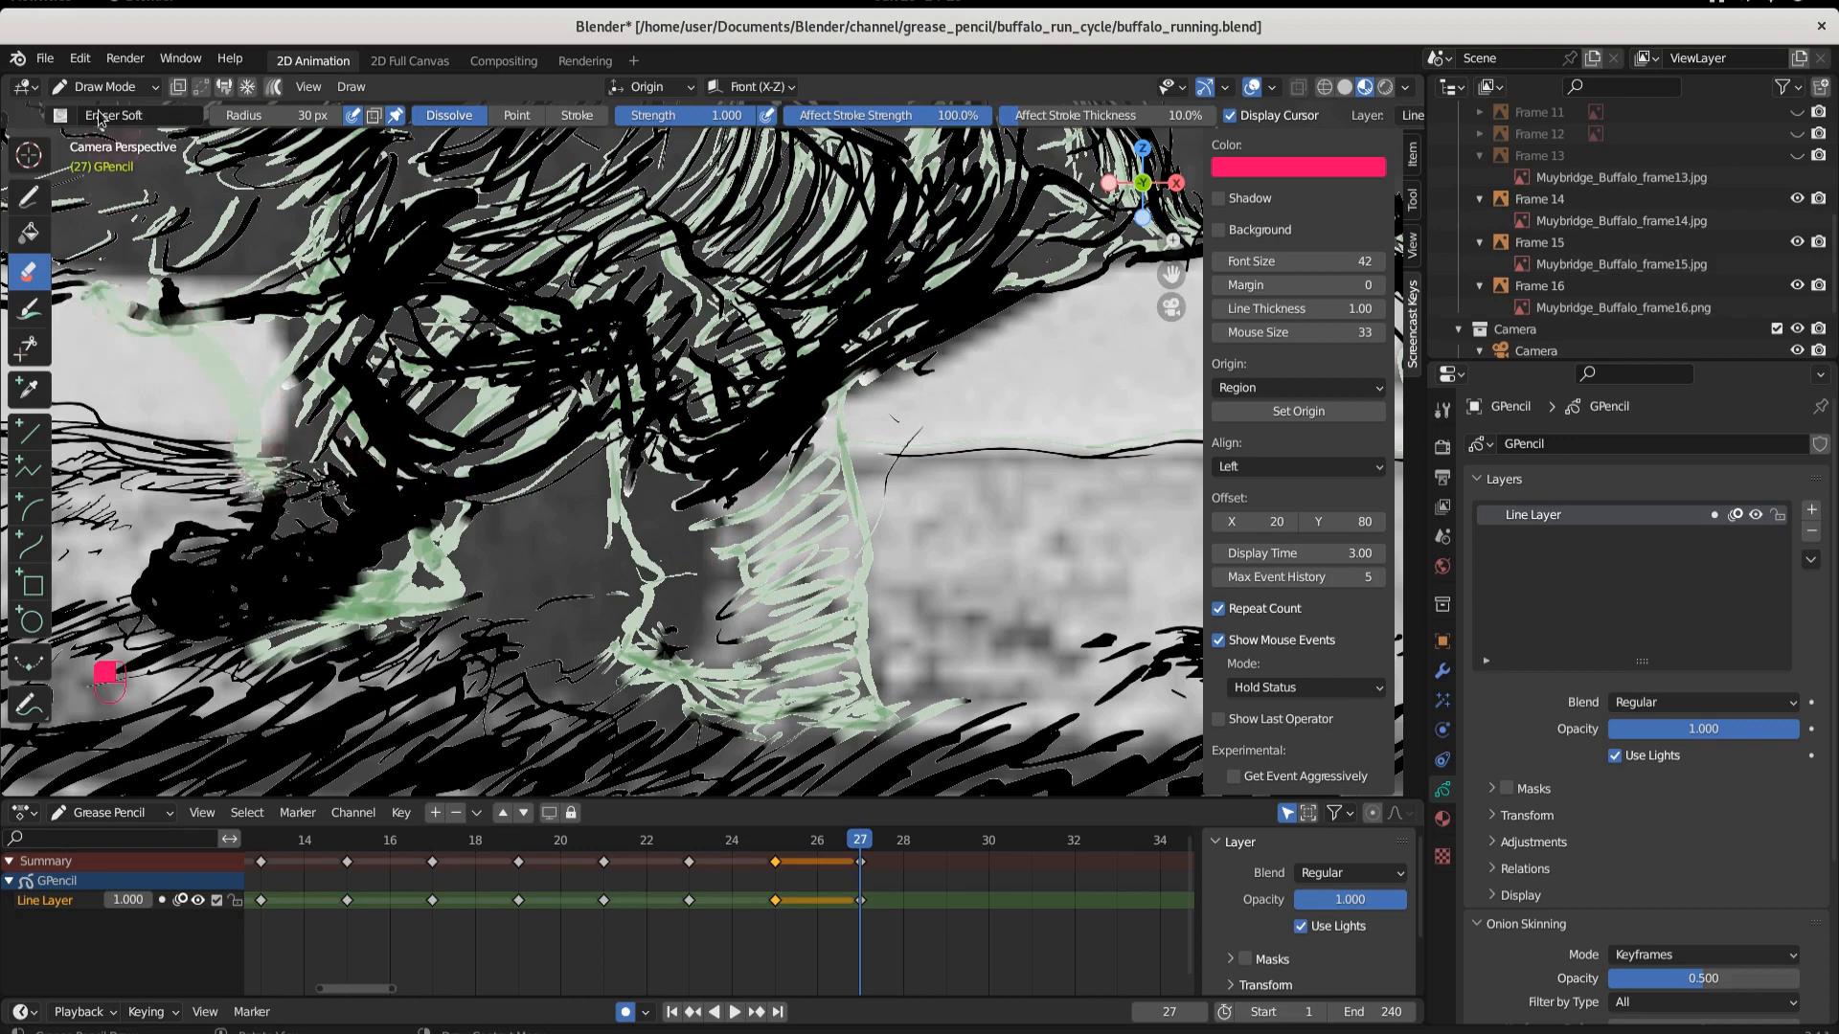
pyautogui.click(29, 197)
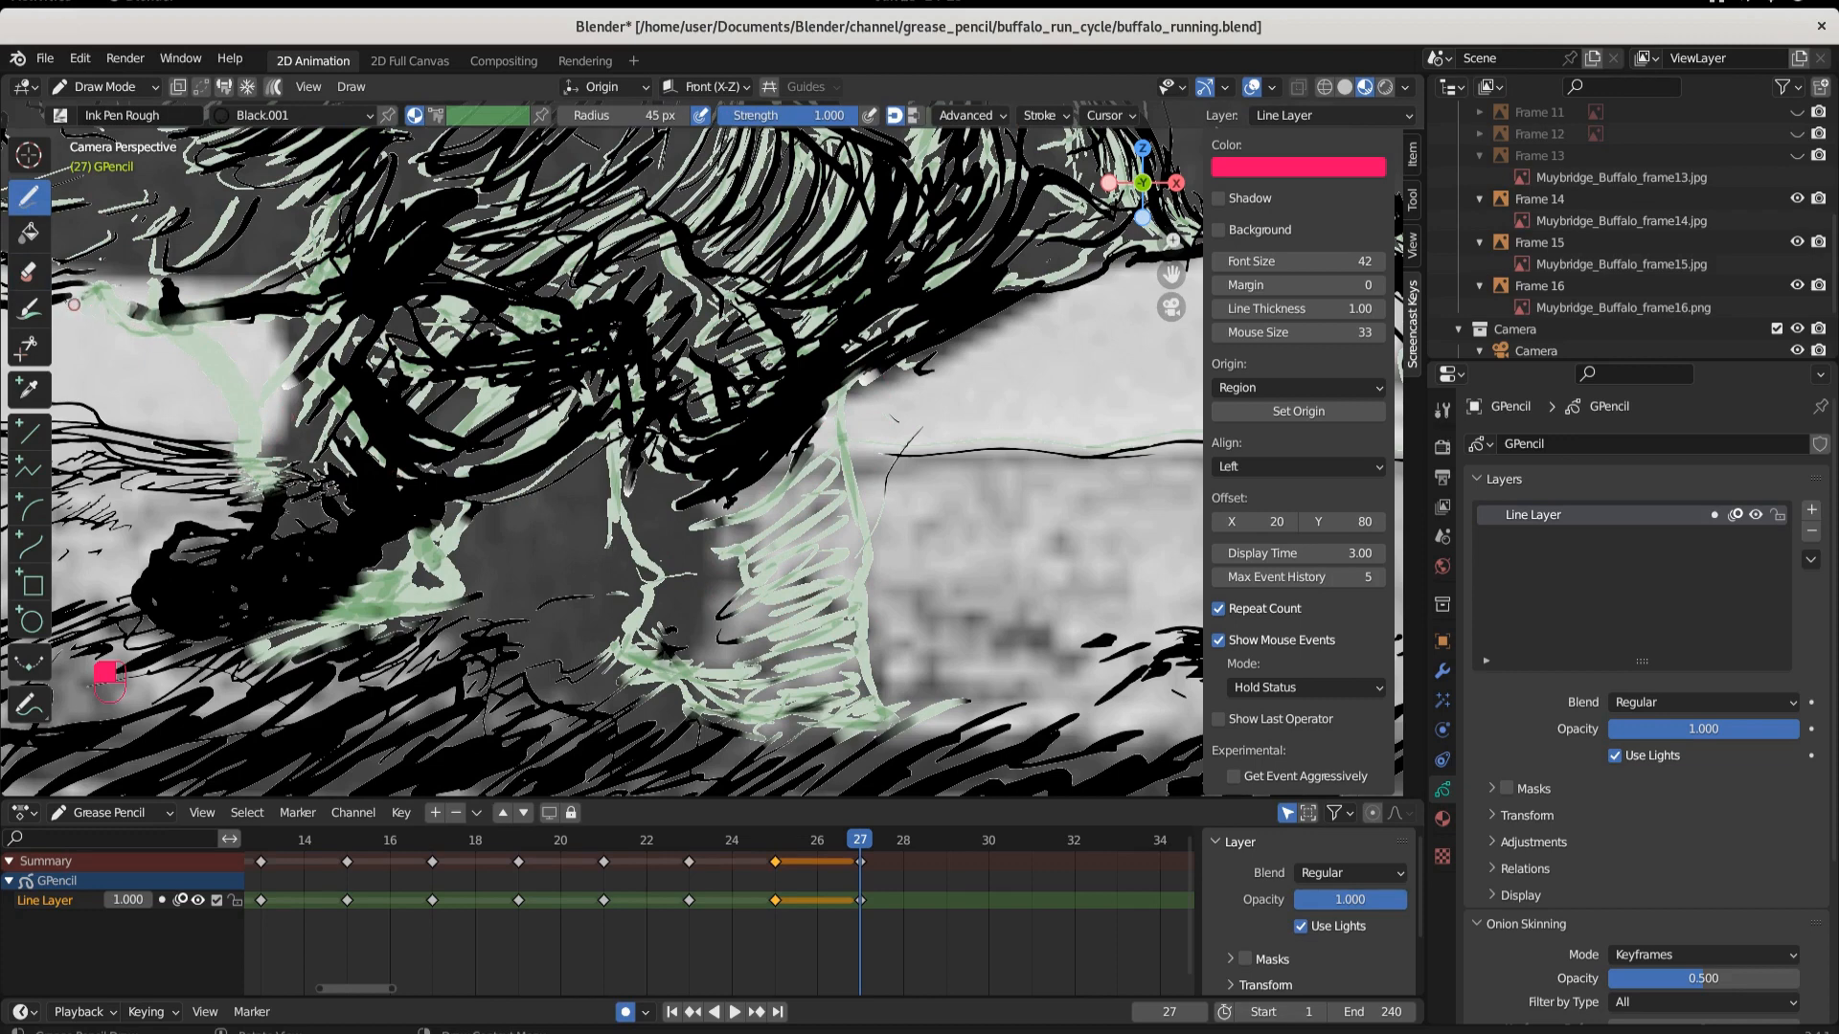
pyautogui.moveTo(340, 288)
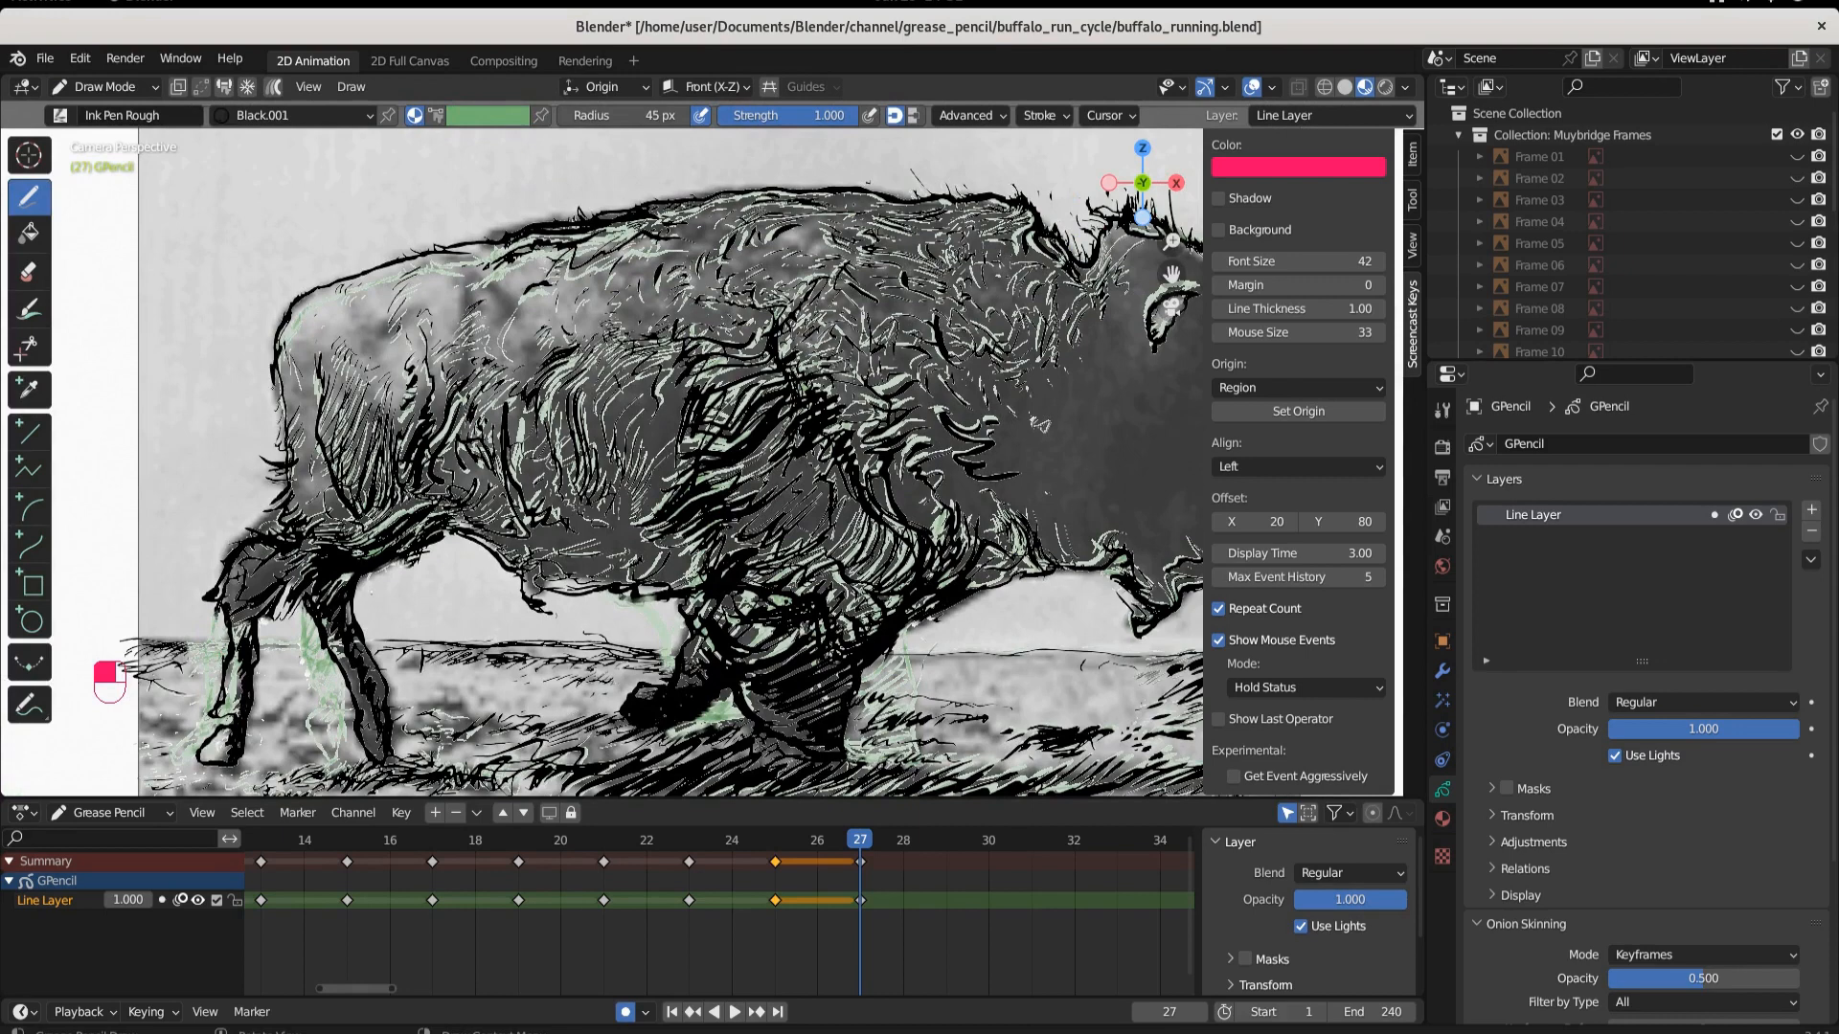
# Save the buffalo animation file with Ctrl+S
pyautogui.click(104, 85)
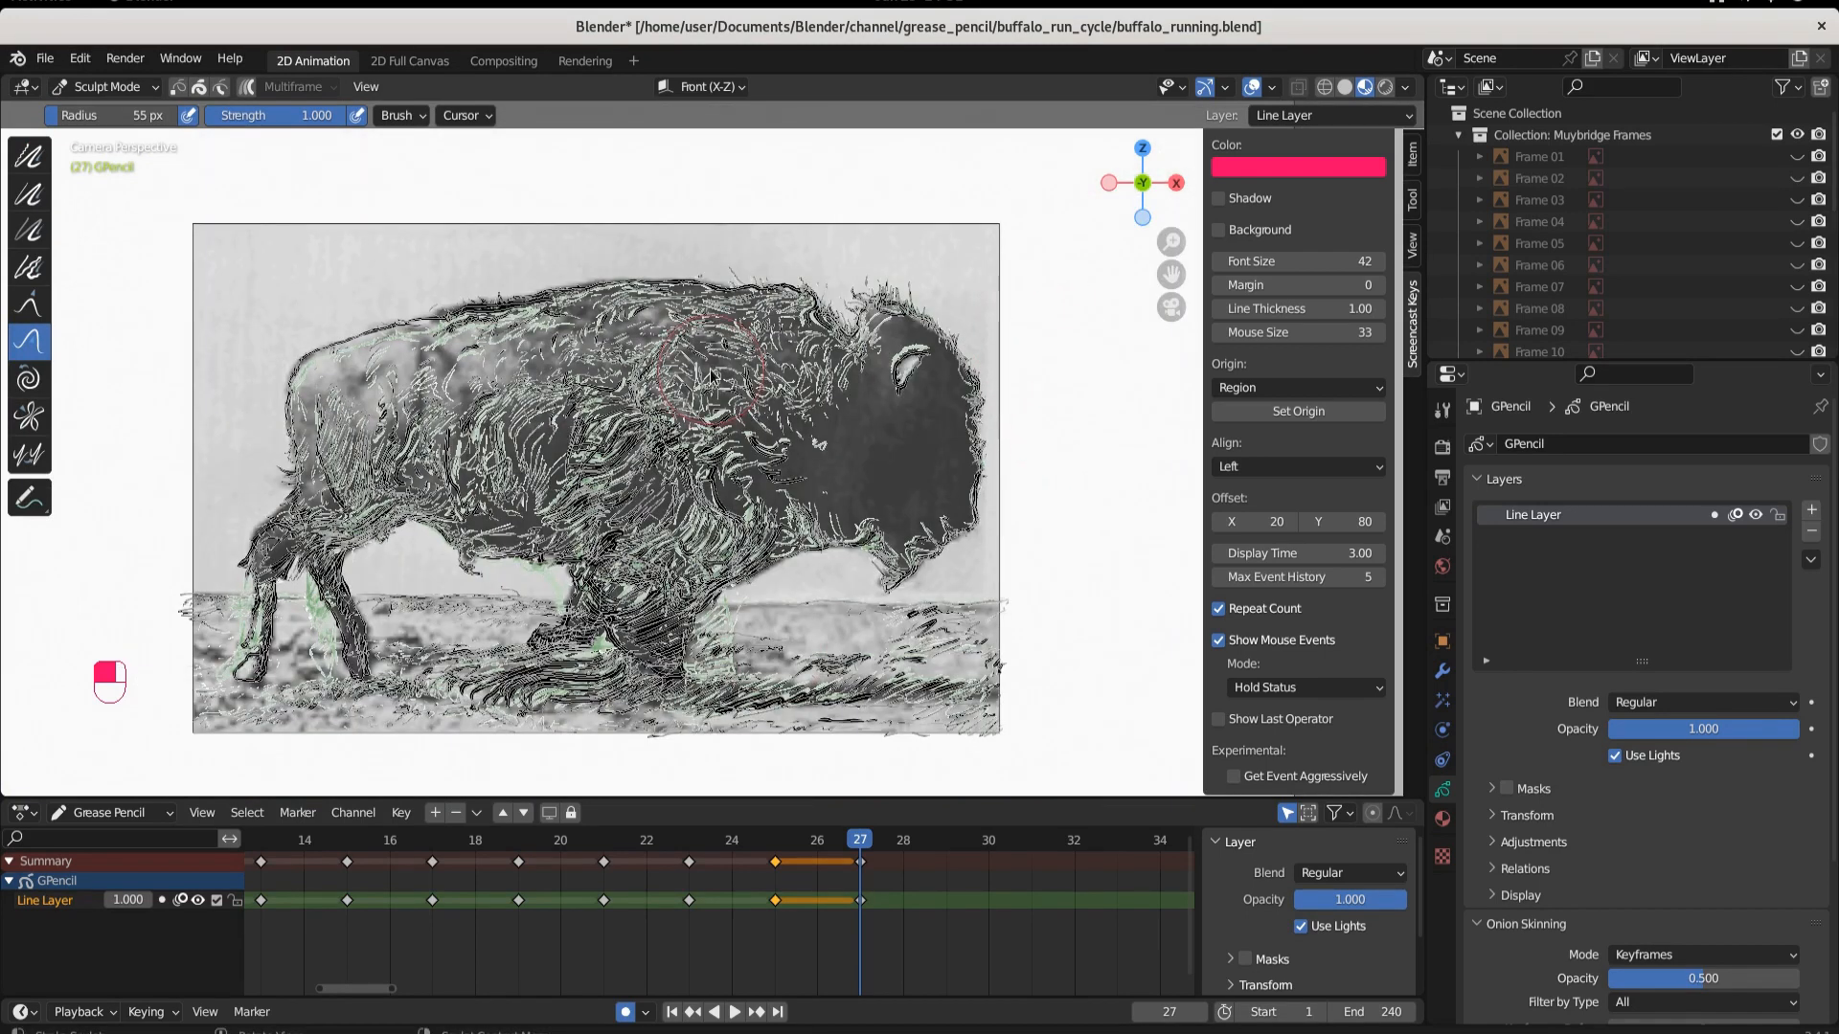
pyautogui.press('ctrl+s')
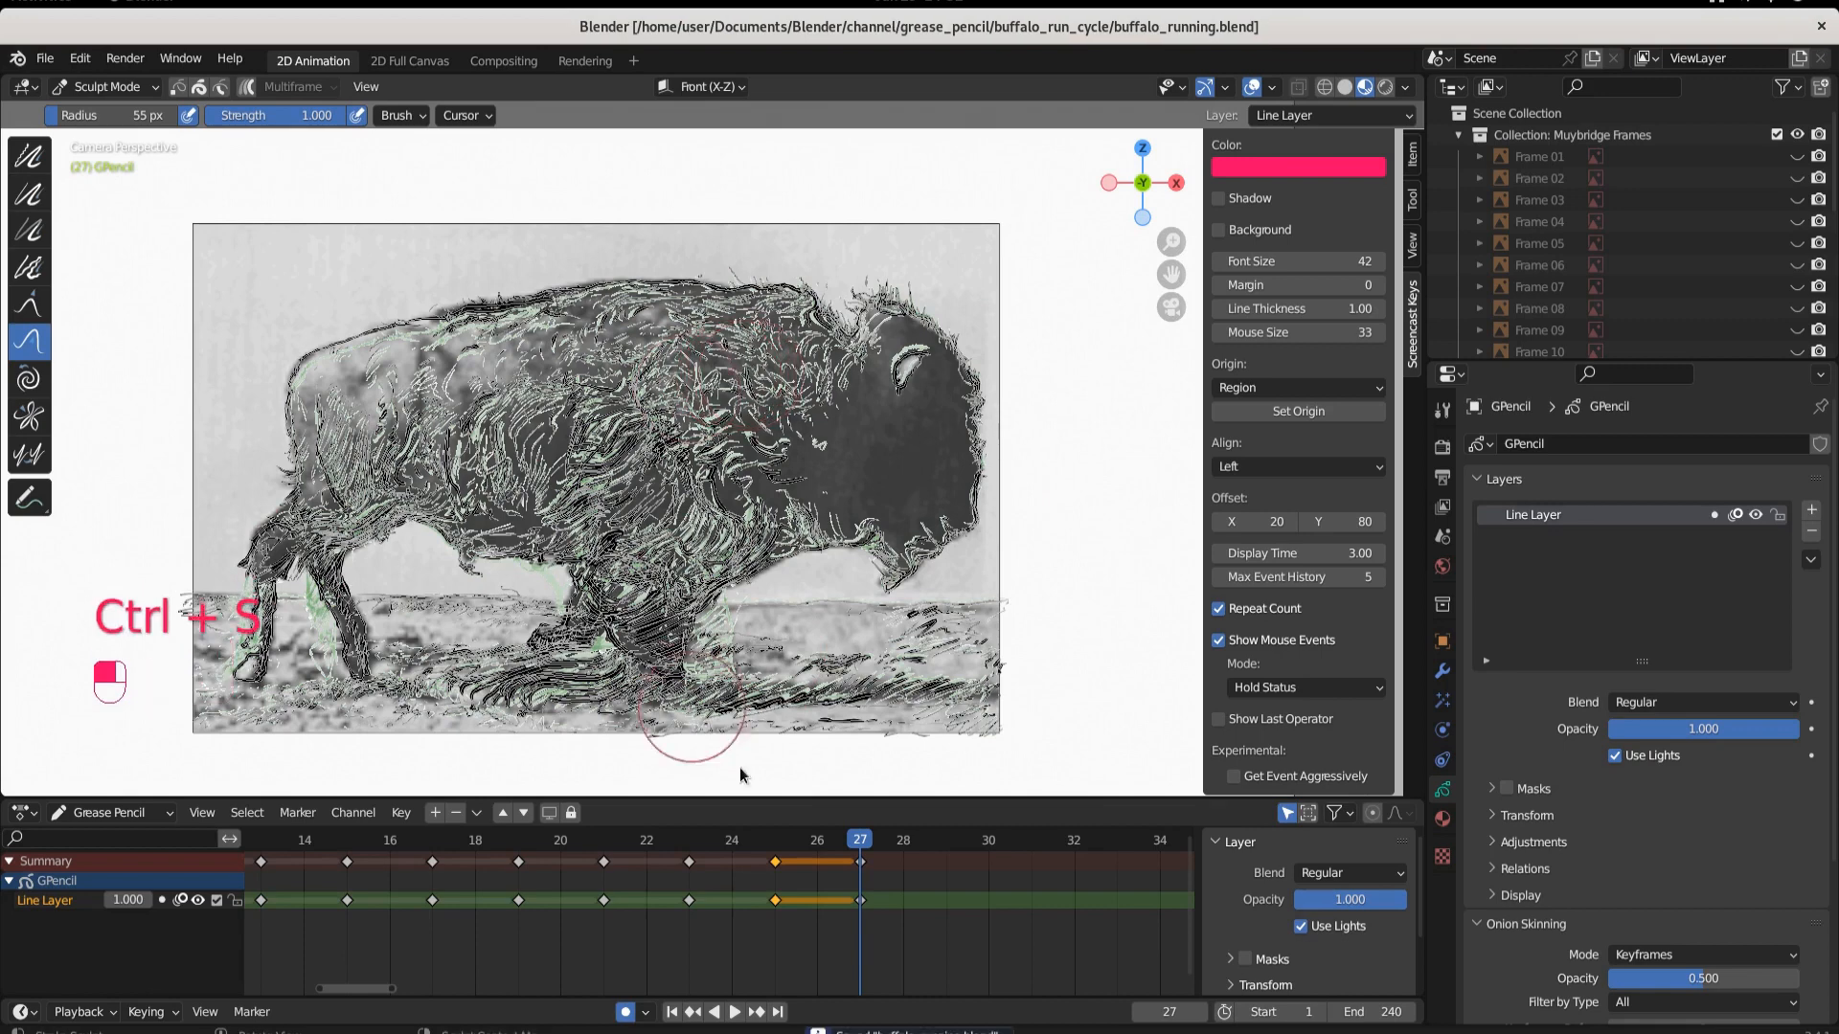
pyautogui.press('ctrl+s')
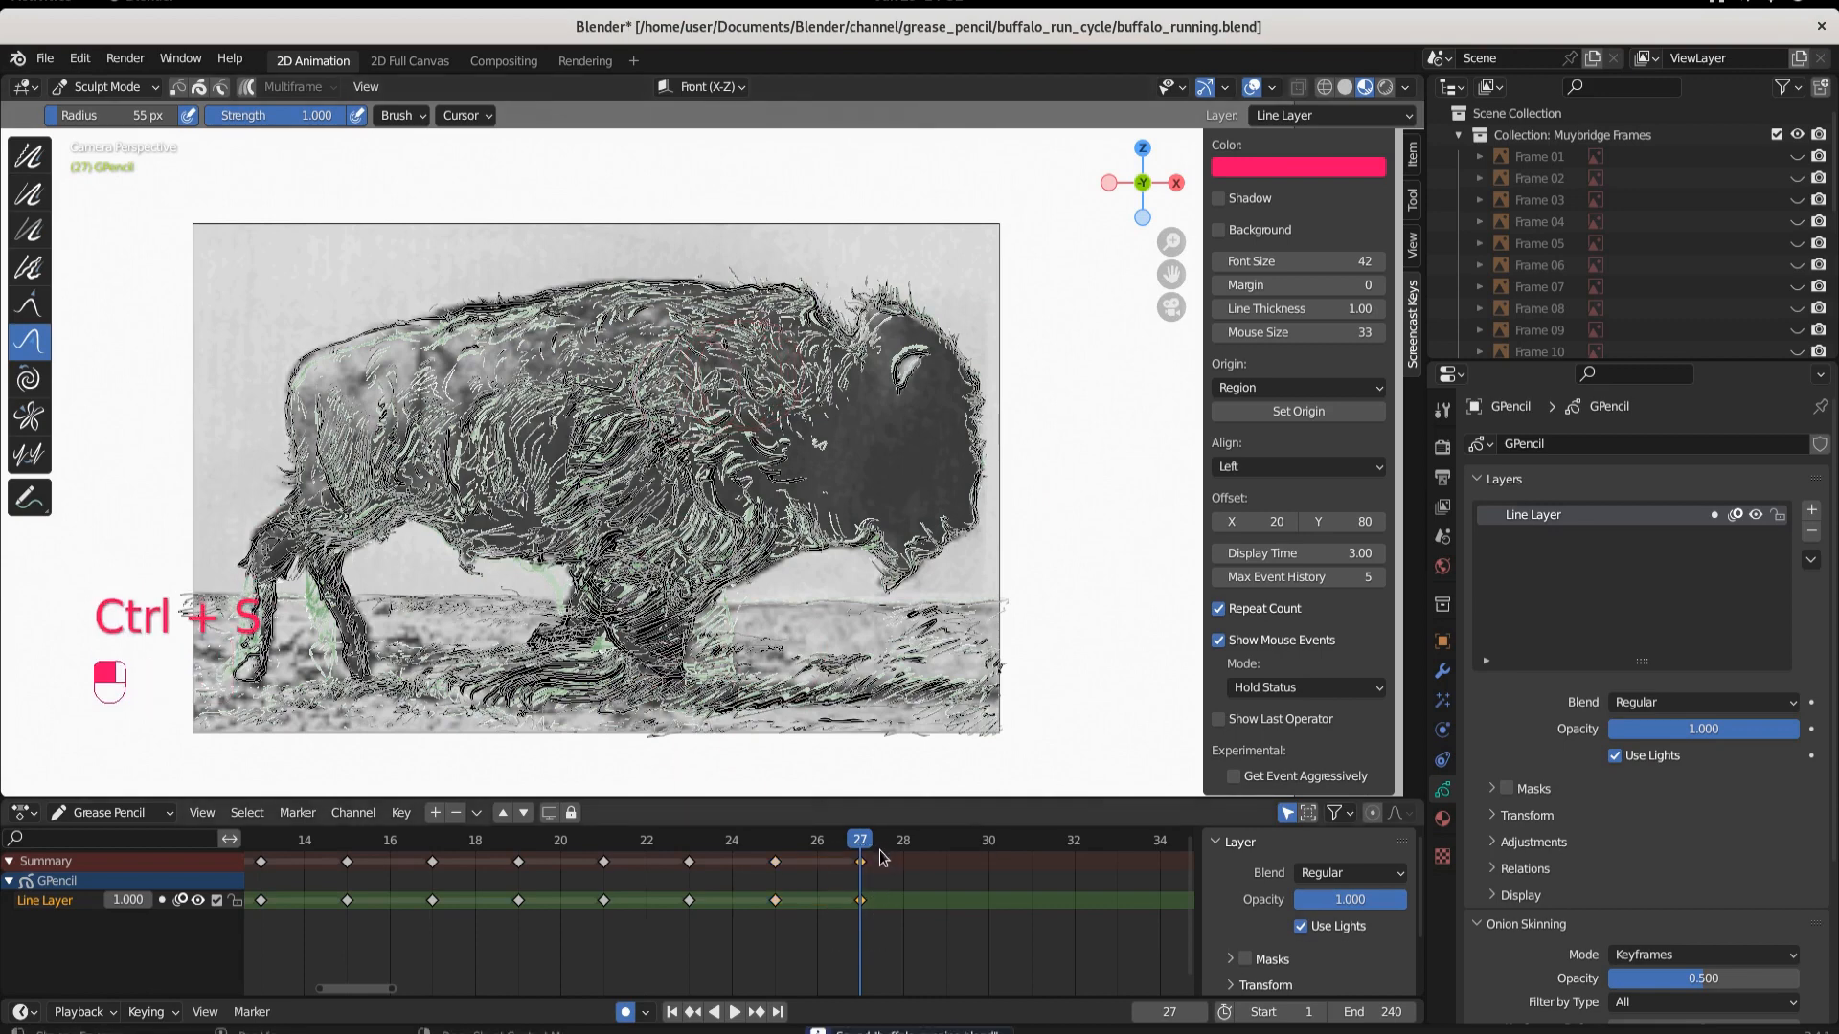
# Copy the frame 27 drawing keyframe and paste it onto frame 29
pyautogui.press('ctrl+c')
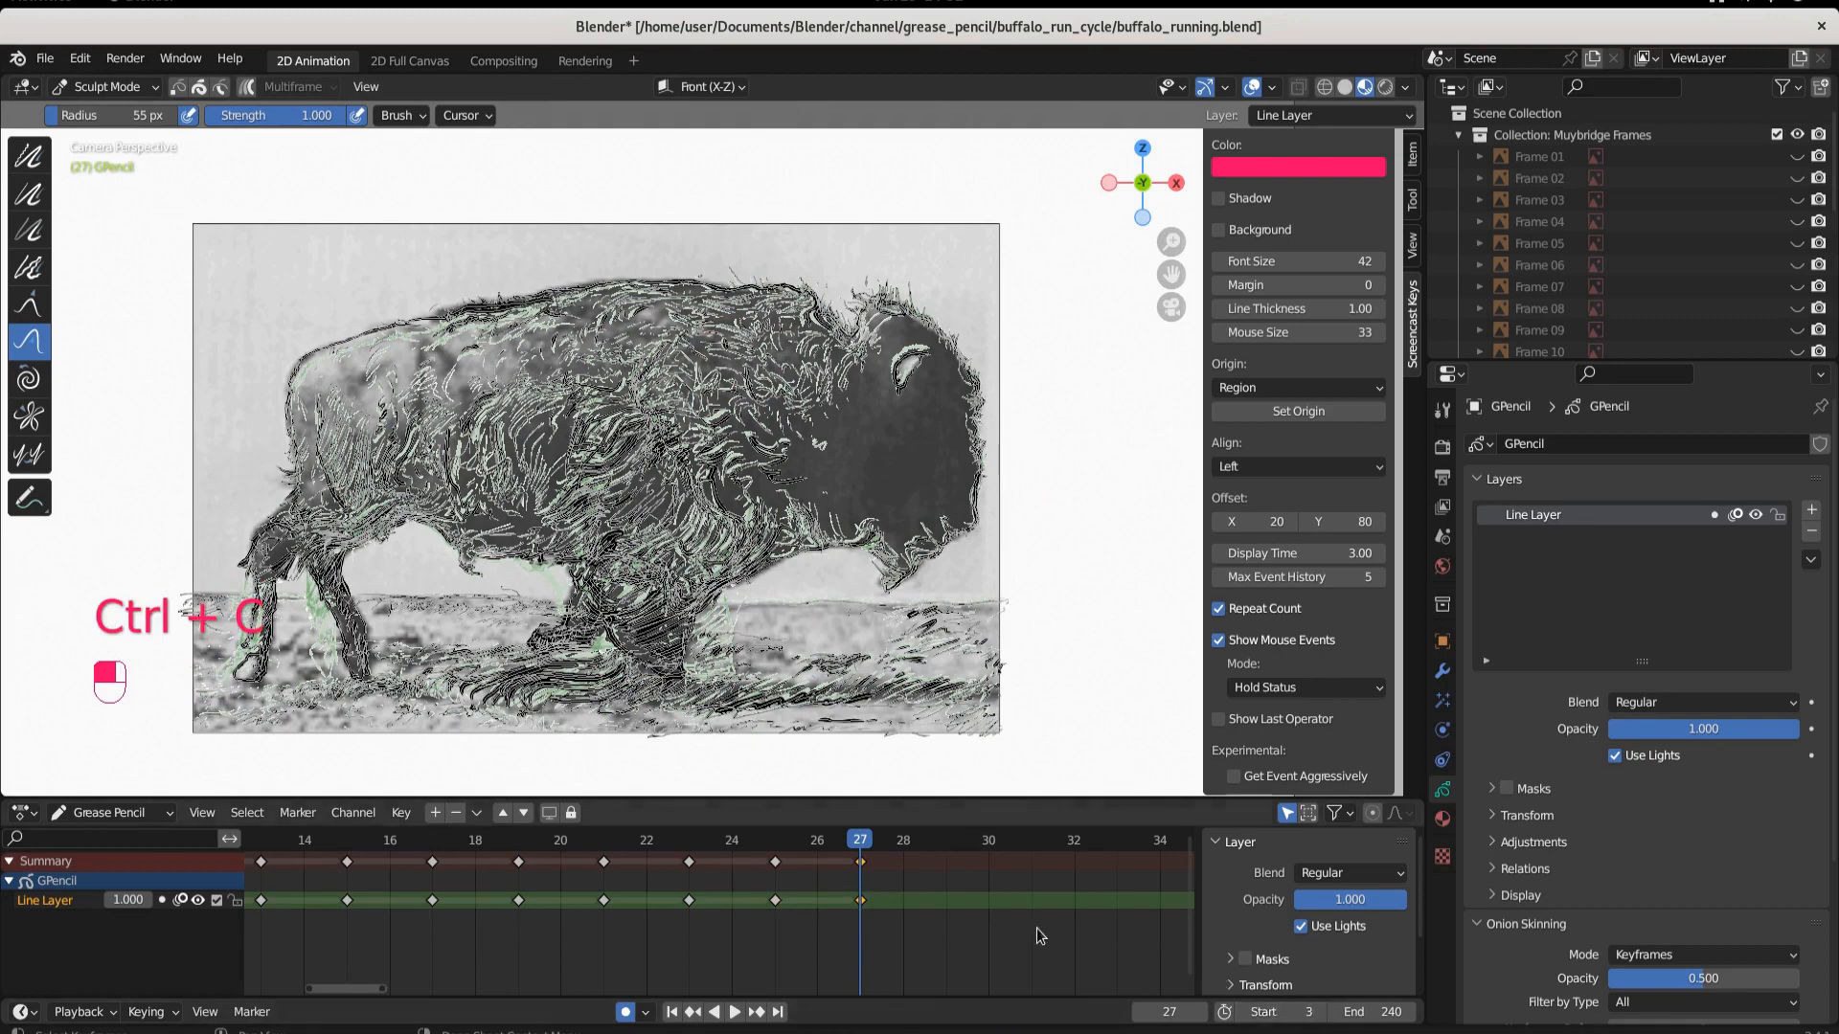
pyautogui.press('ctrl+c')
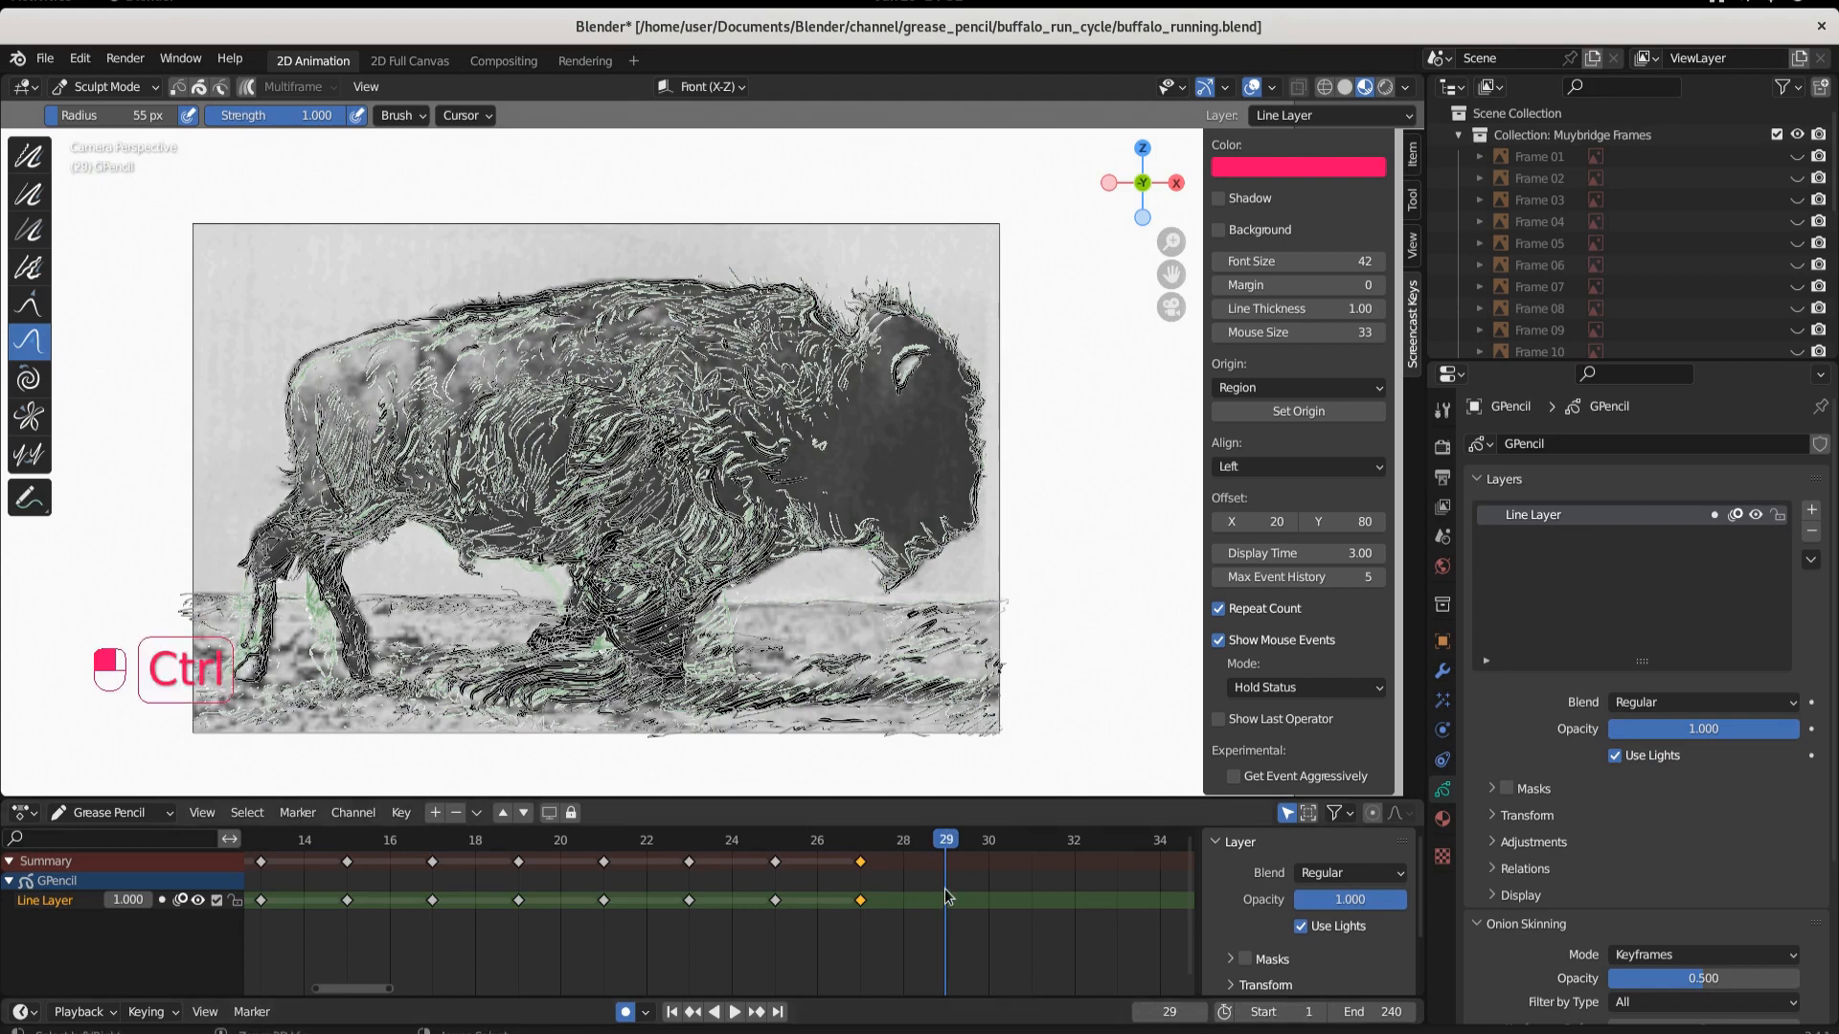
pyautogui.press('ctrl+v')
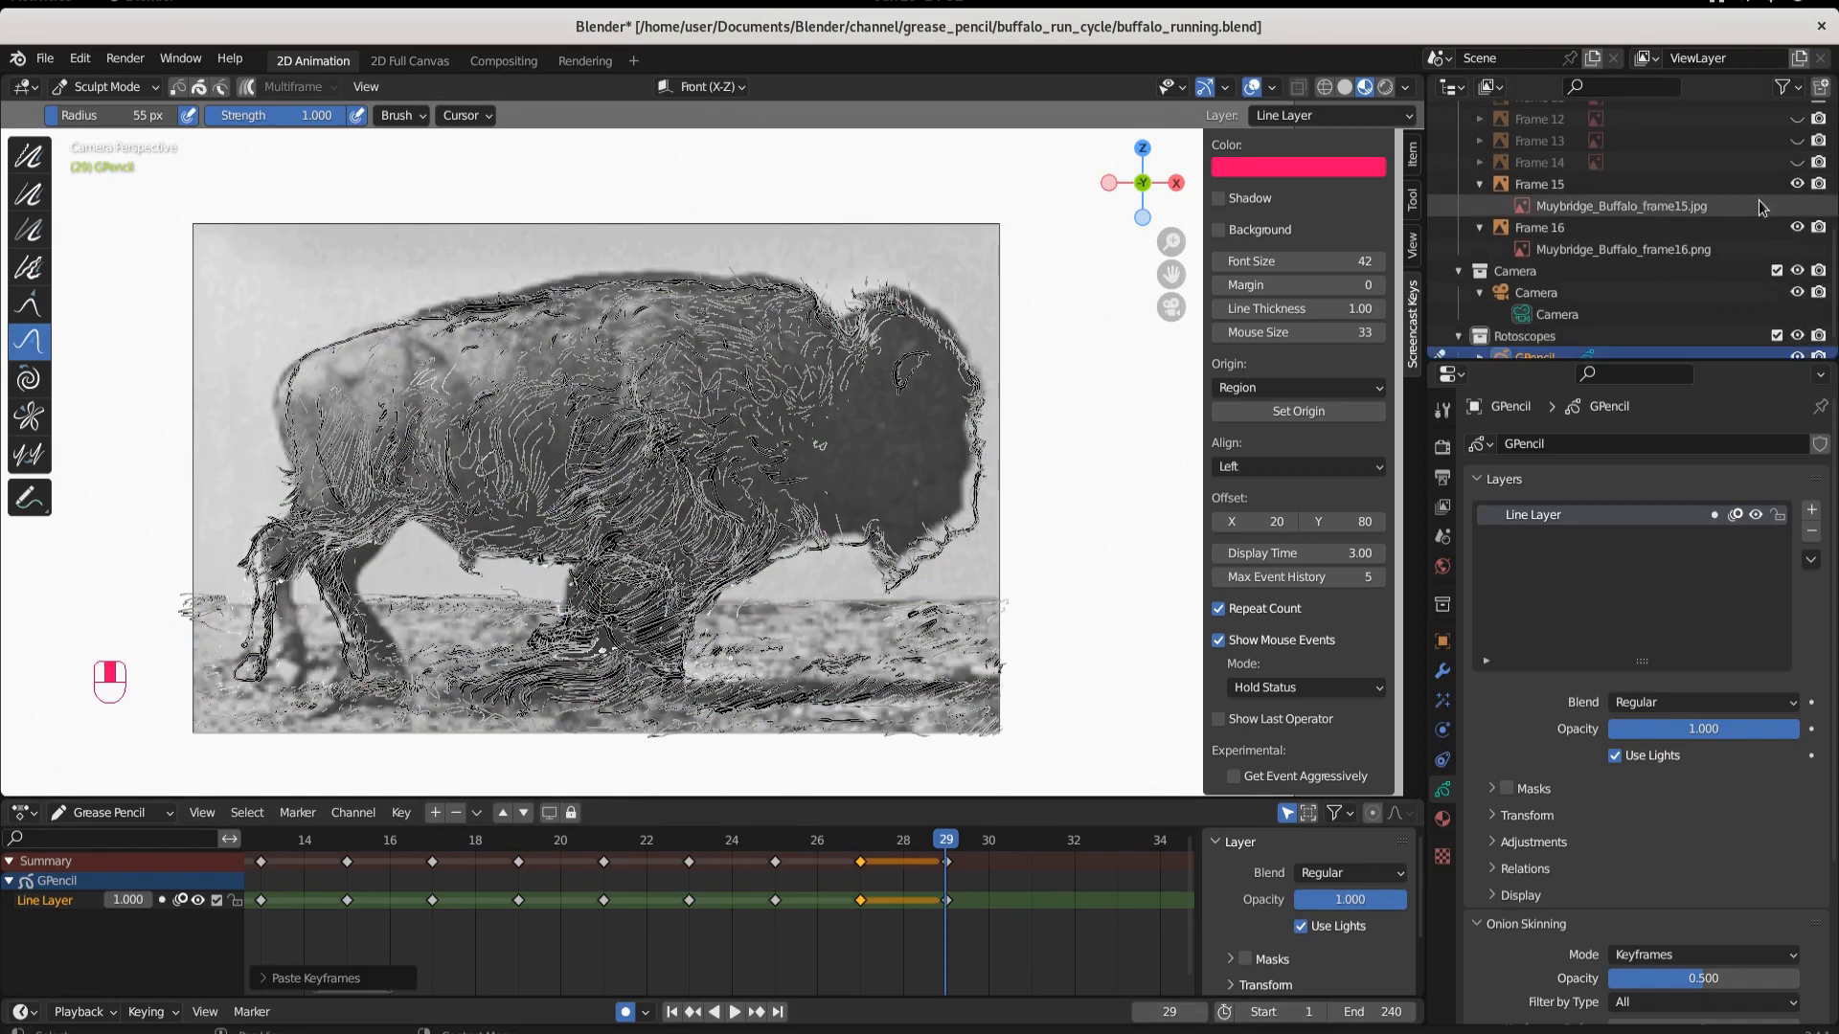
pyautogui.moveTo(889, 461)
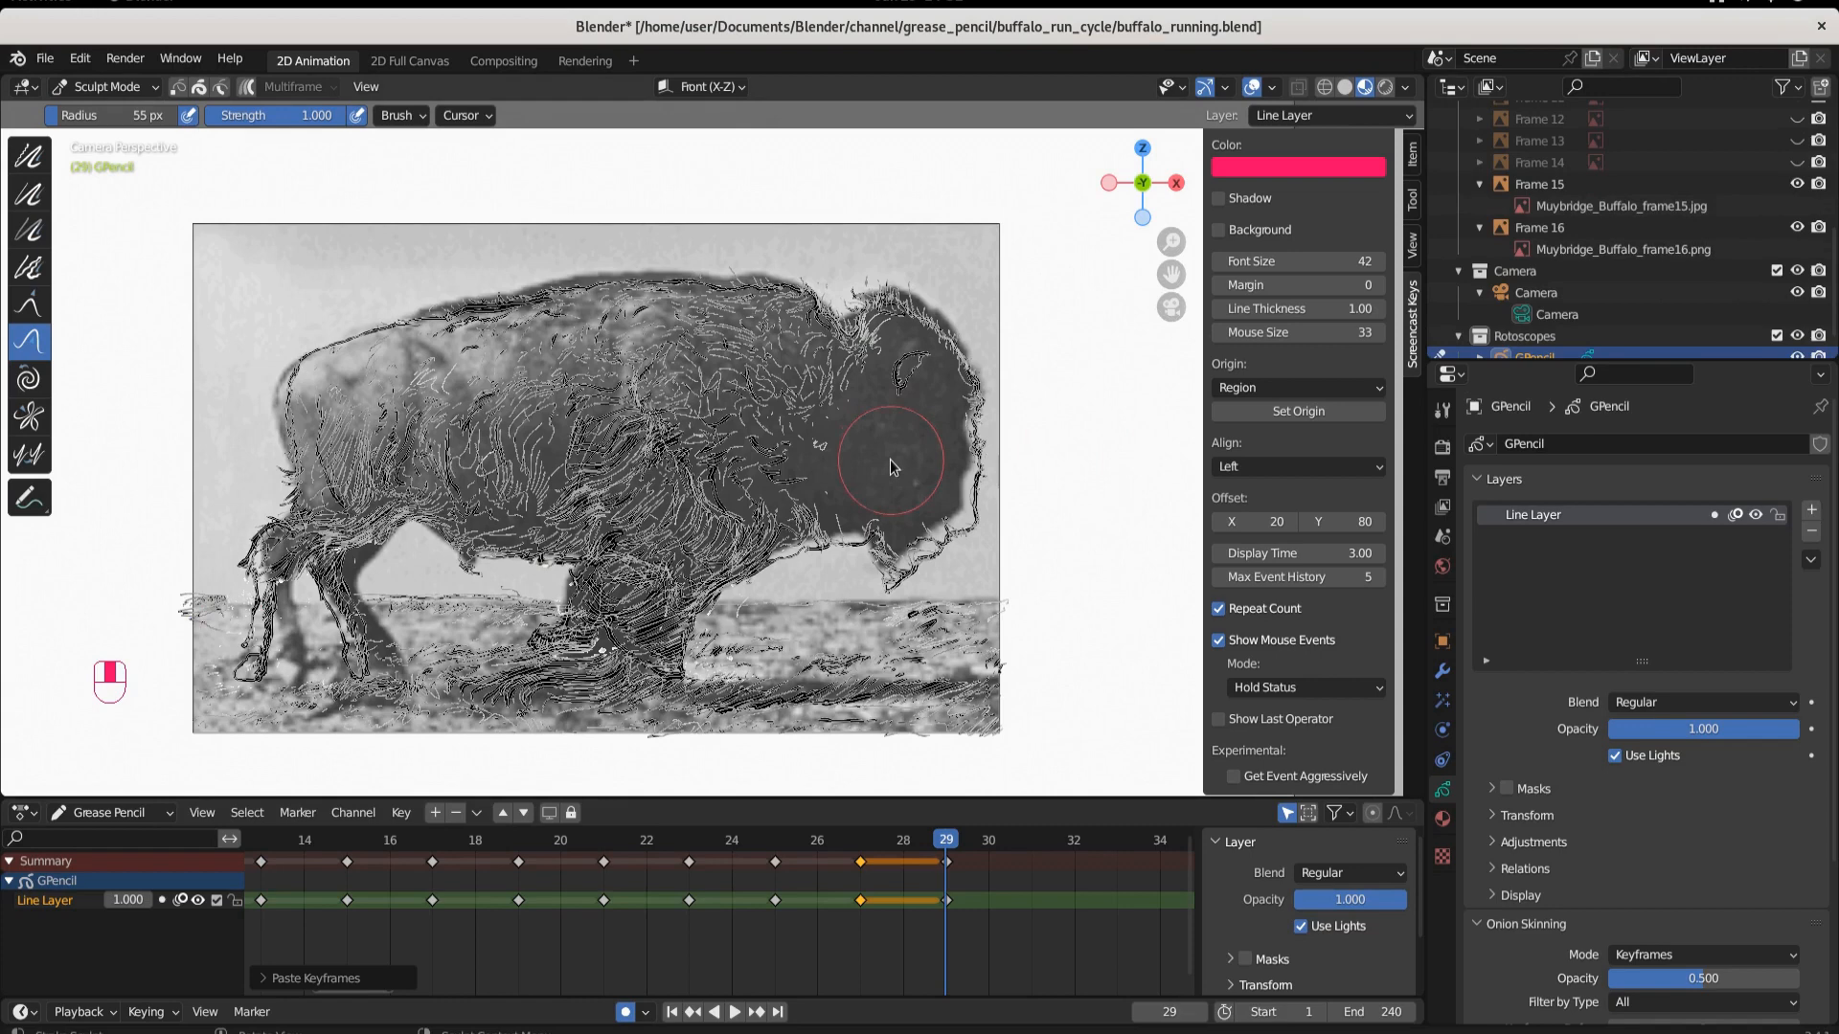
# Push the pasted frame 29 strokes with the grab brush to fit the buffalo's new pose
pyautogui.click(105, 85)
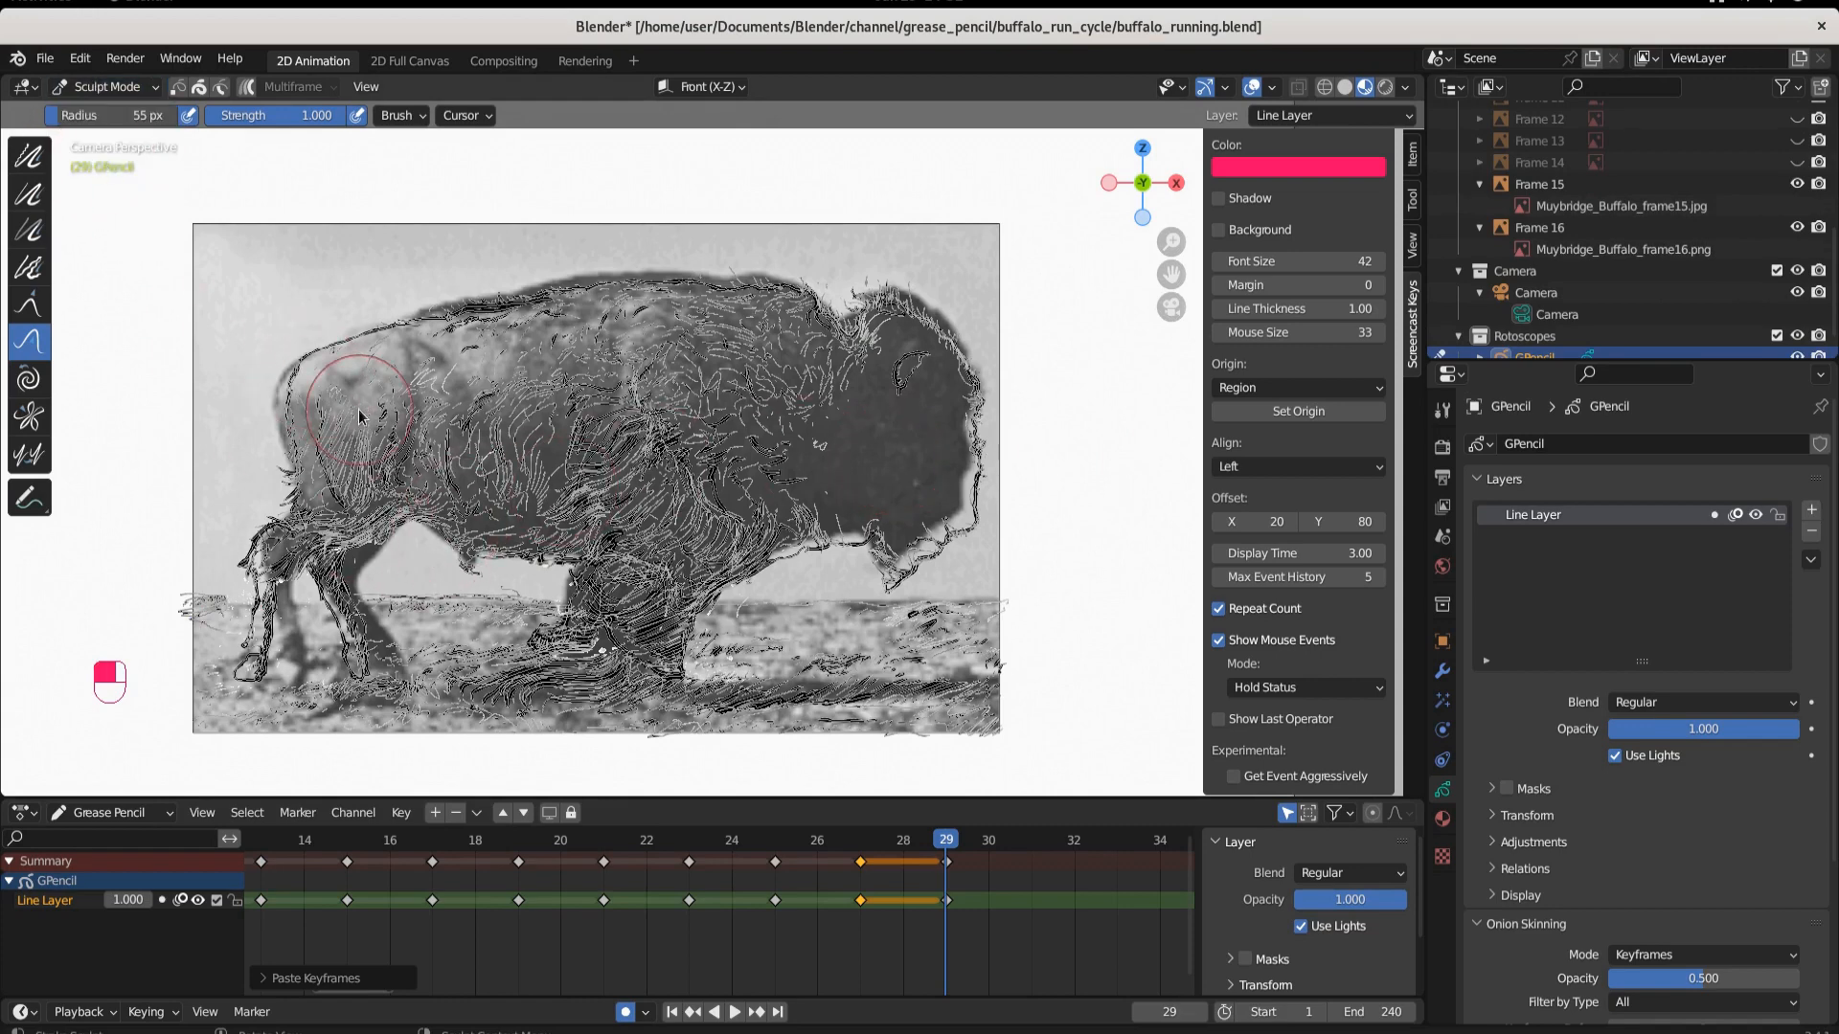
pyautogui.moveTo(364, 411); pyautogui.dragTo(798, 370)
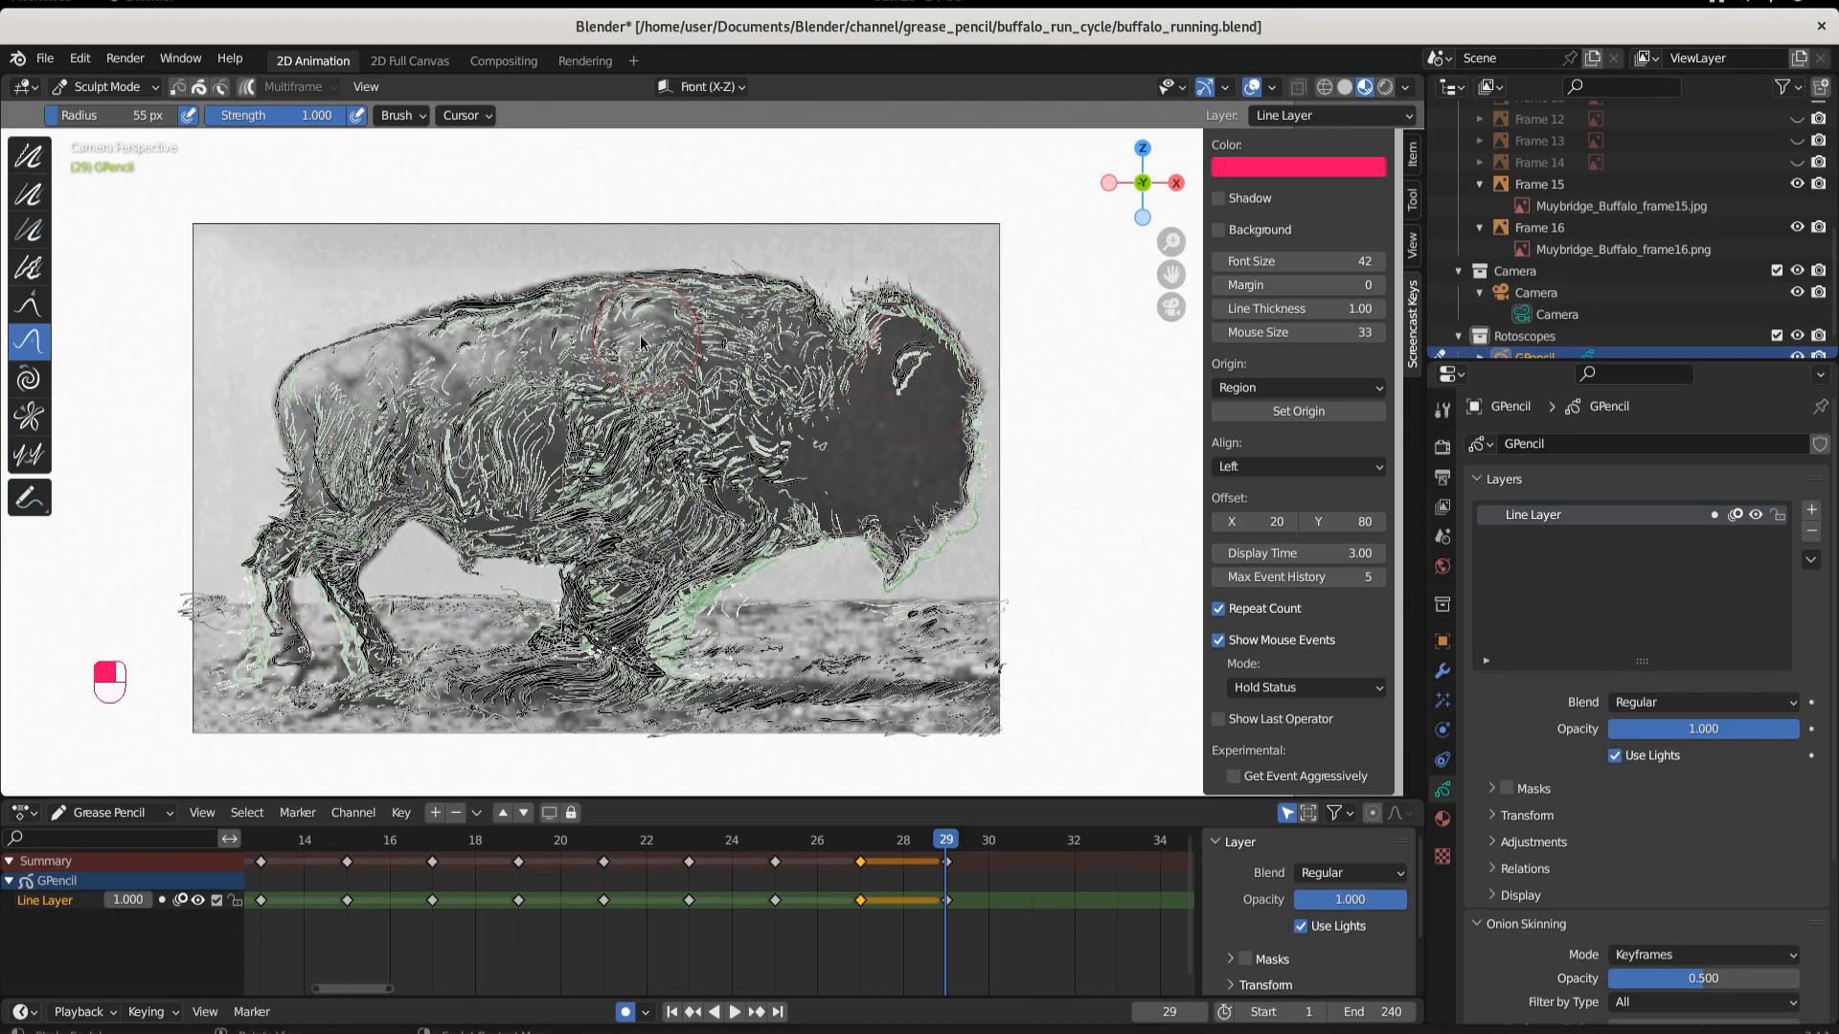
pyautogui.click(106, 86)
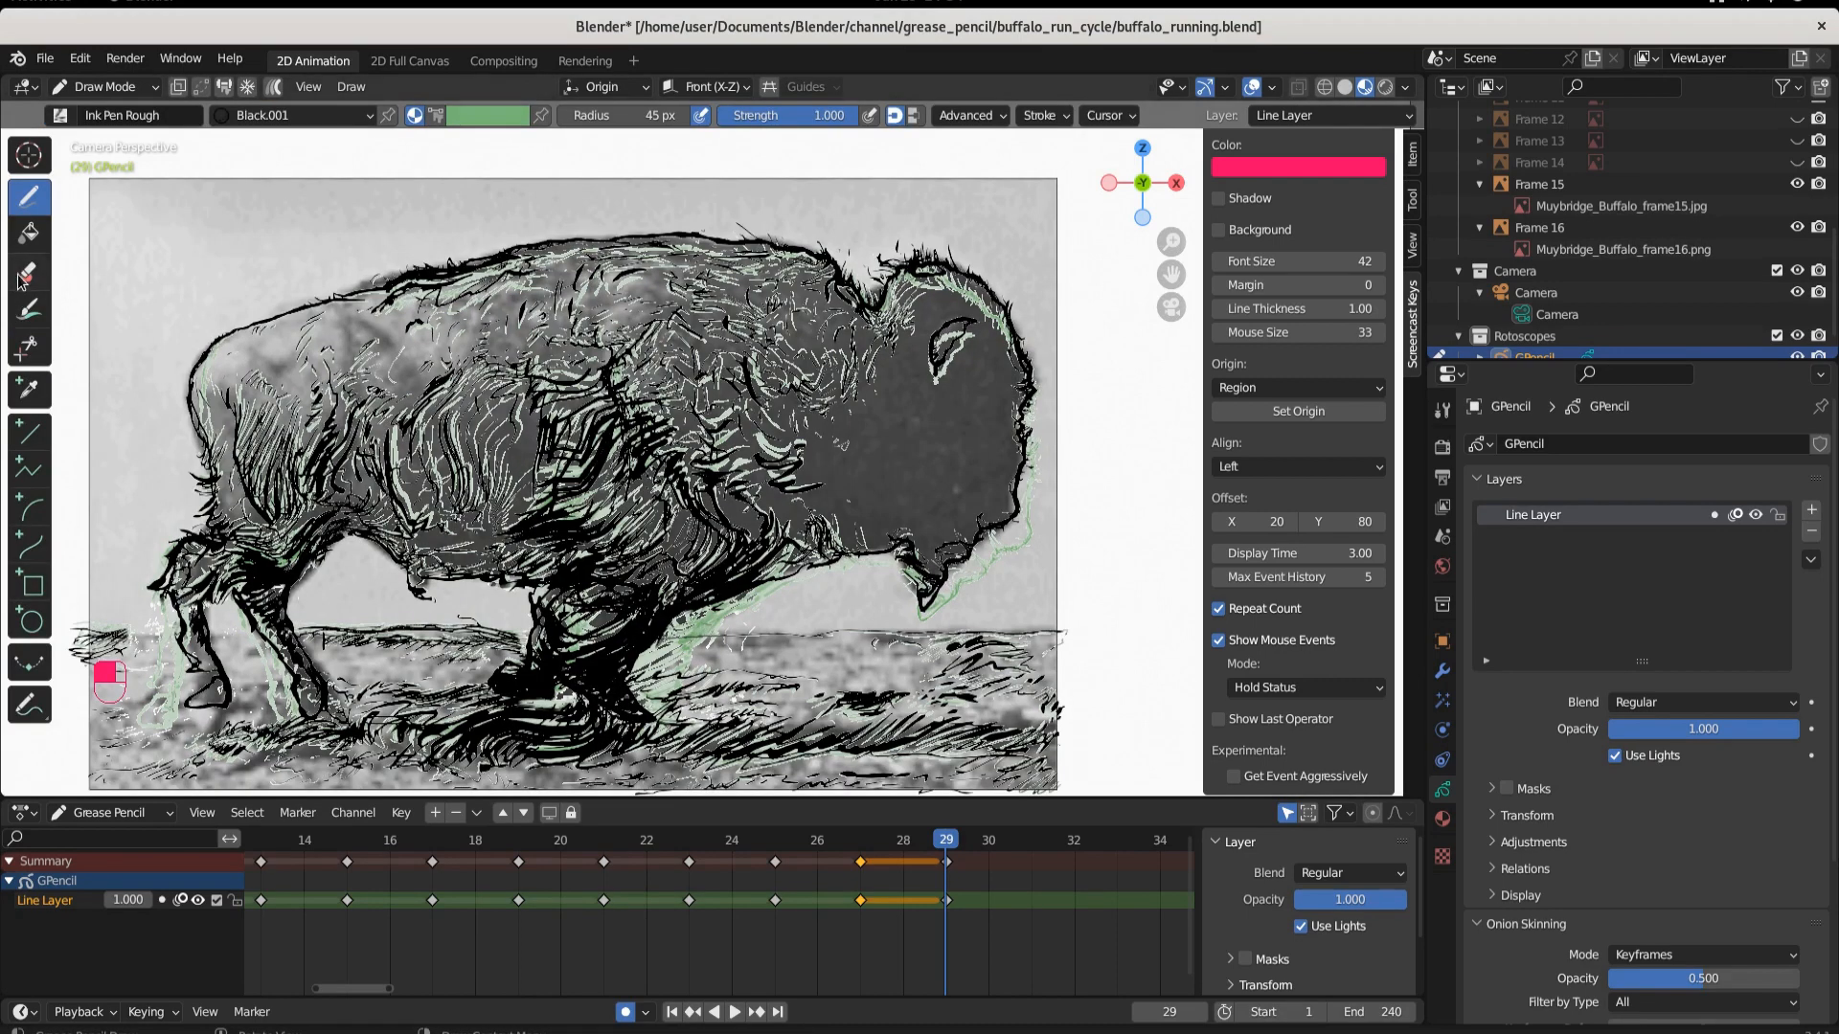
# Draw bold Ink Pen Rough outlines along the back, head and lower legs on frame 29
pyautogui.click(28, 272)
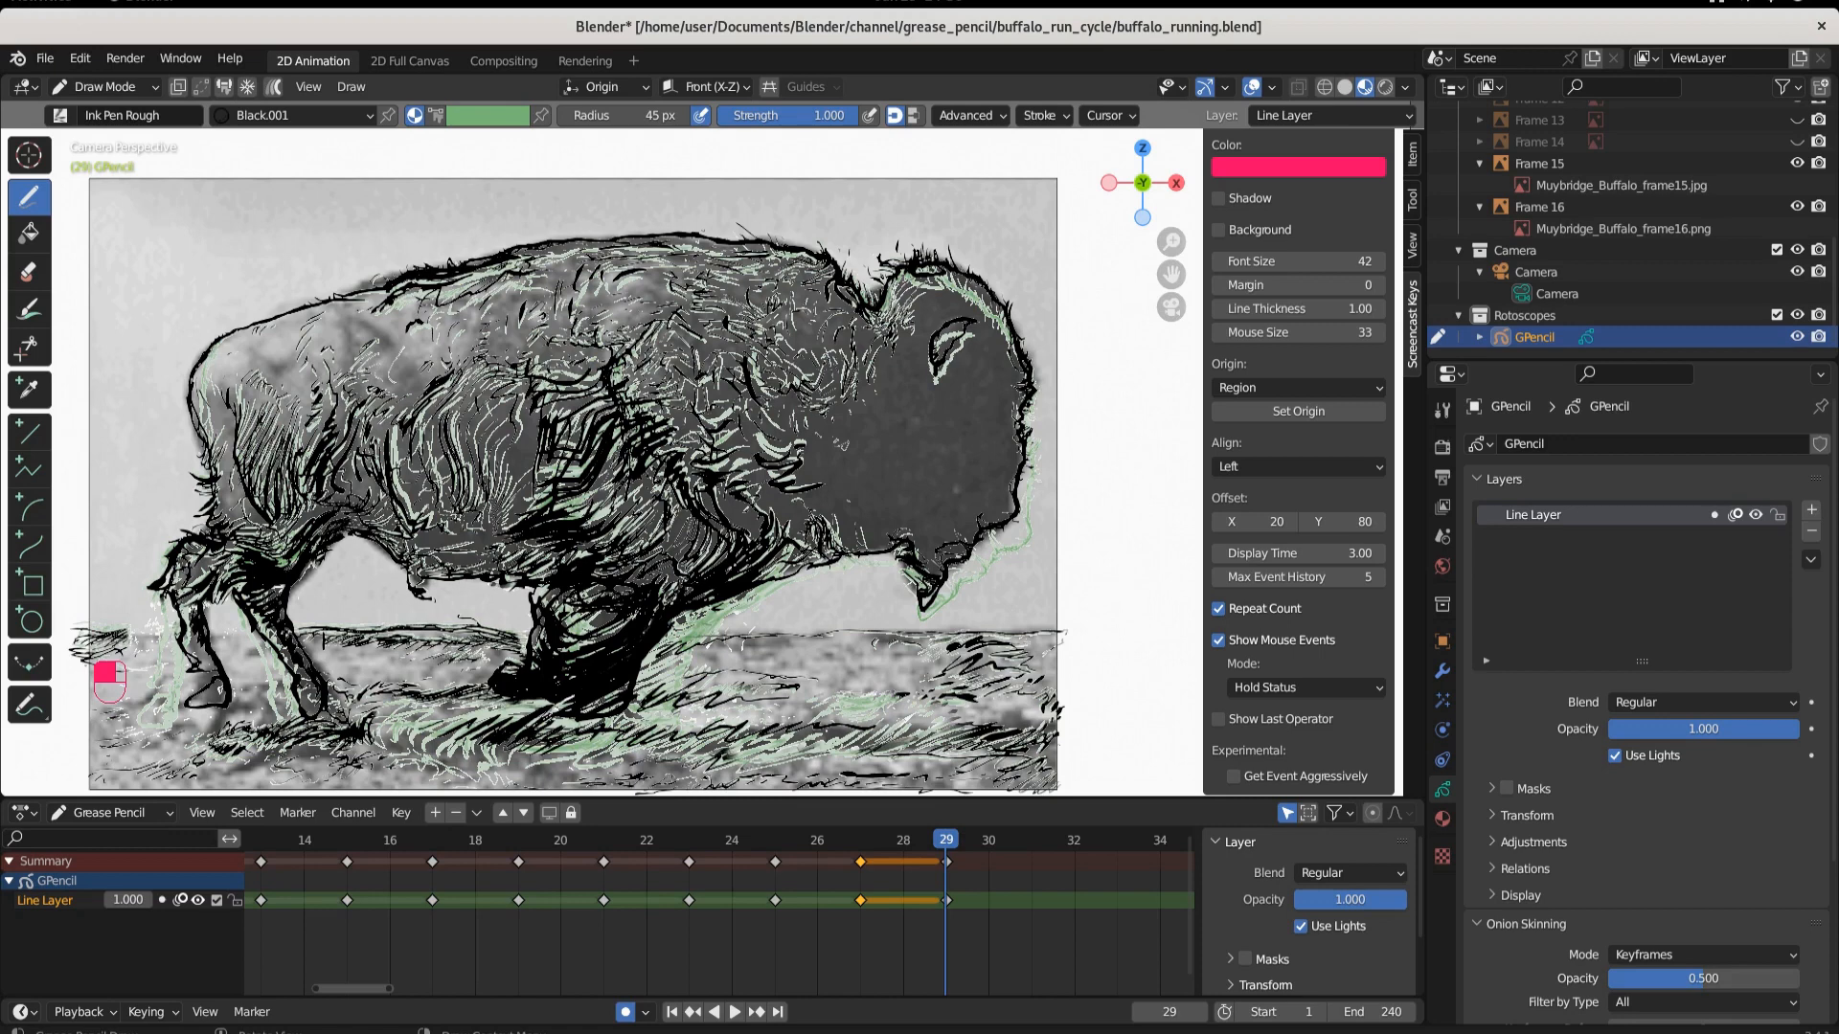
# Hide and reshow the Muybridge Frames collection to check the ink, then enter Sculpt Mode
pyautogui.scroll(3)
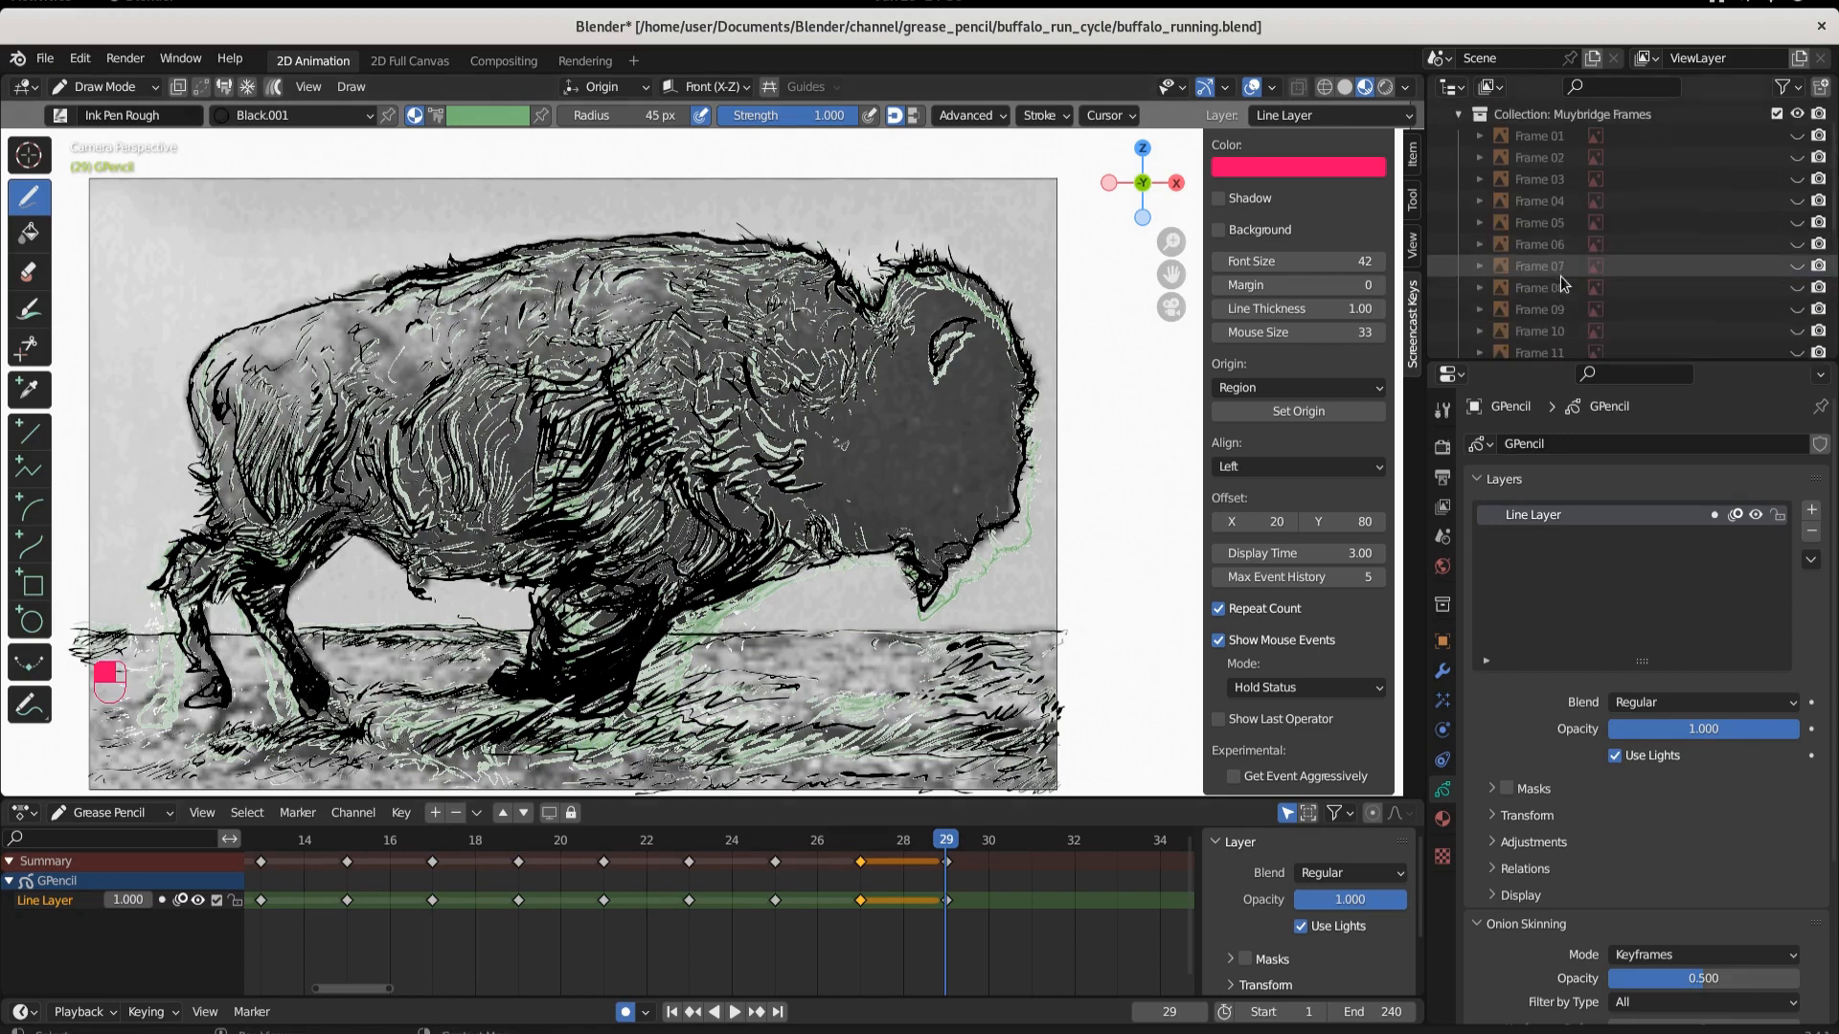
pyautogui.click(1793, 134)
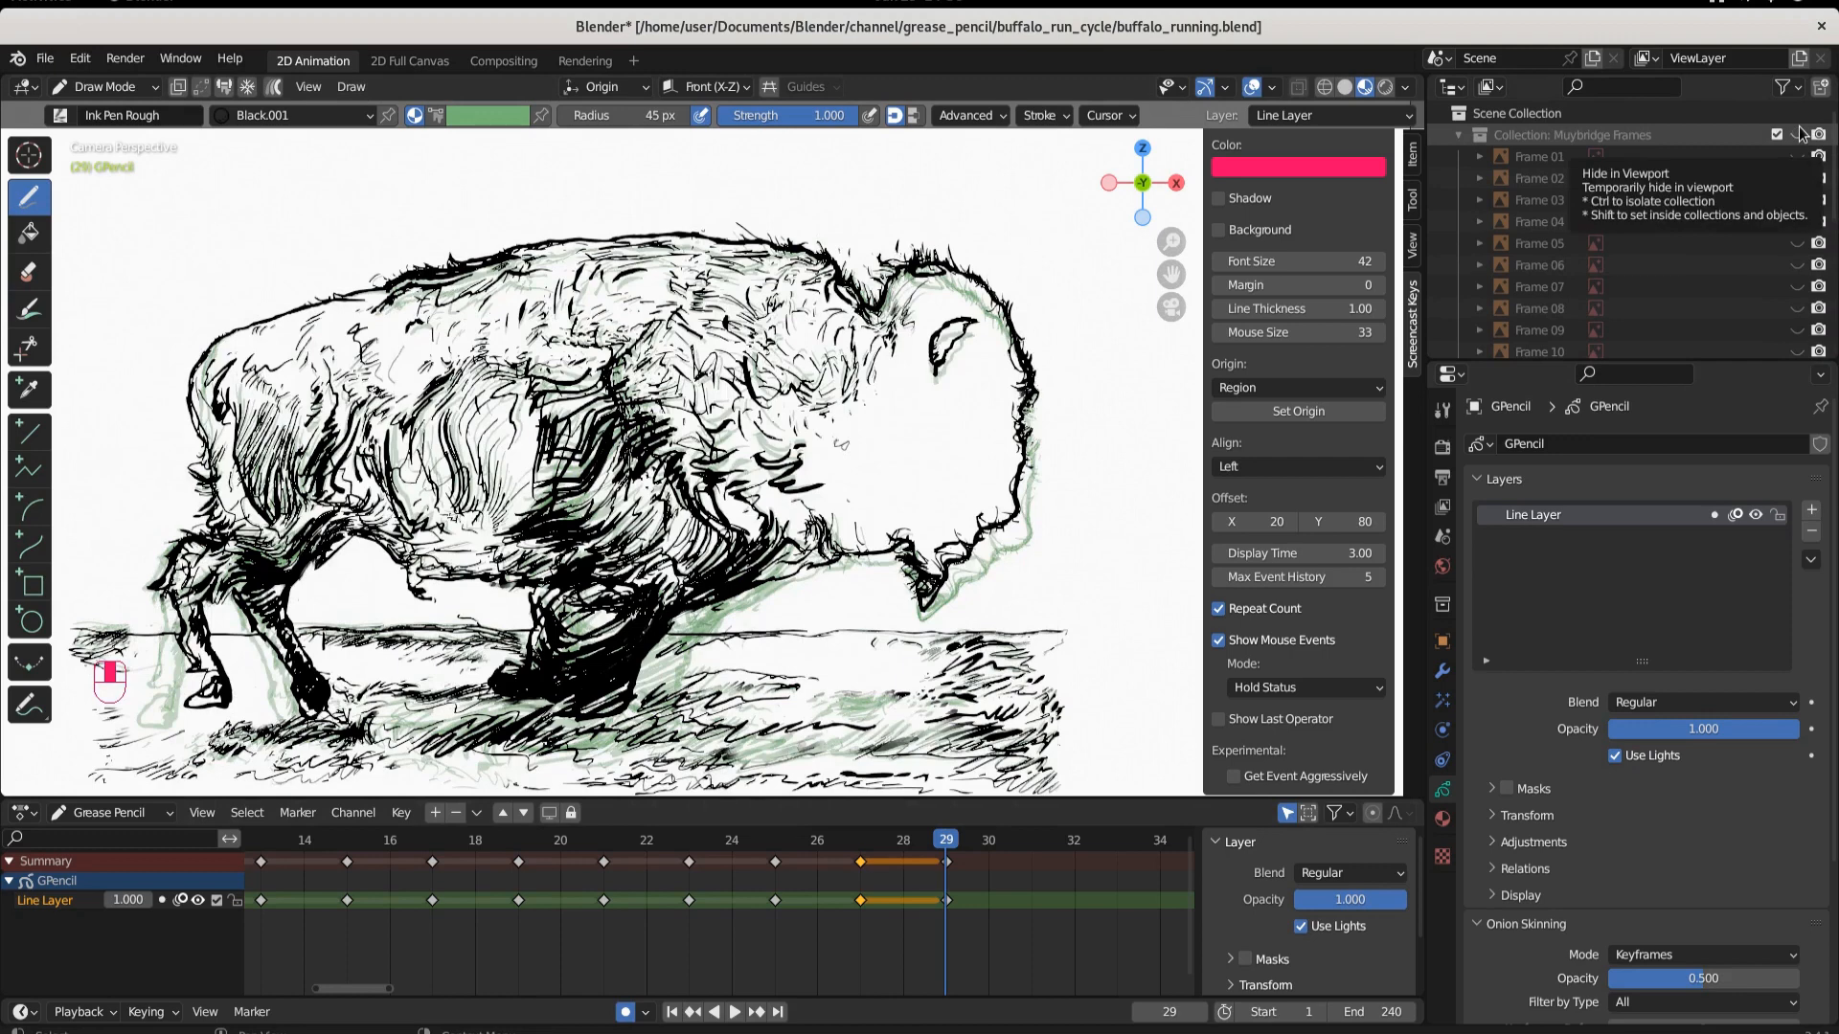
pyautogui.click(1793, 135)
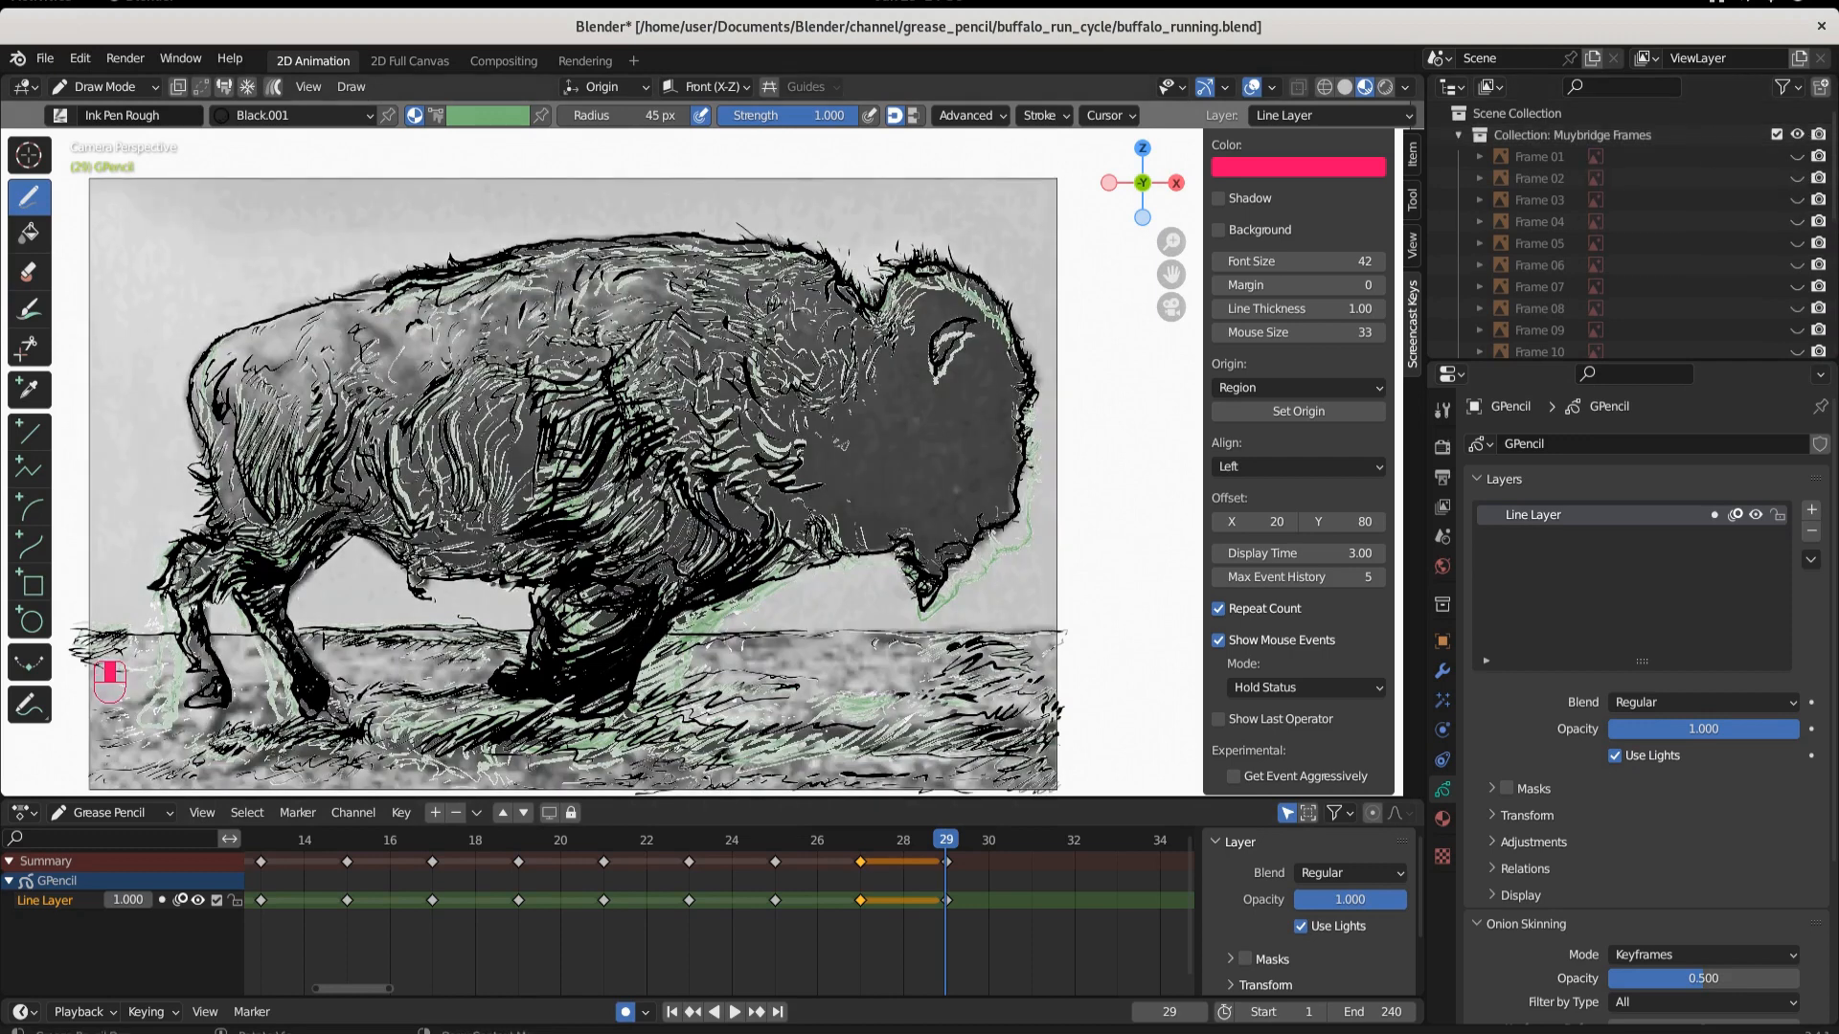
pyautogui.click(104, 85)
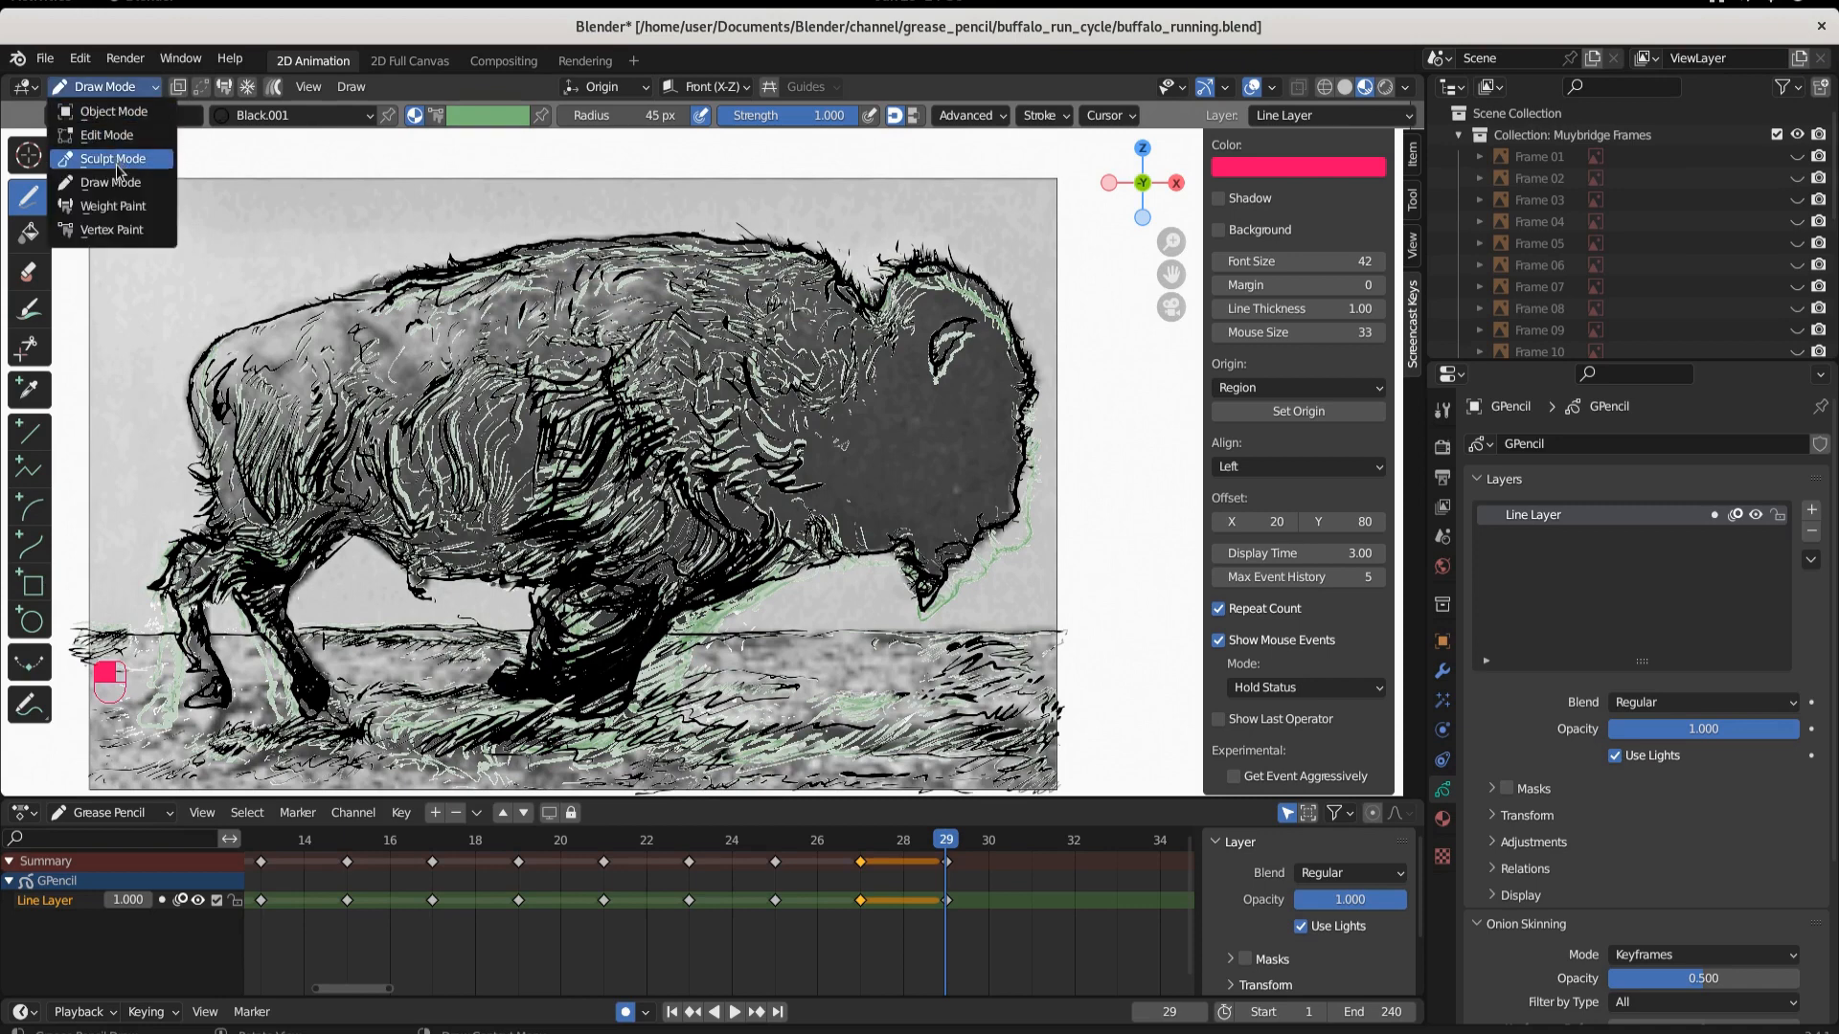
pyautogui.click(110, 158)
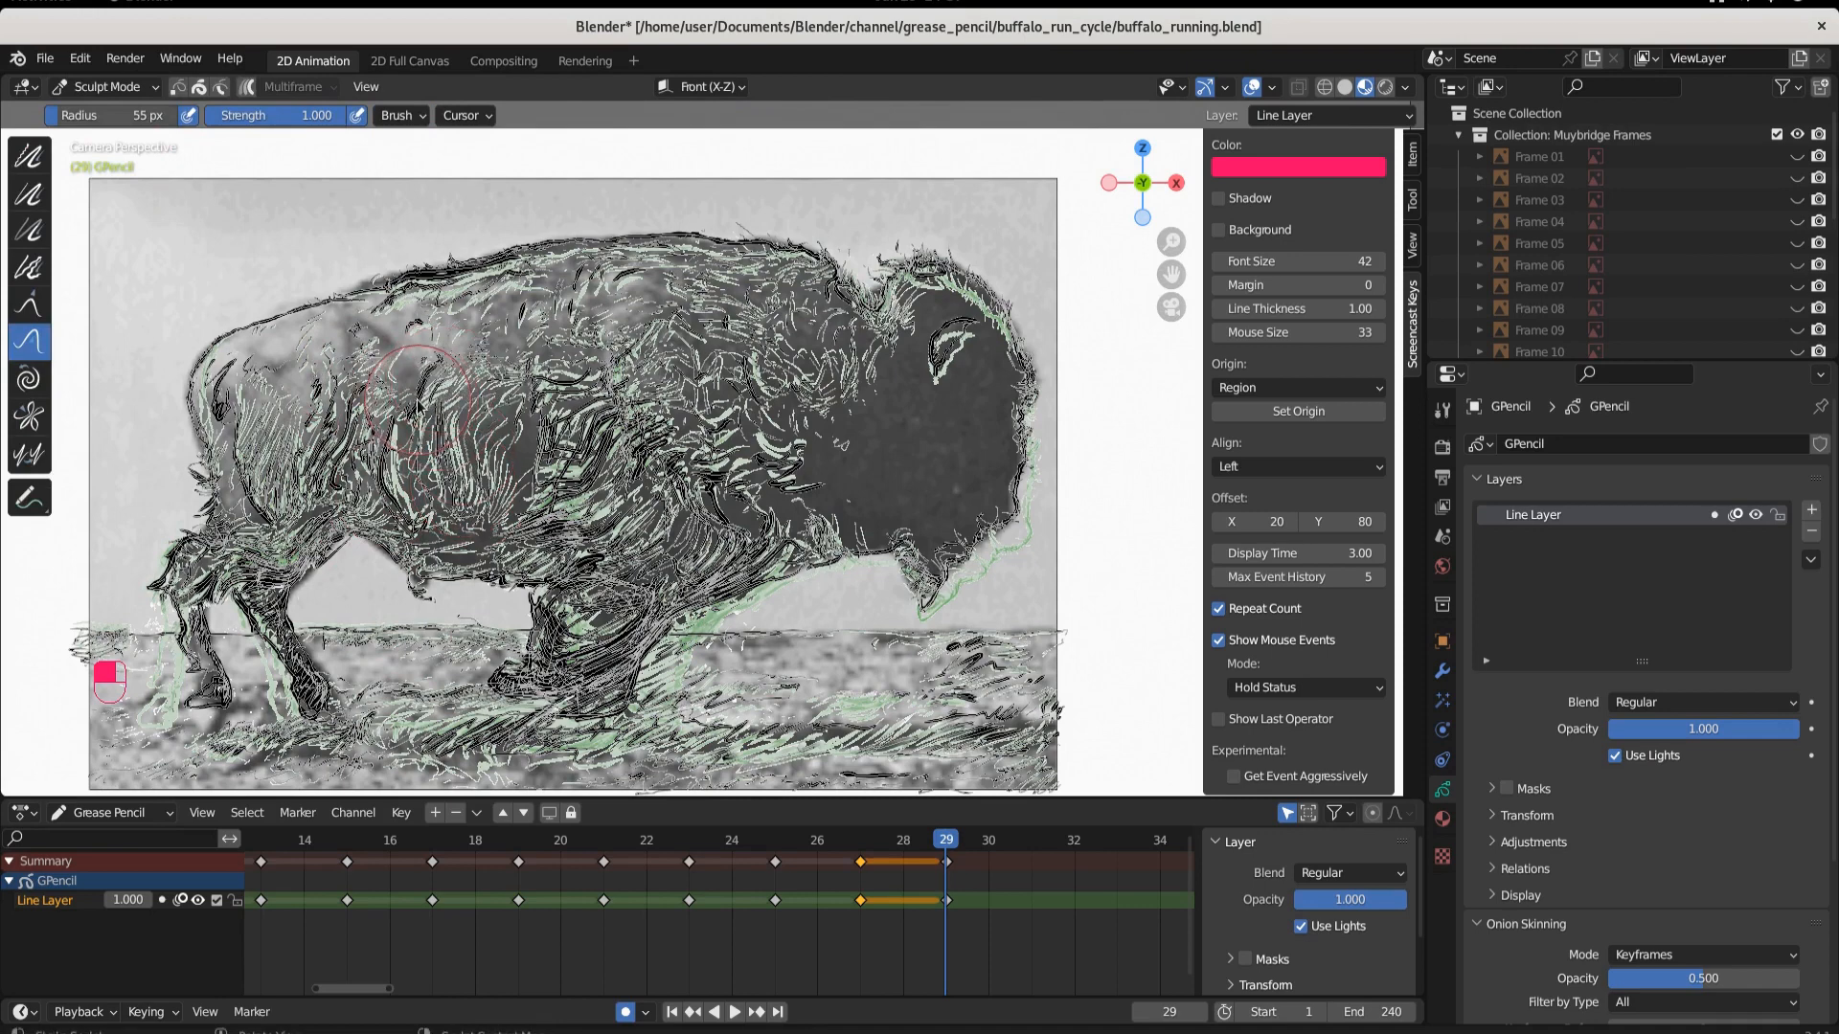
# Save the file and copy the frame 29 drawing onto frame 31
pyautogui.press('ctrl+s')
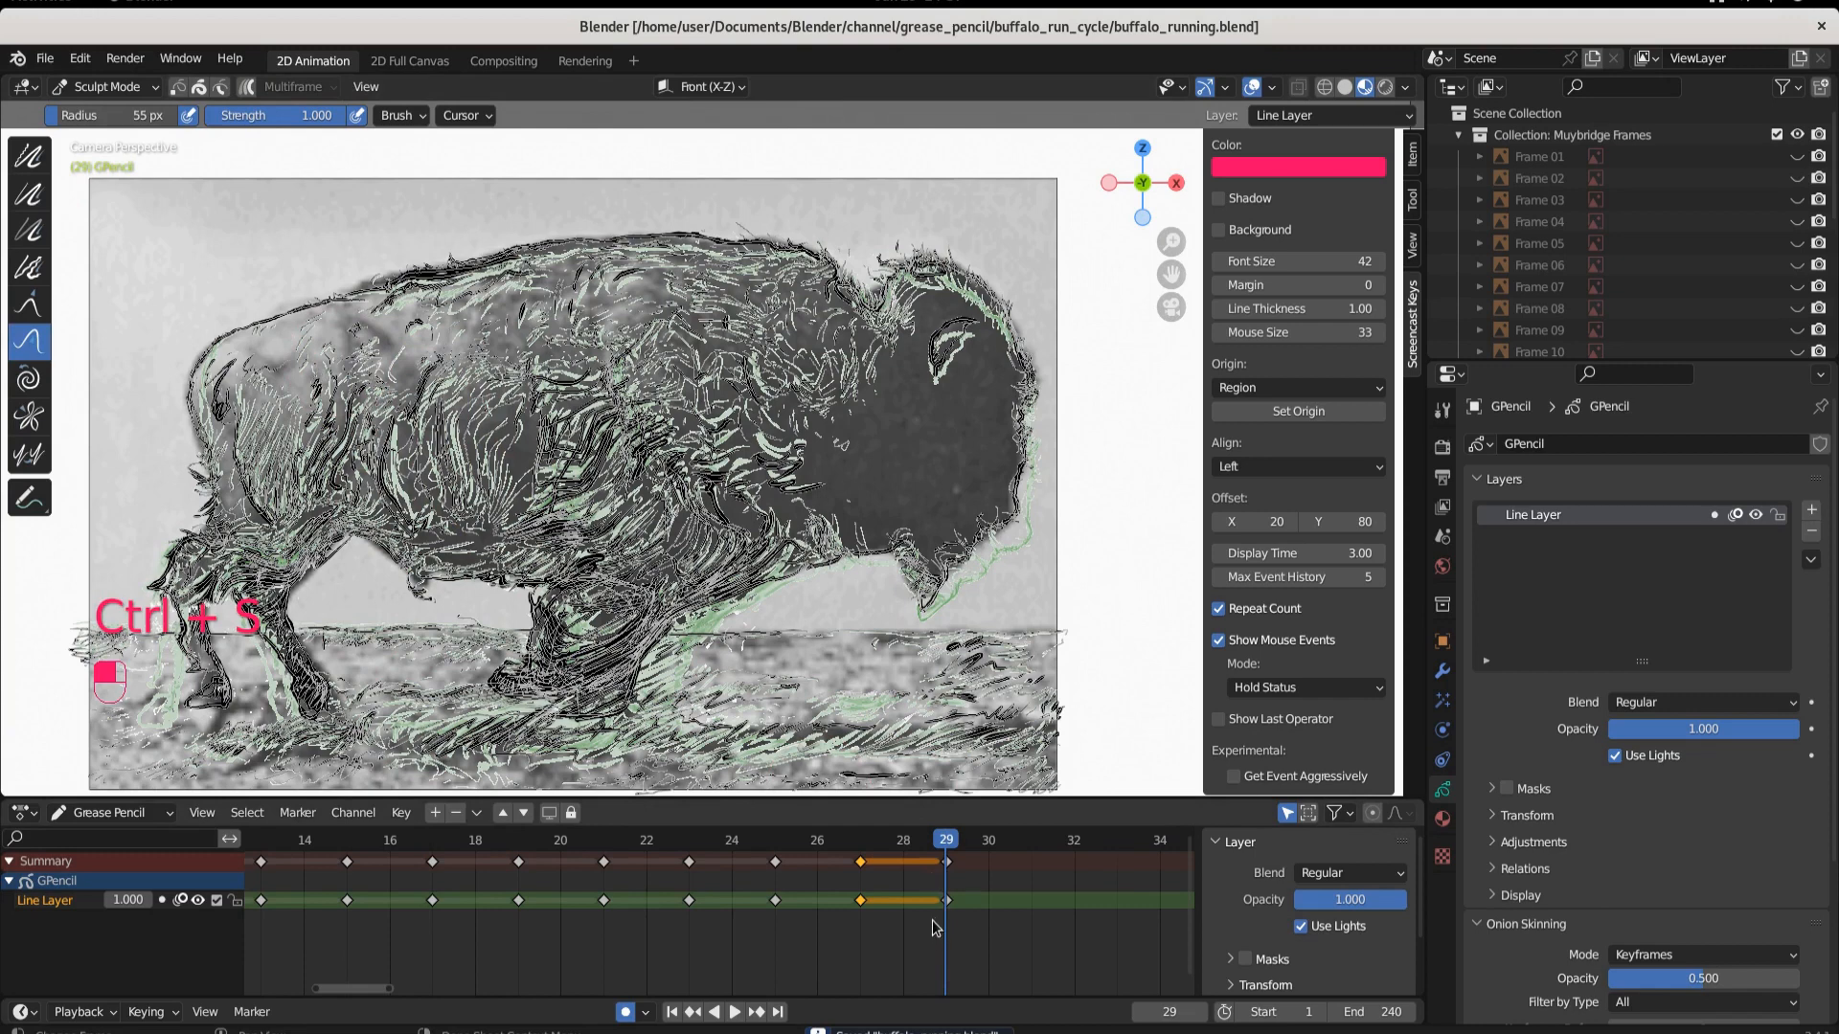
pyautogui.press('ctrl+s')
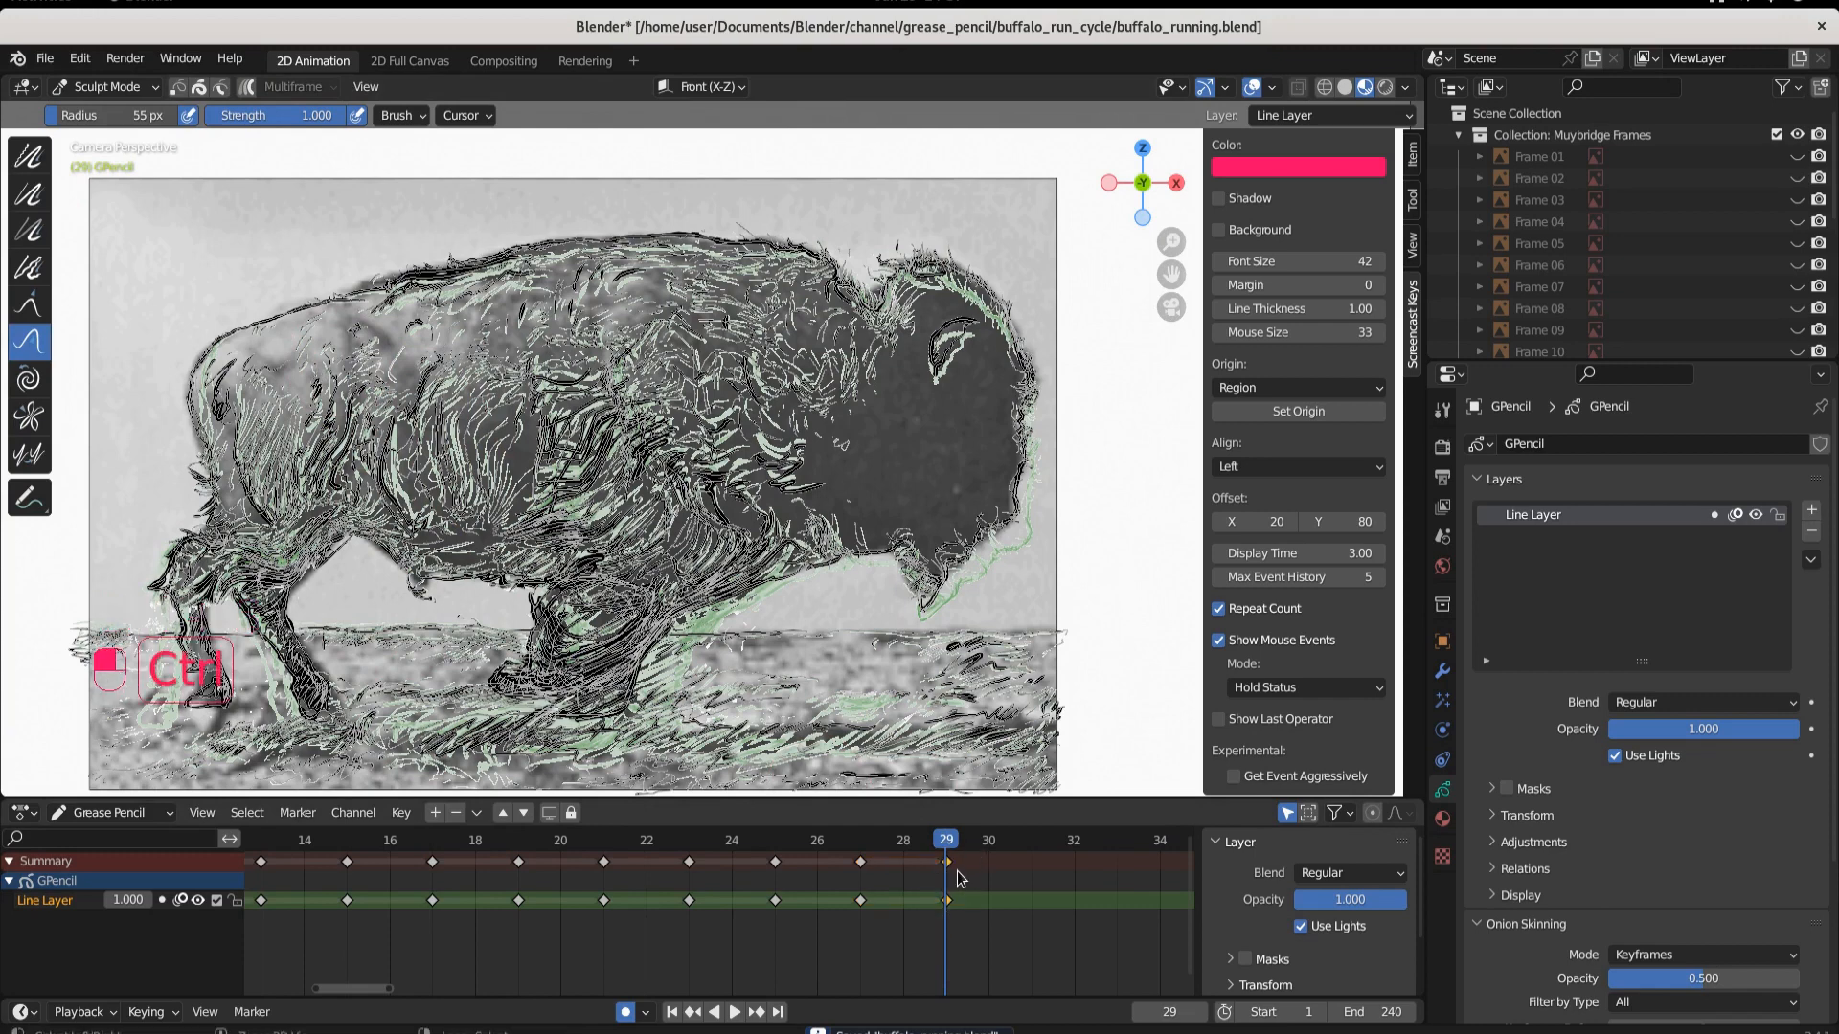
pyautogui.press('ctrl+c')
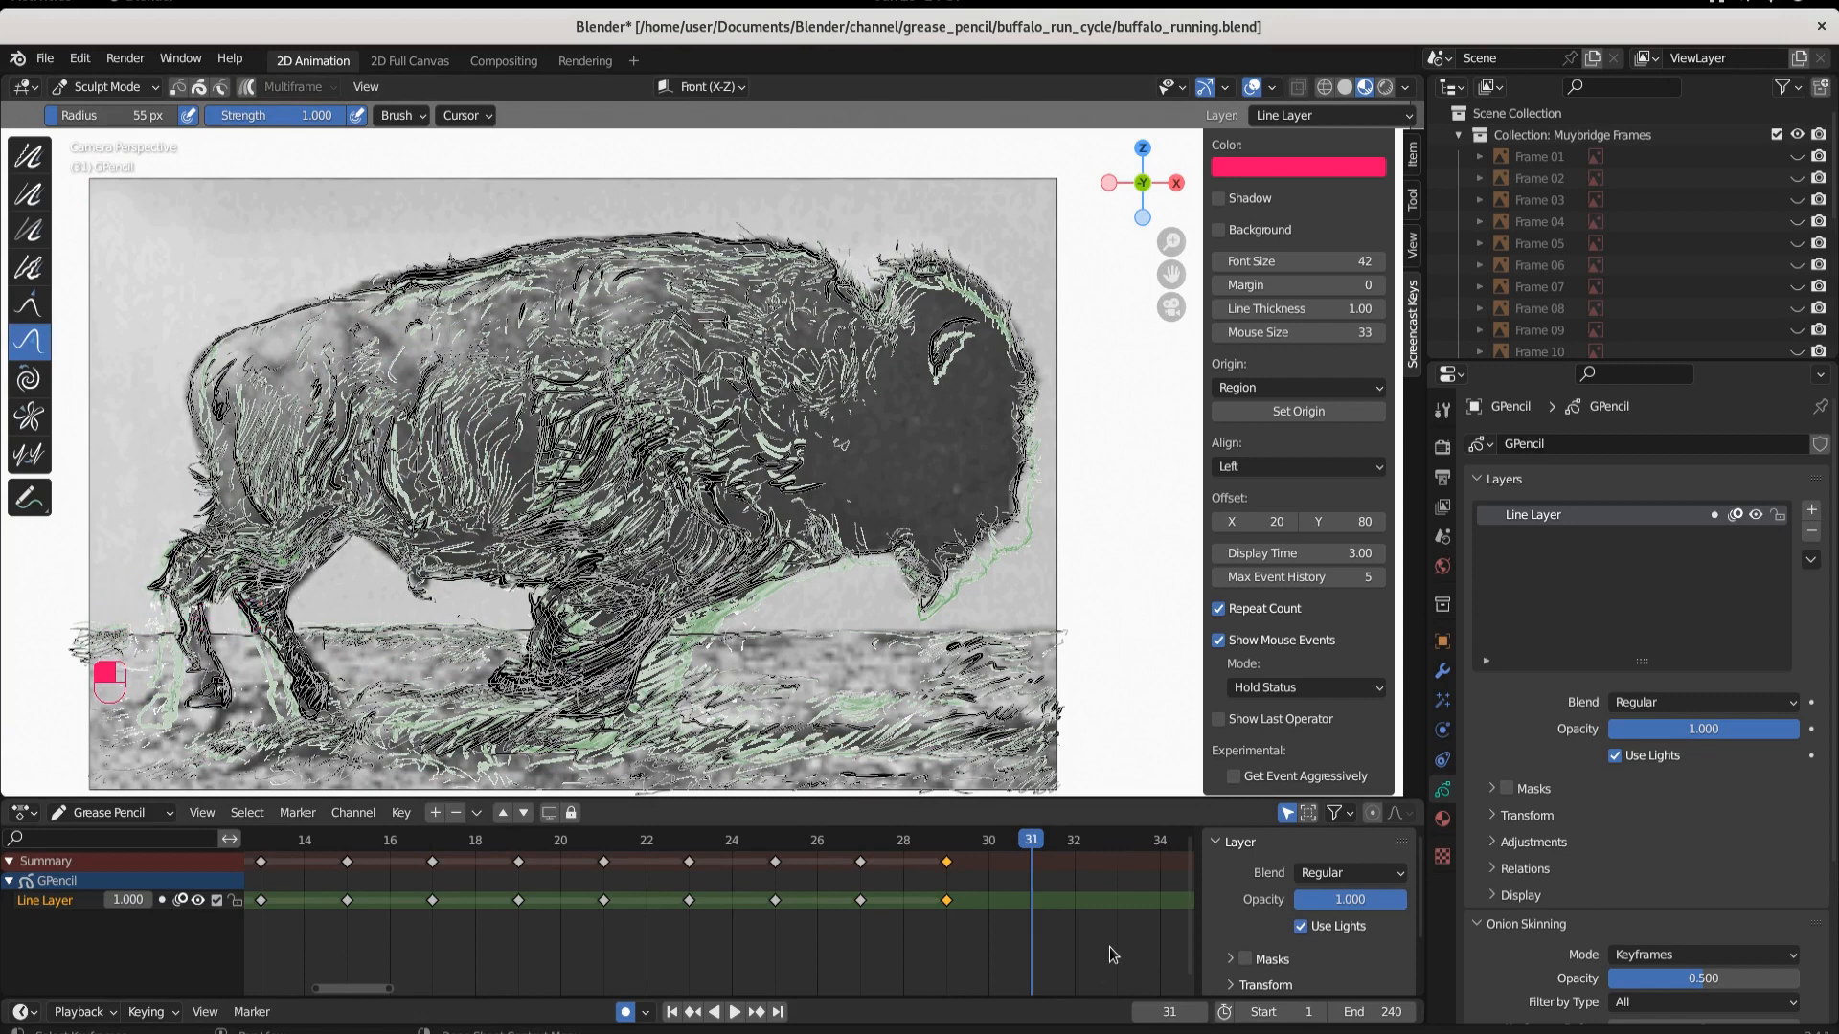
pyautogui.press('ctrl+v')
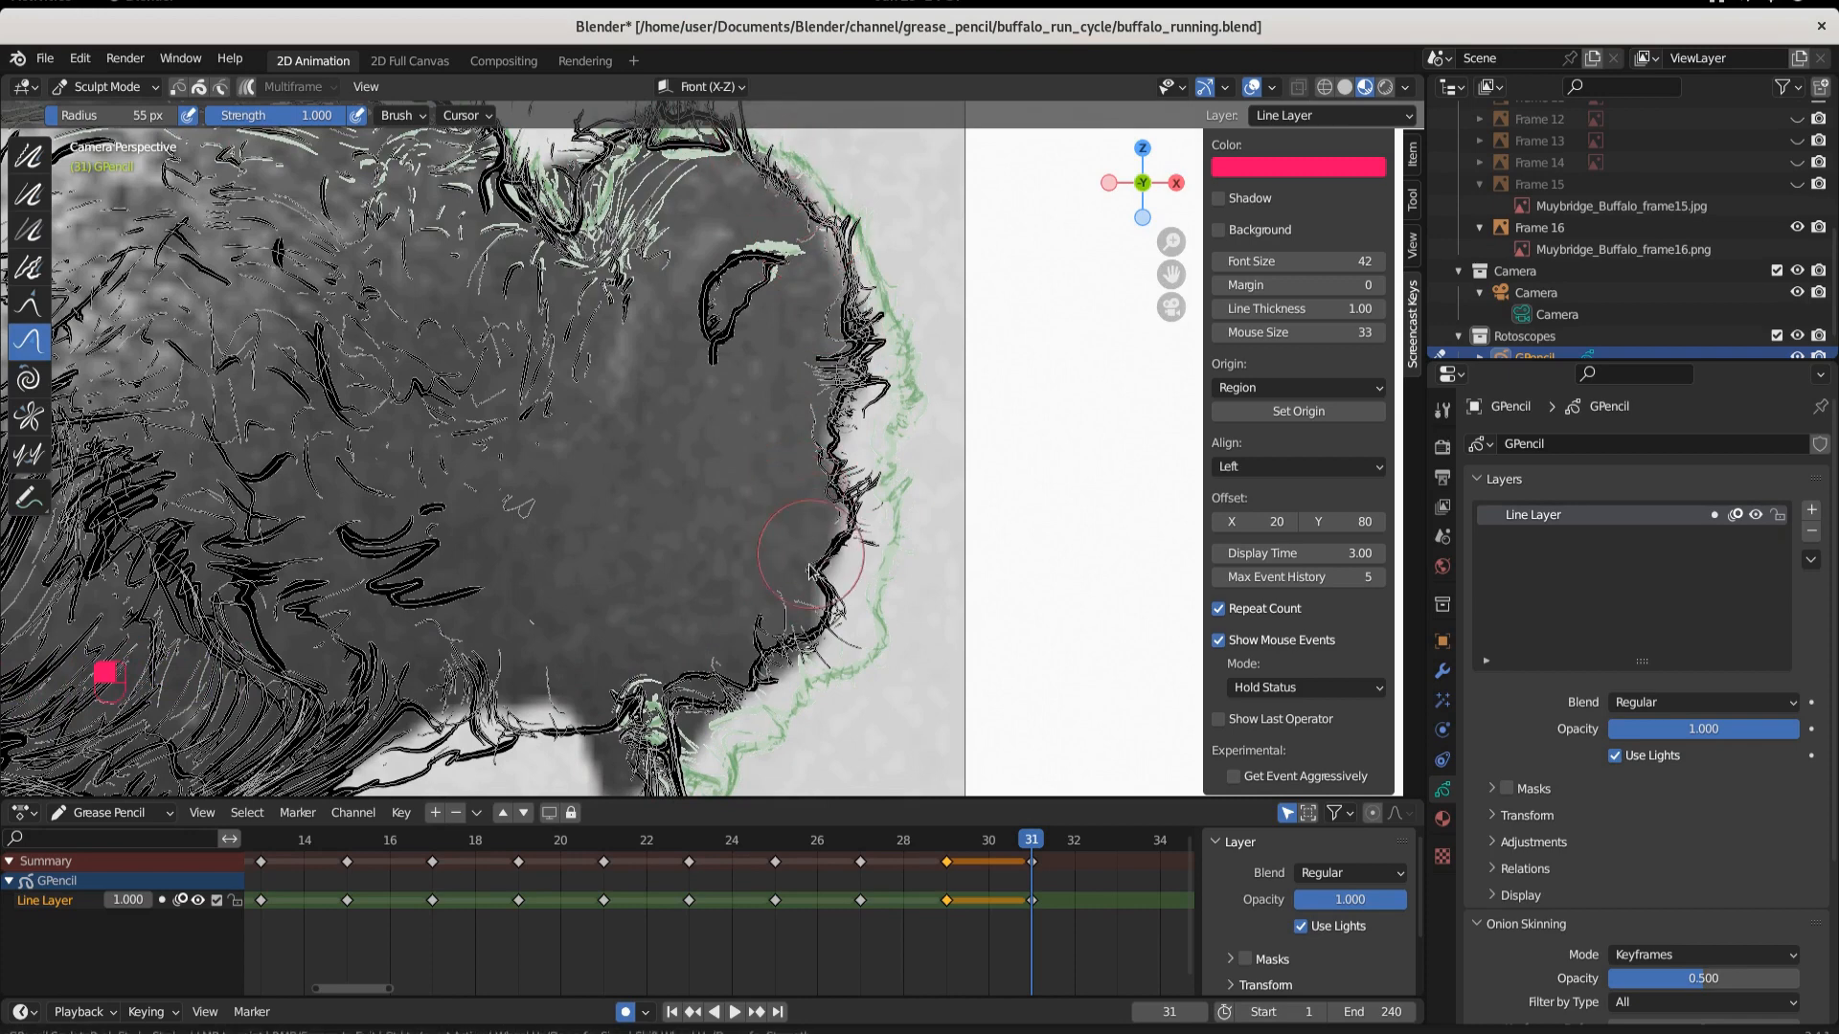
# Sculpt the buffalo's head outline strokes on frame 31 to match the new pose
pyautogui.click(106, 85)
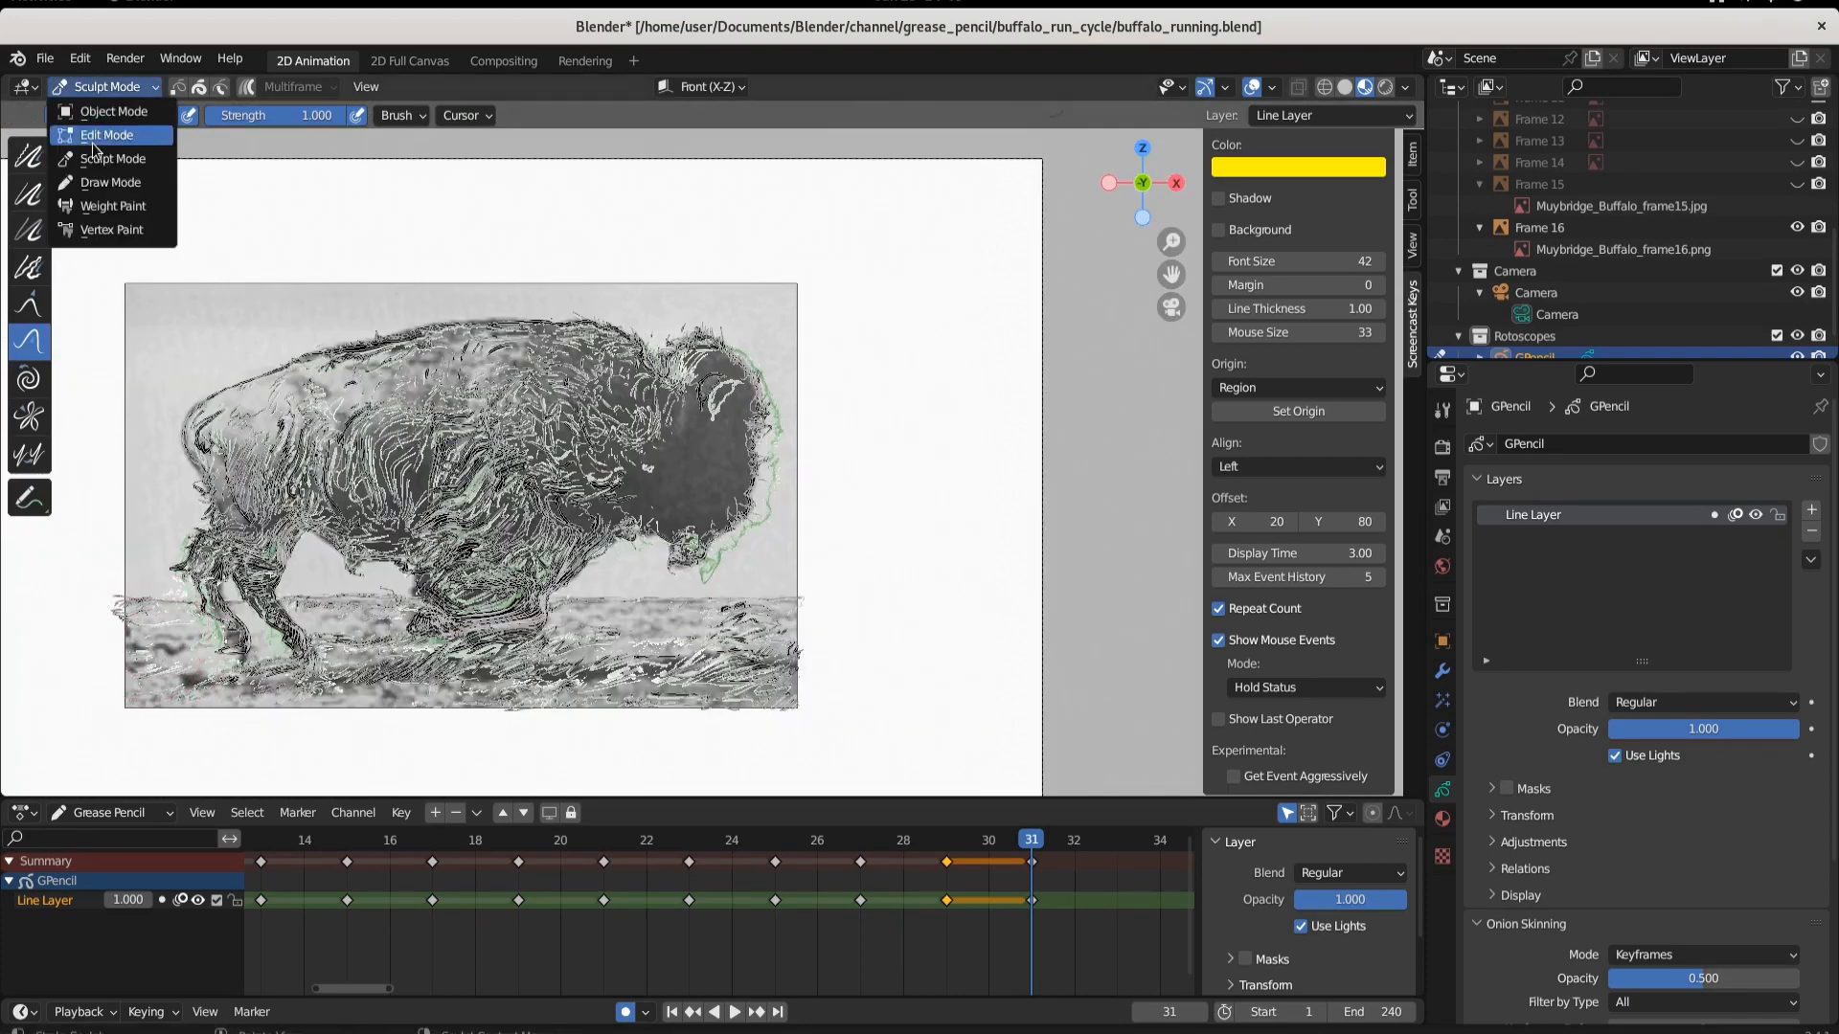
# In Draw Mode, ink frame 31 with the Ink Pen Rough brush, then hide the Muybridge Frames photos
pyautogui.click(110, 181)
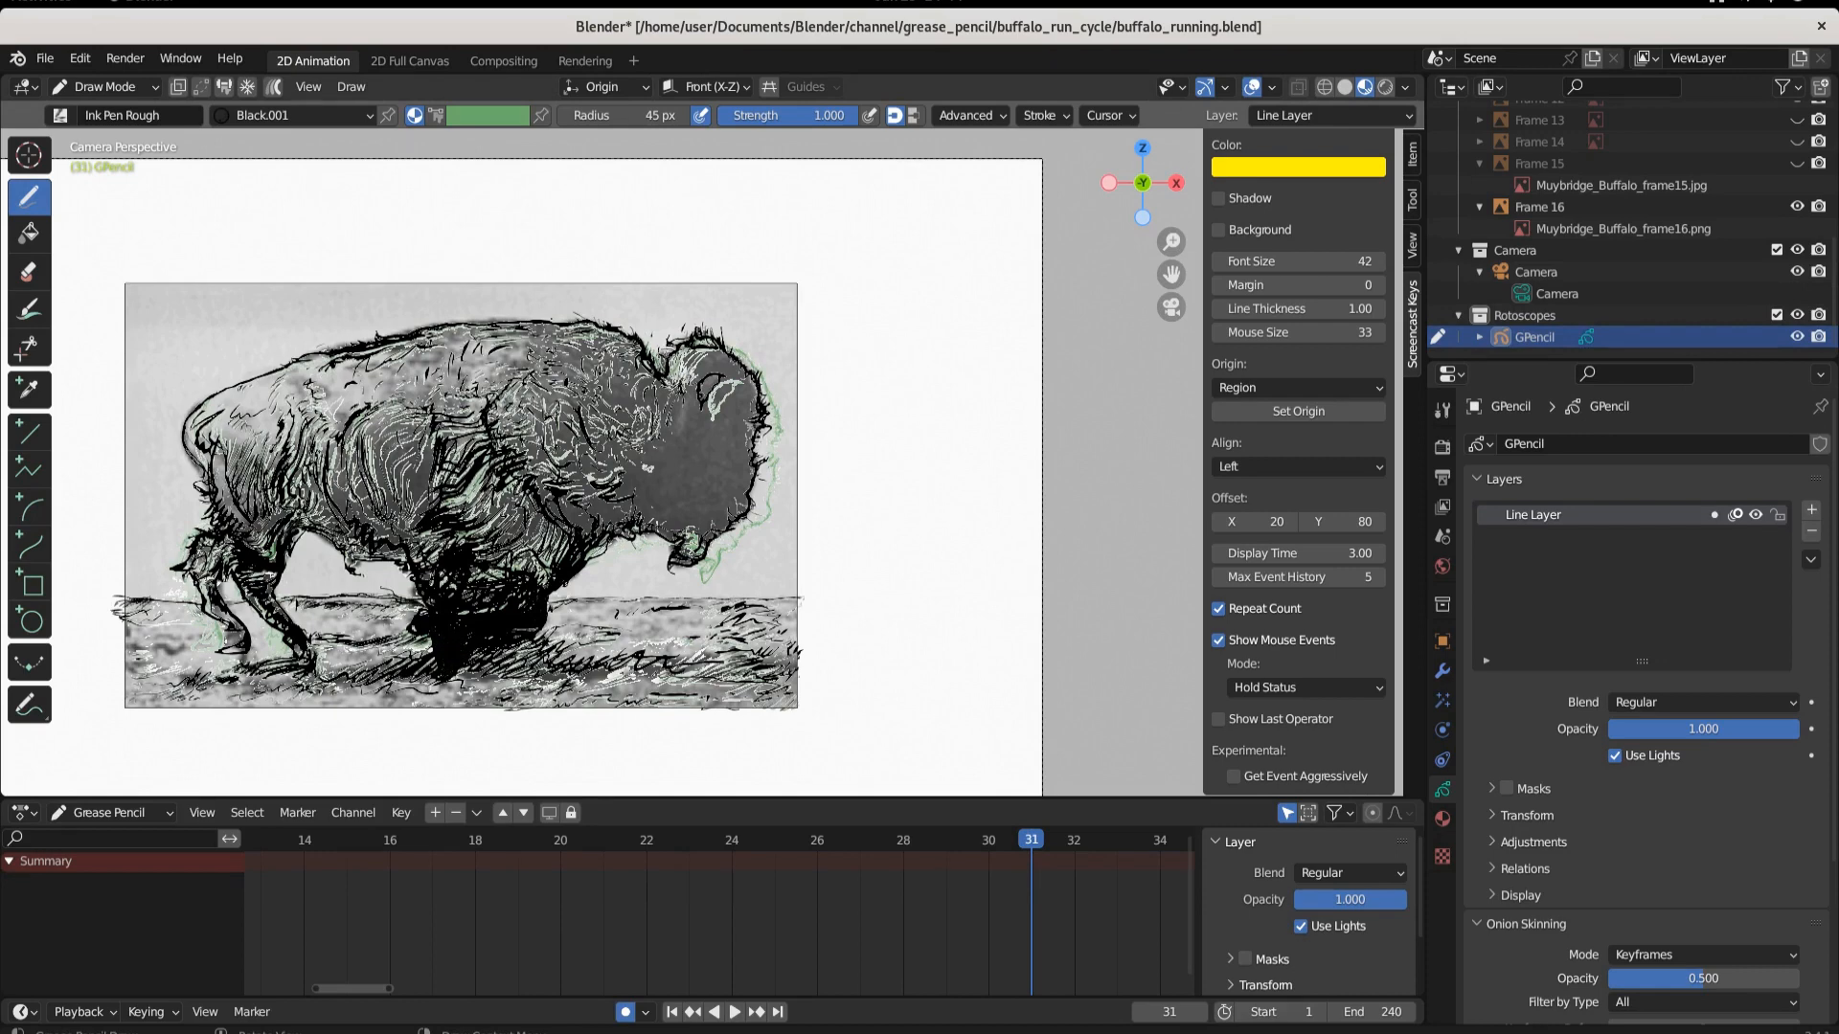
pyautogui.moveTo(1794, 249)
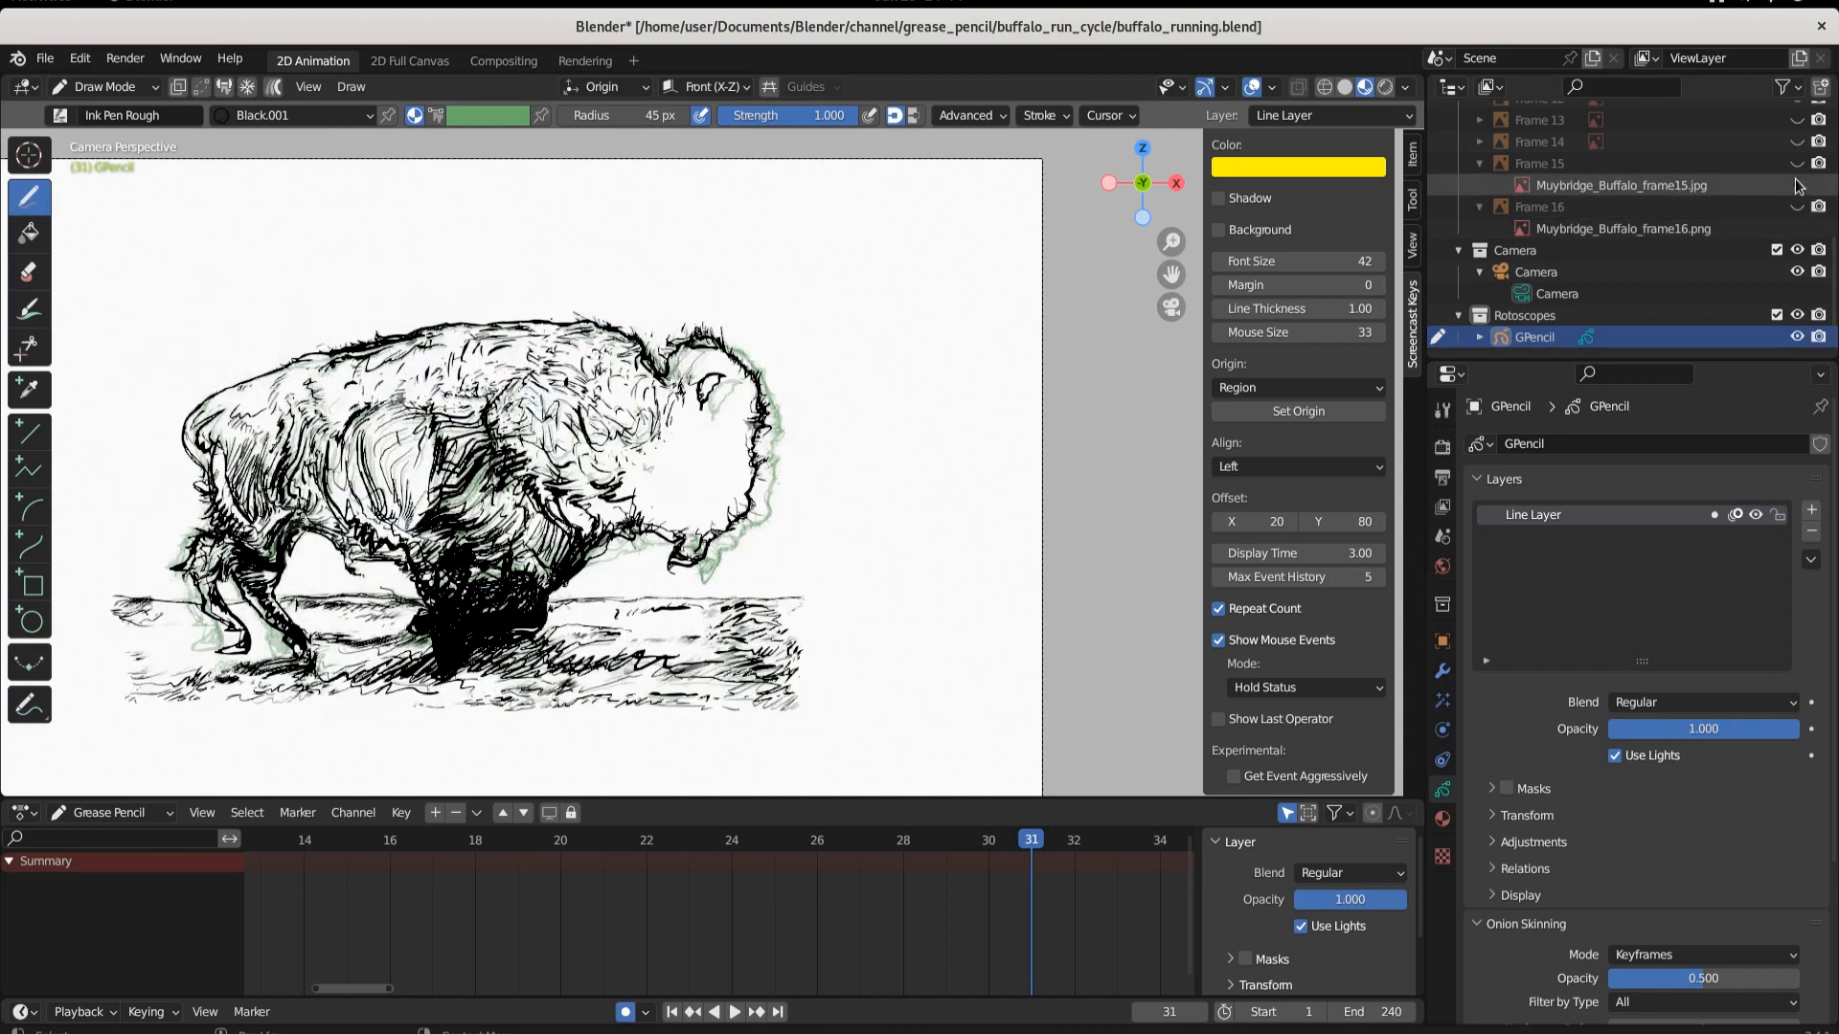
pyautogui.click(1796, 336)
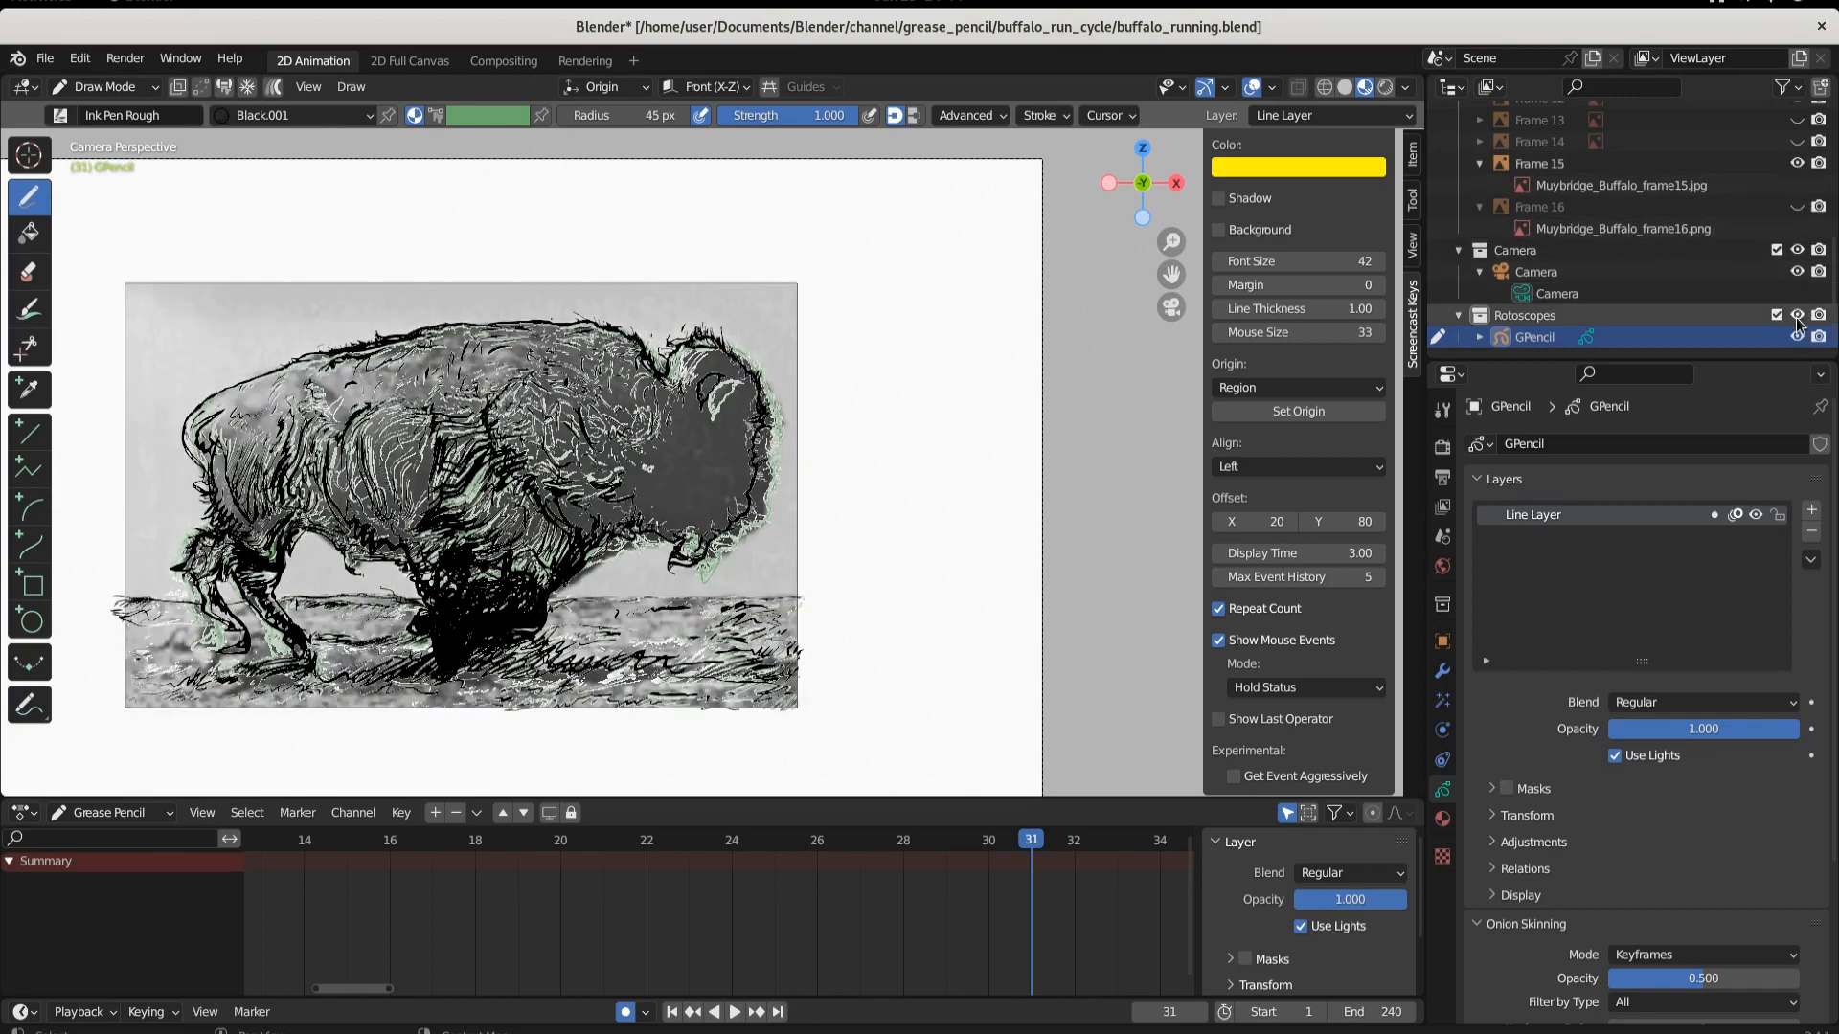
pyautogui.click(1796, 336)
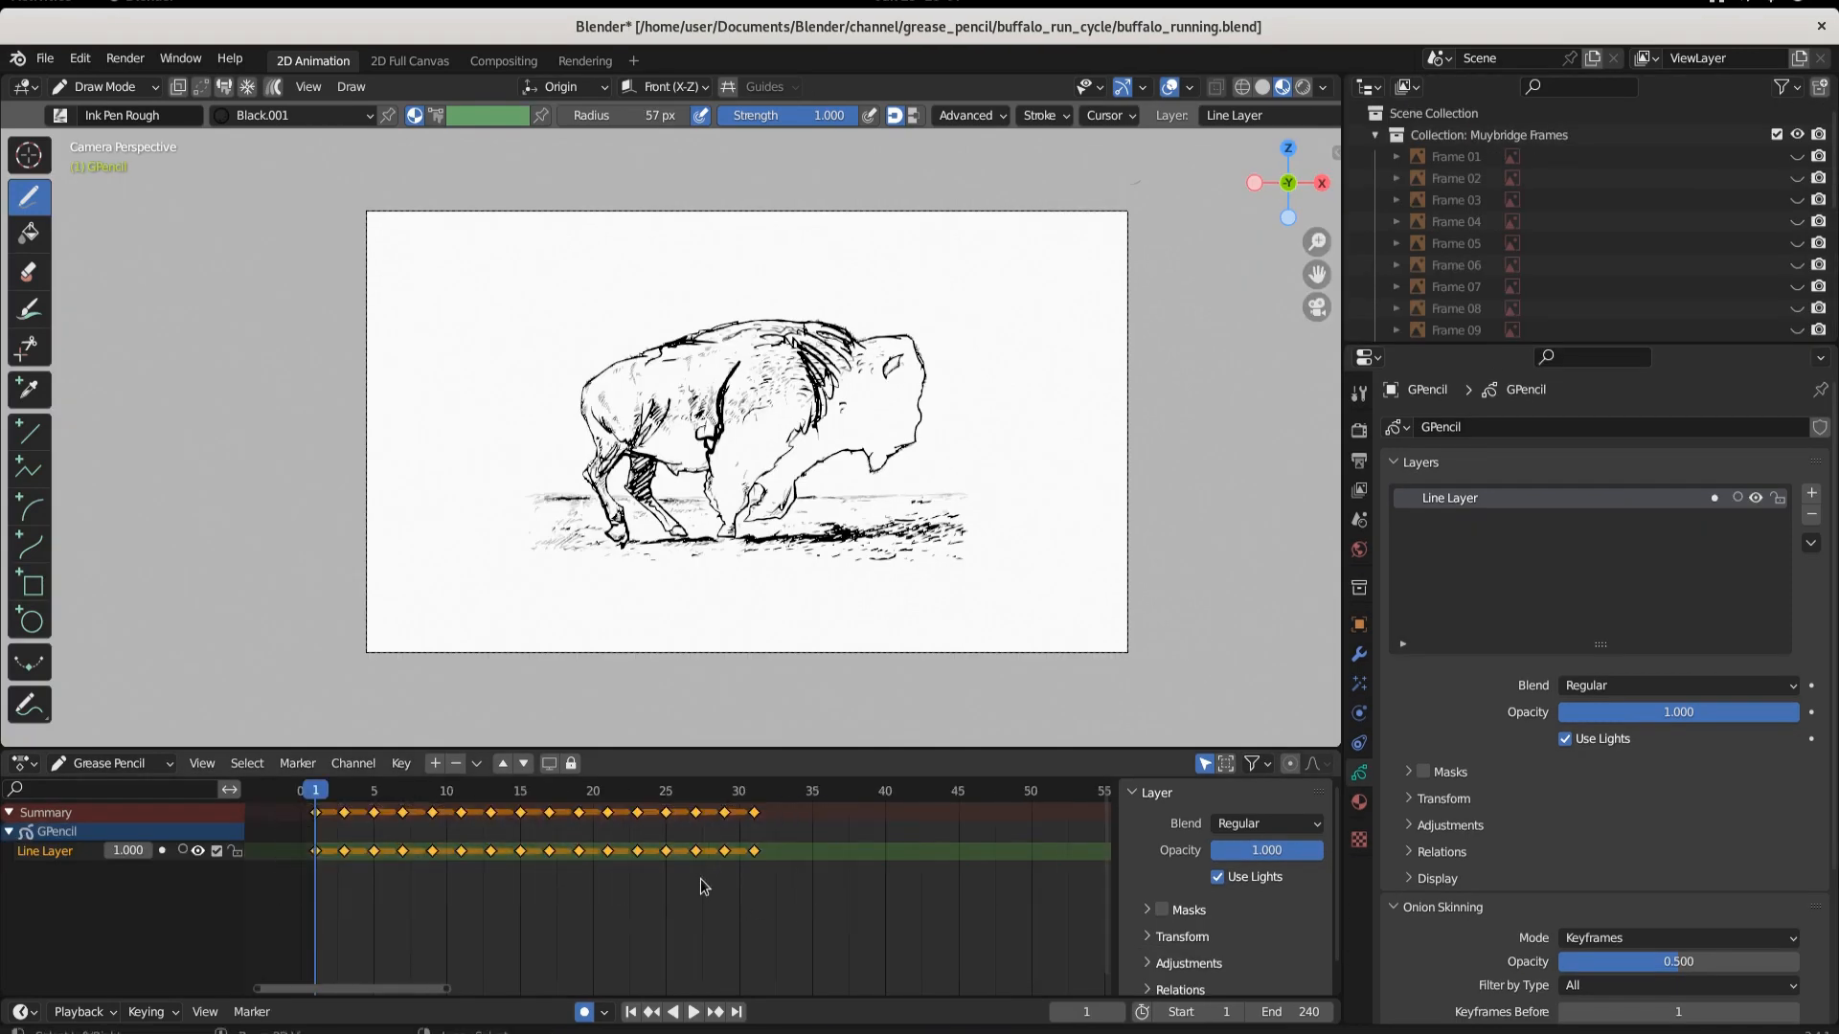
# Copy the Dope Sheet keyframes and paste them at frame 33, then again at frame 65
pyautogui.click(752, 789)
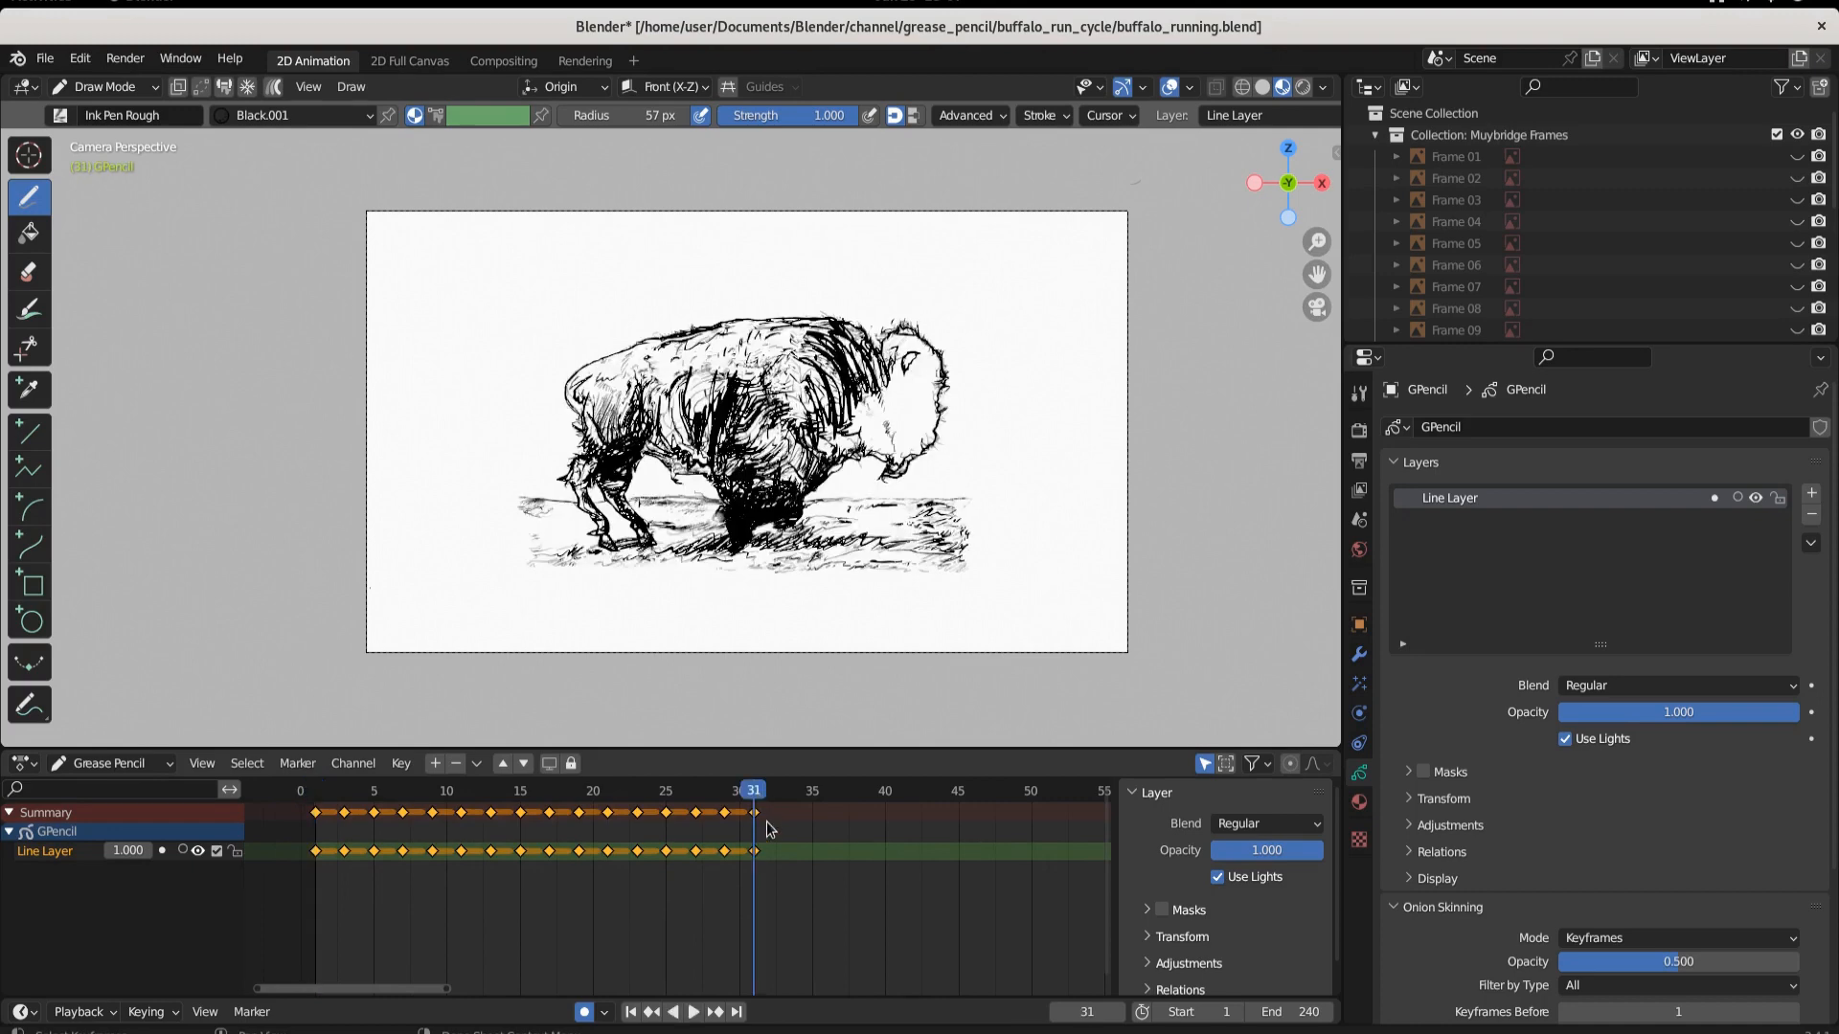
pyautogui.scroll(3)
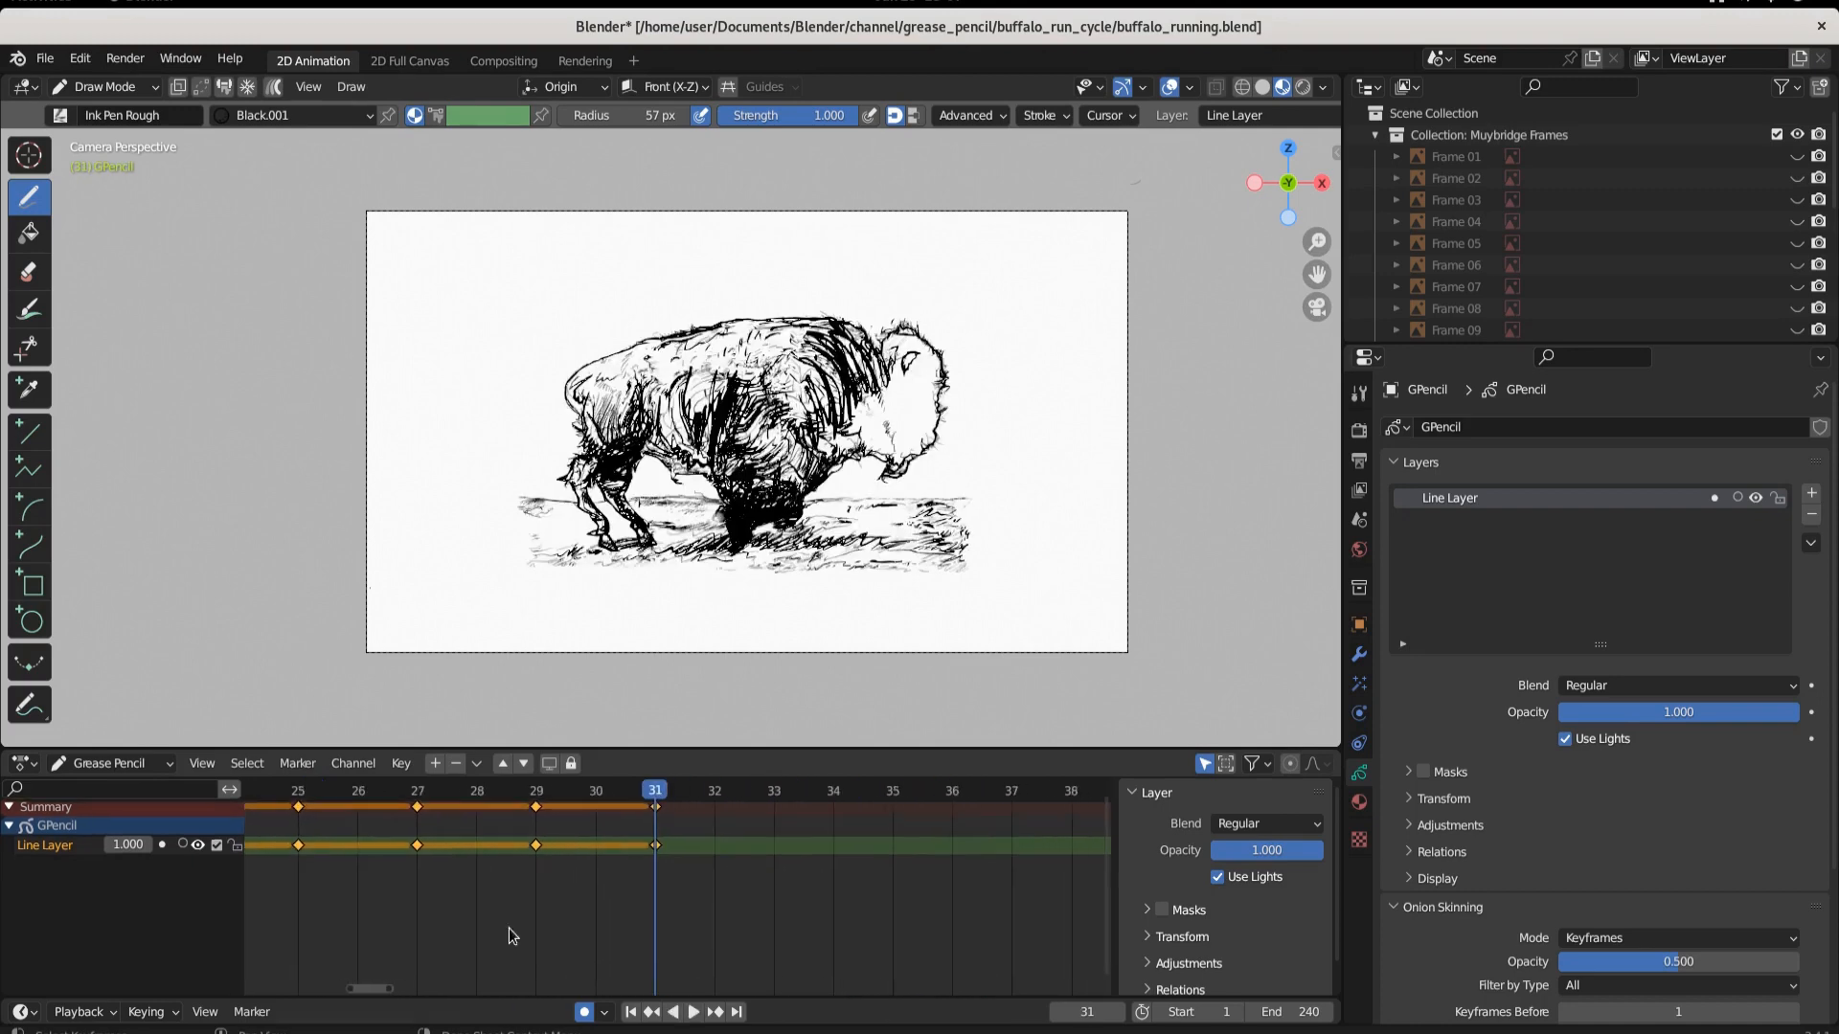
pyautogui.click(1115, 1018)
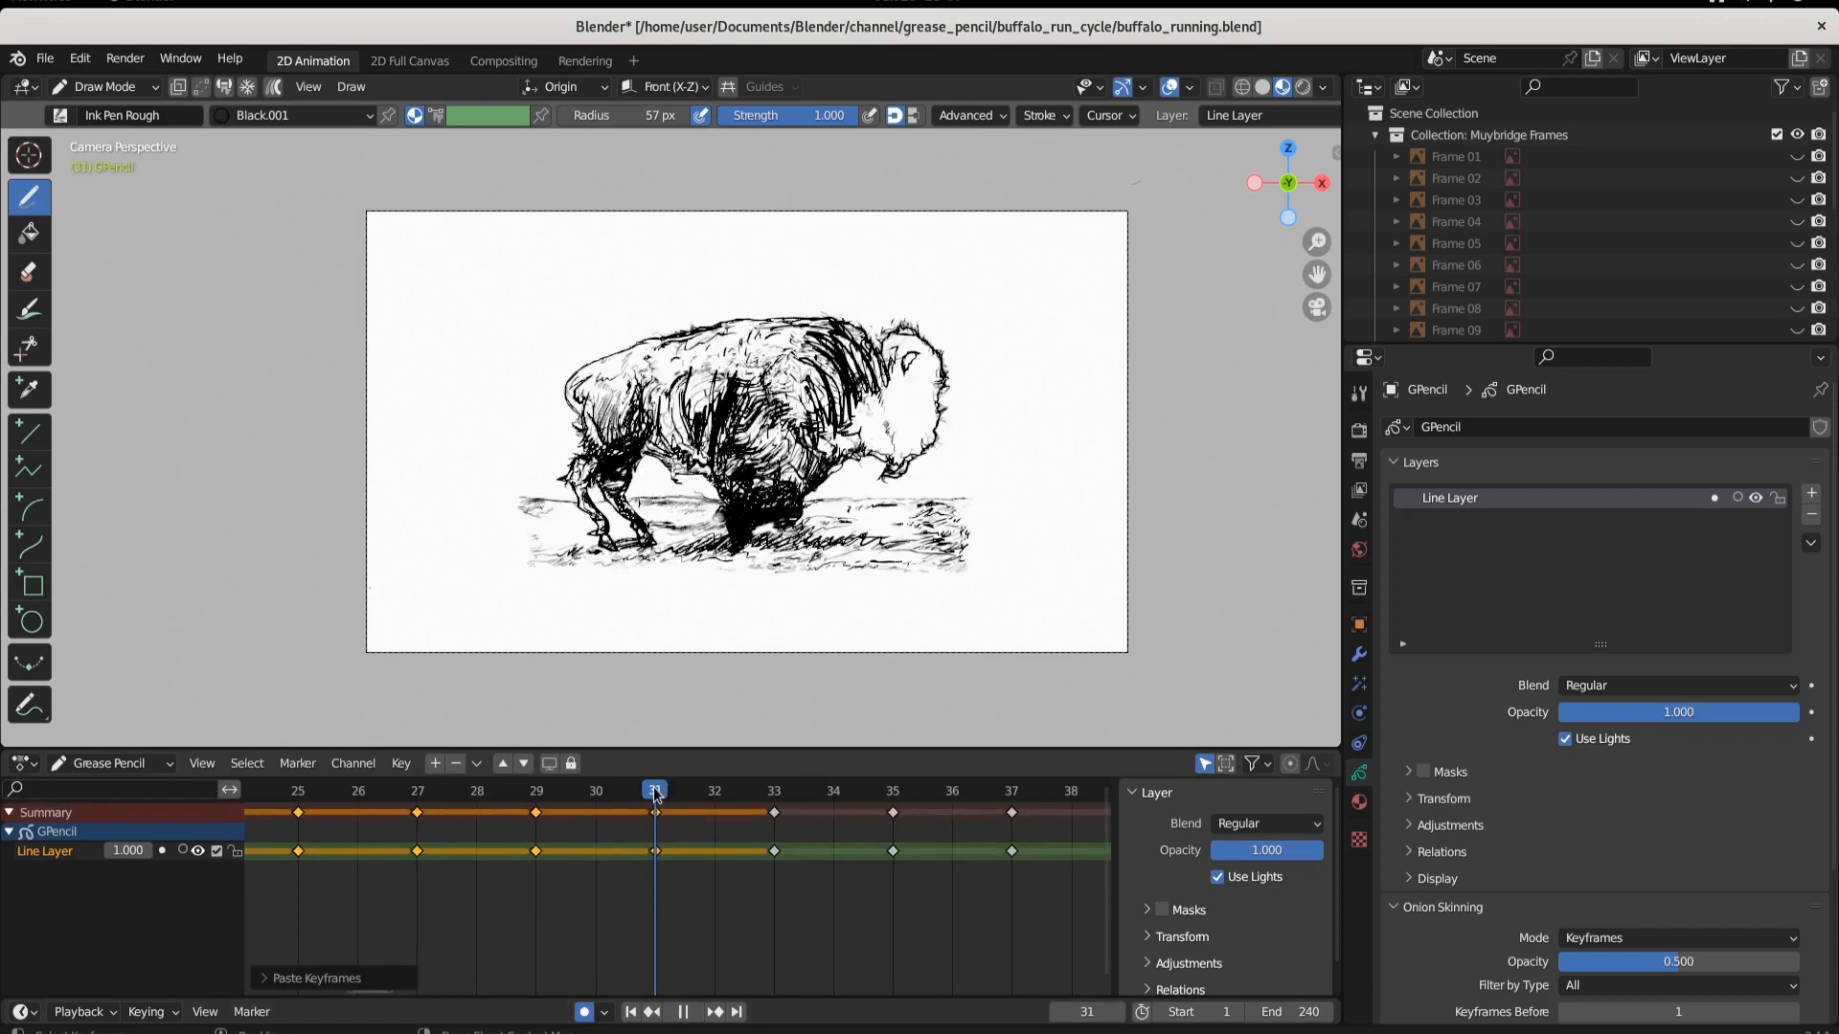
pyautogui.click(773, 789)
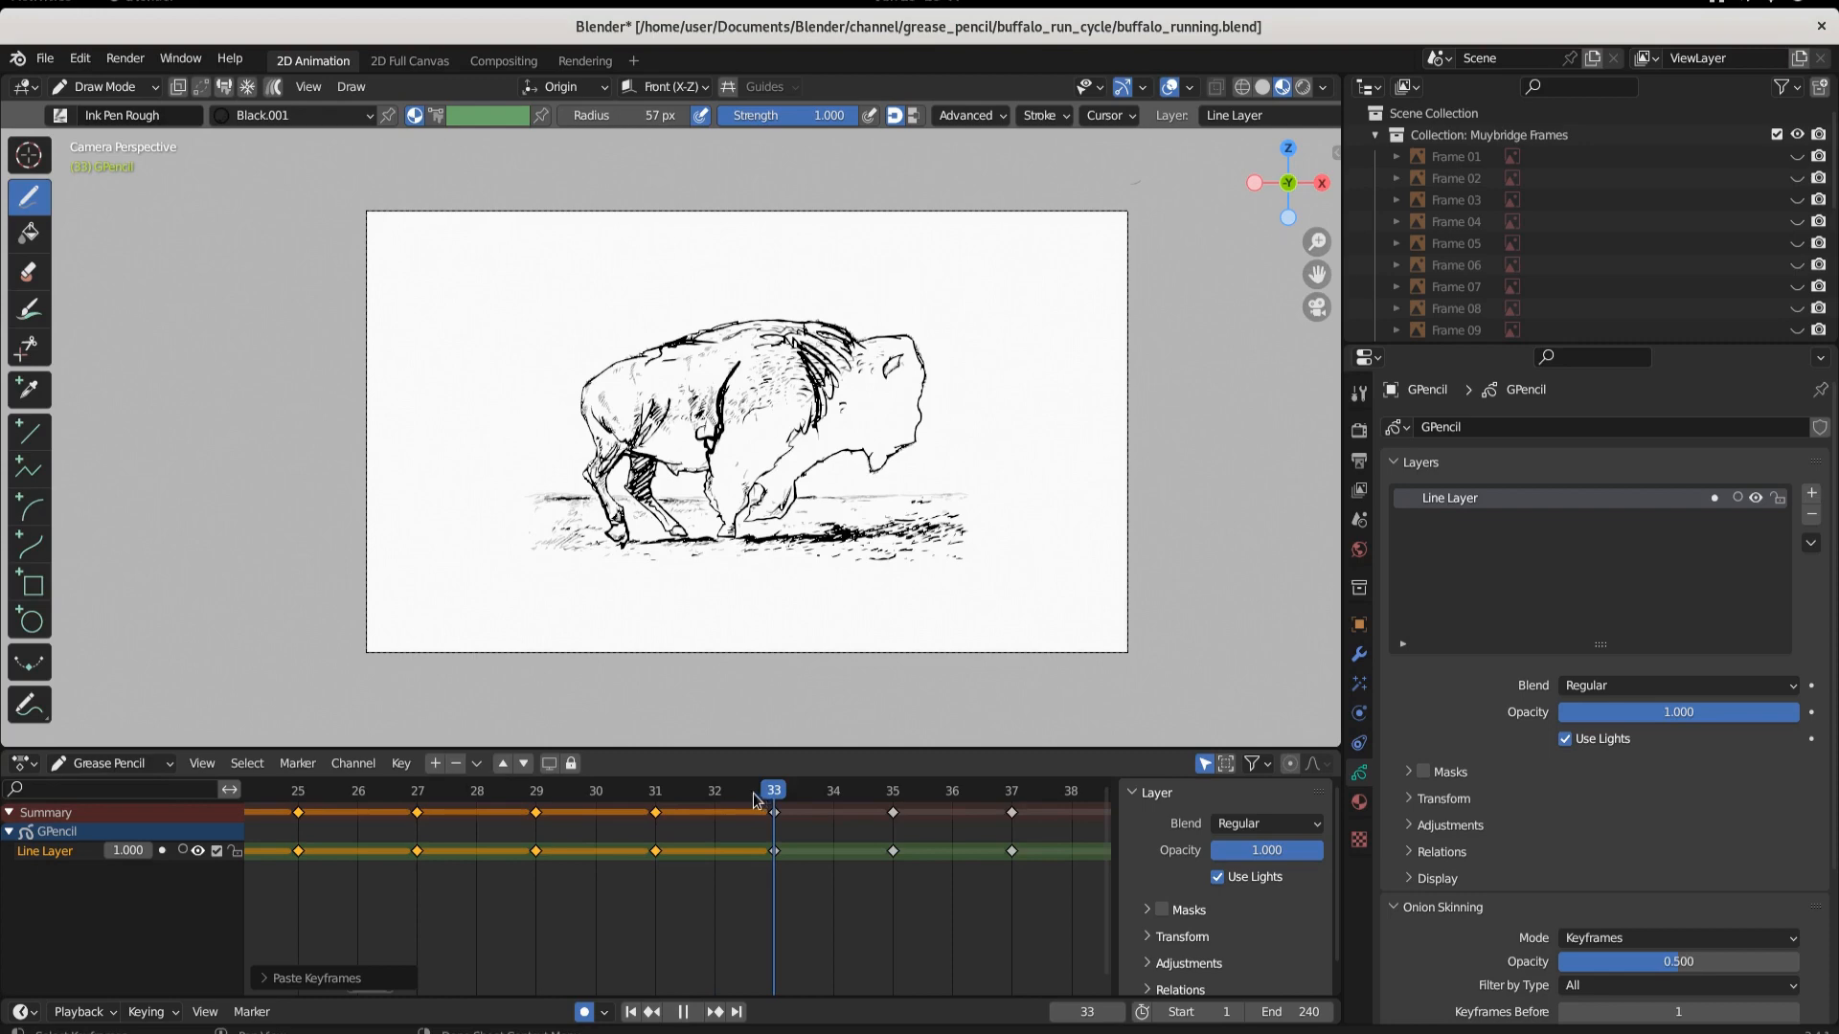
pyautogui.click(715, 789)
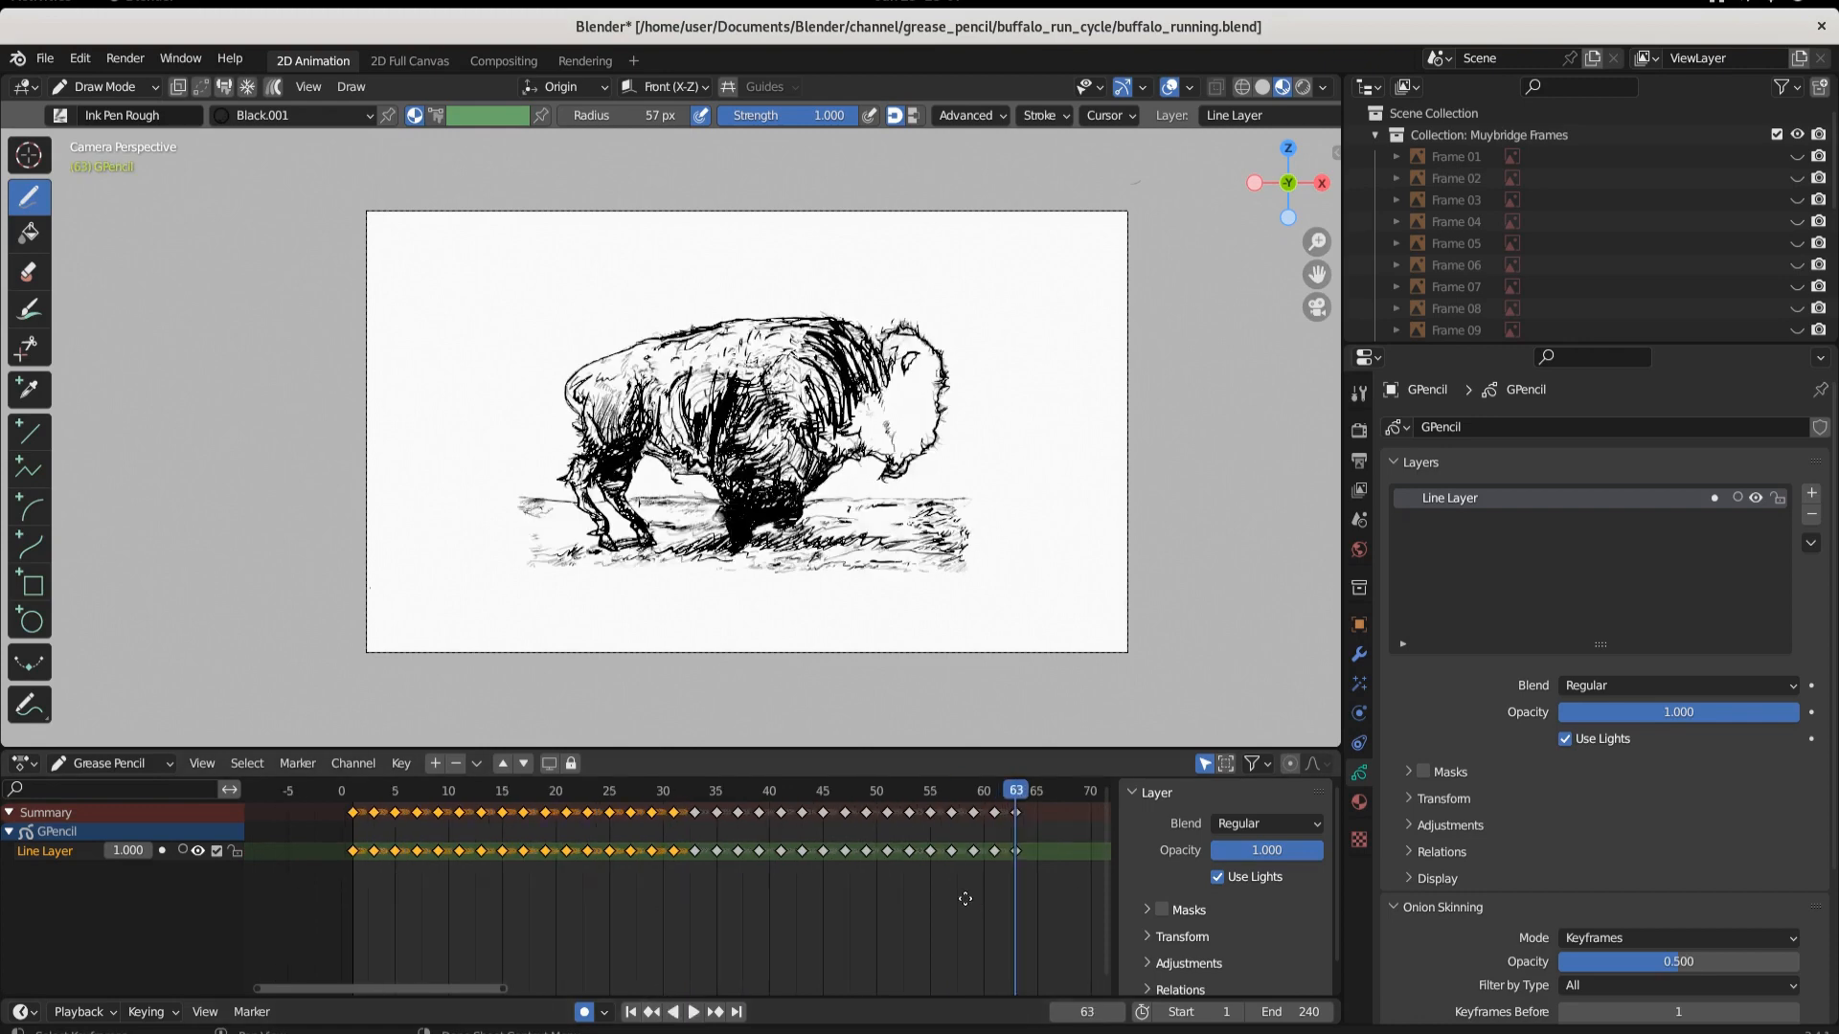
pyautogui.click(691, 1011)
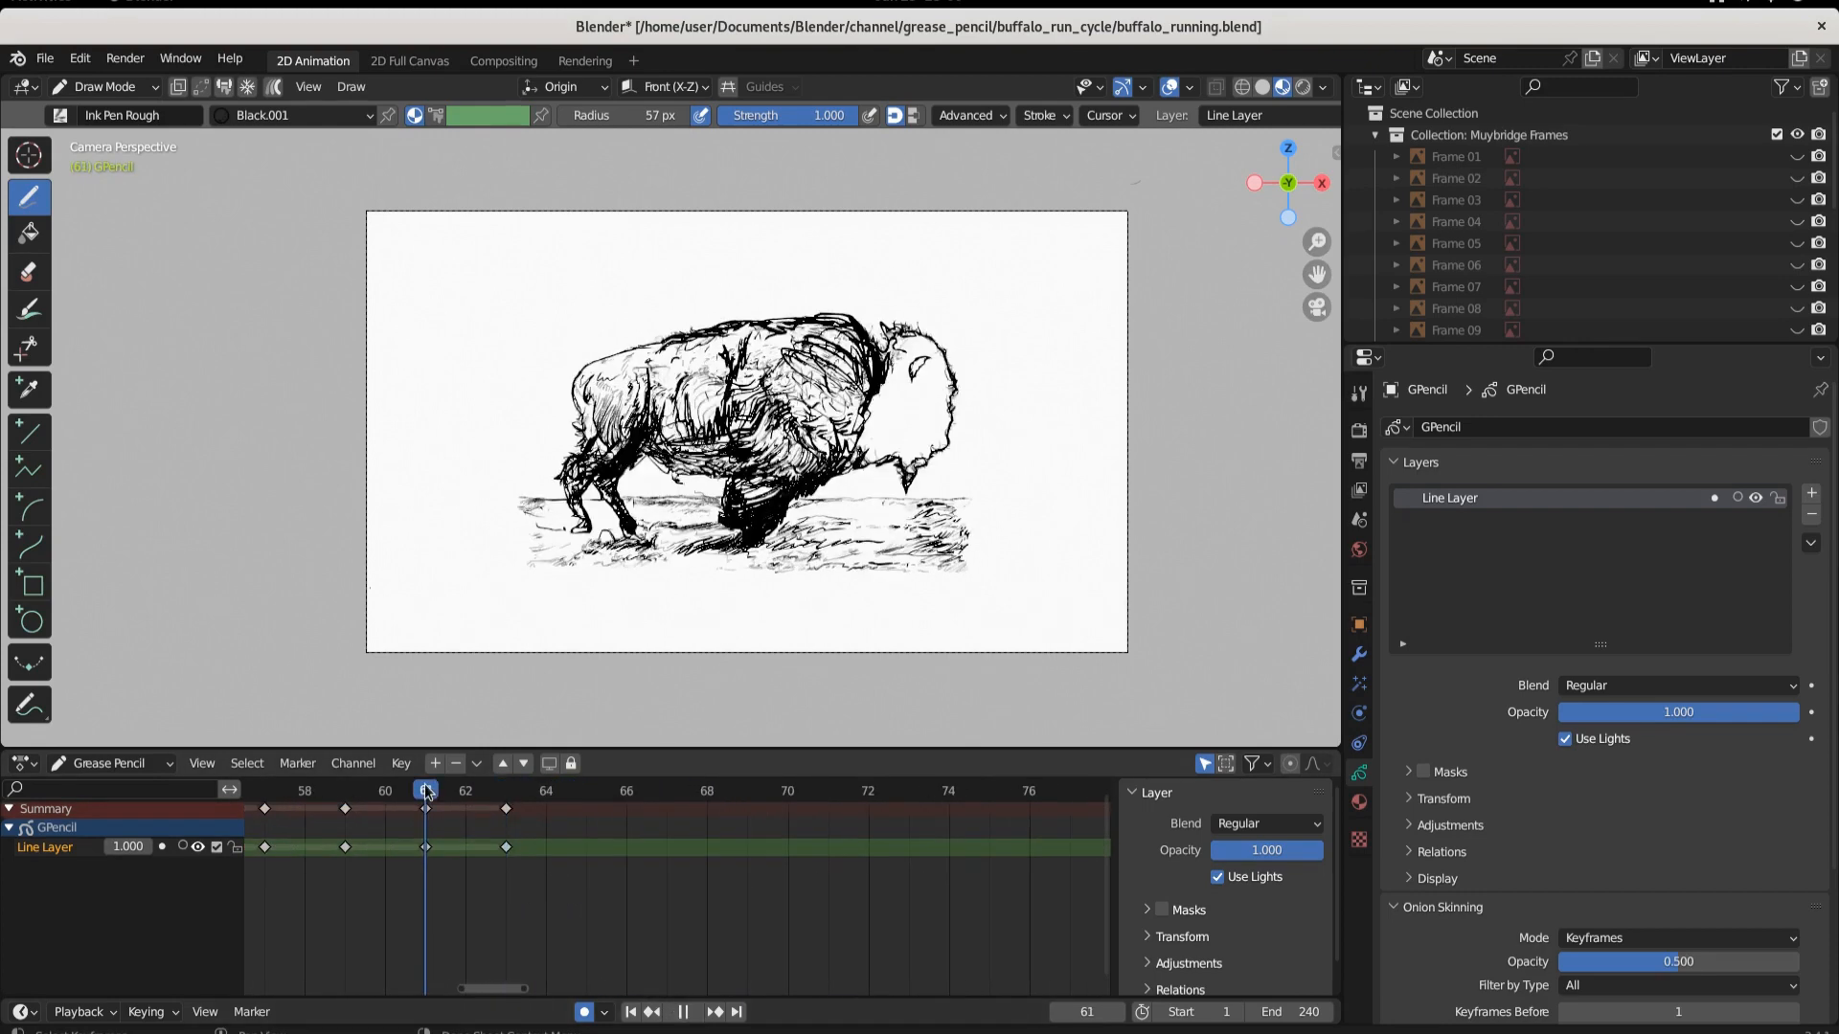
pyautogui.click(505, 789)
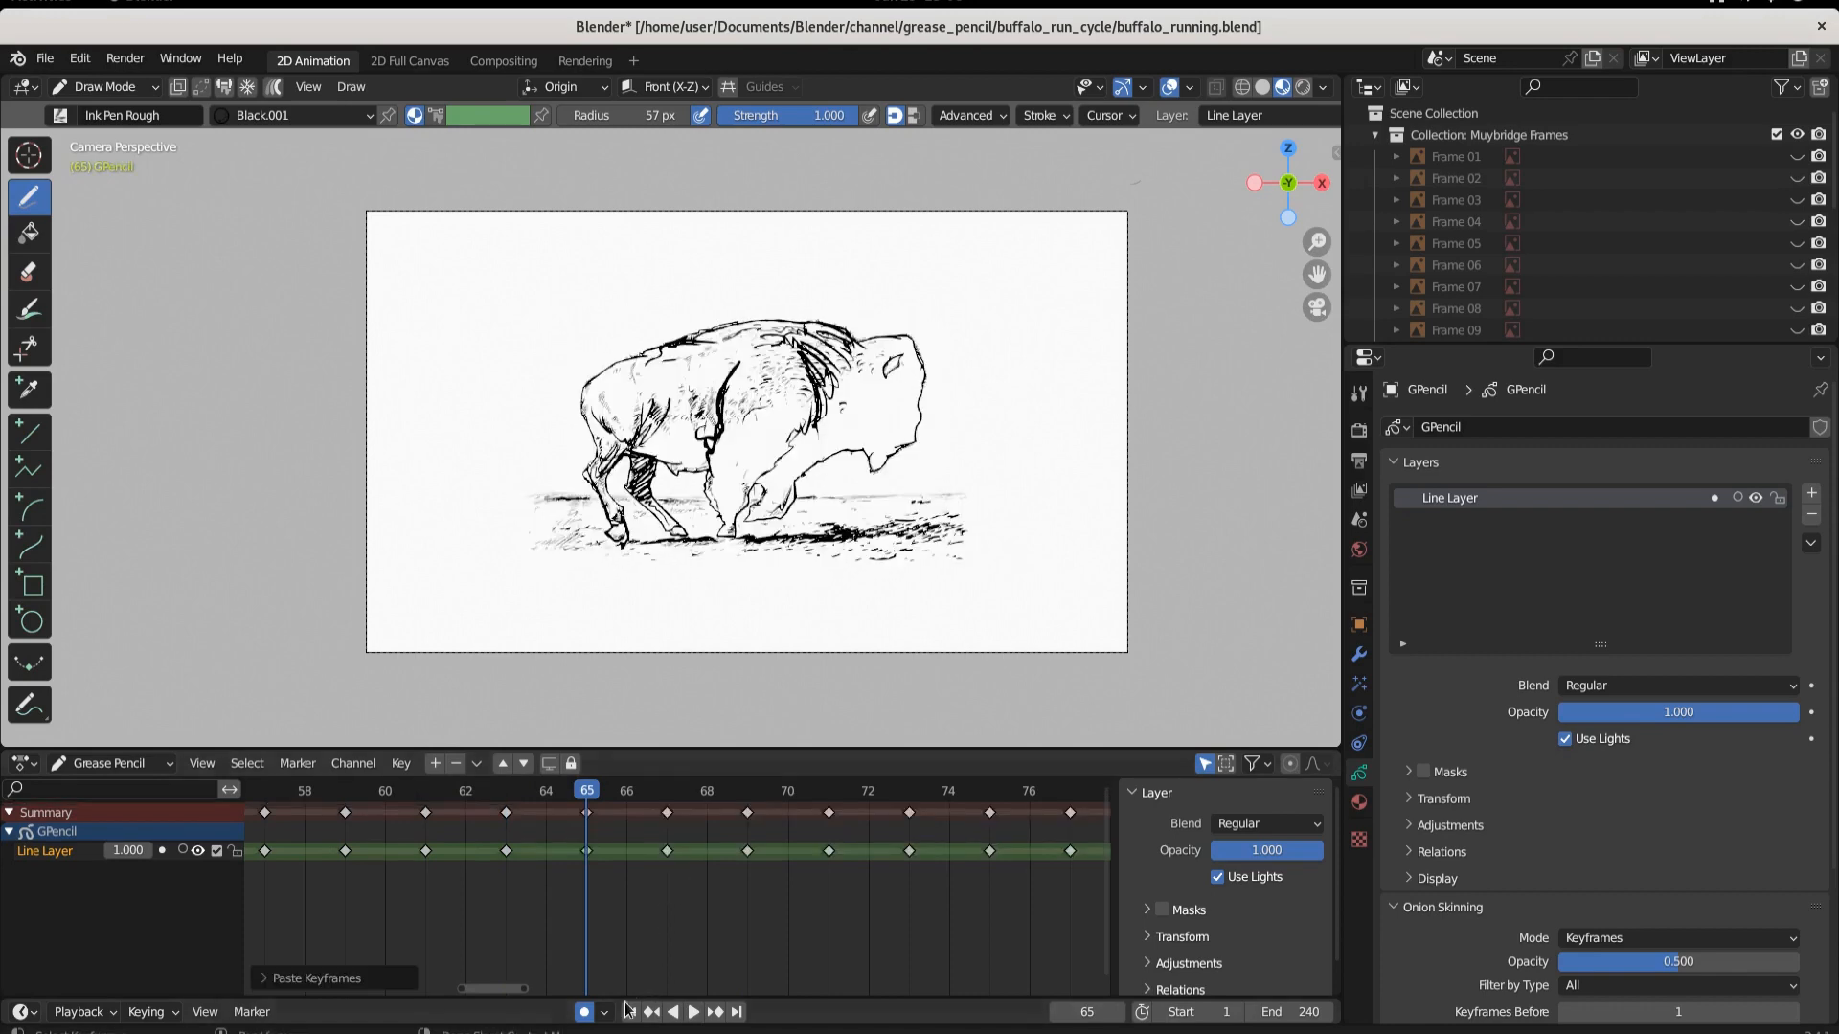
pyautogui.click(691, 1011)
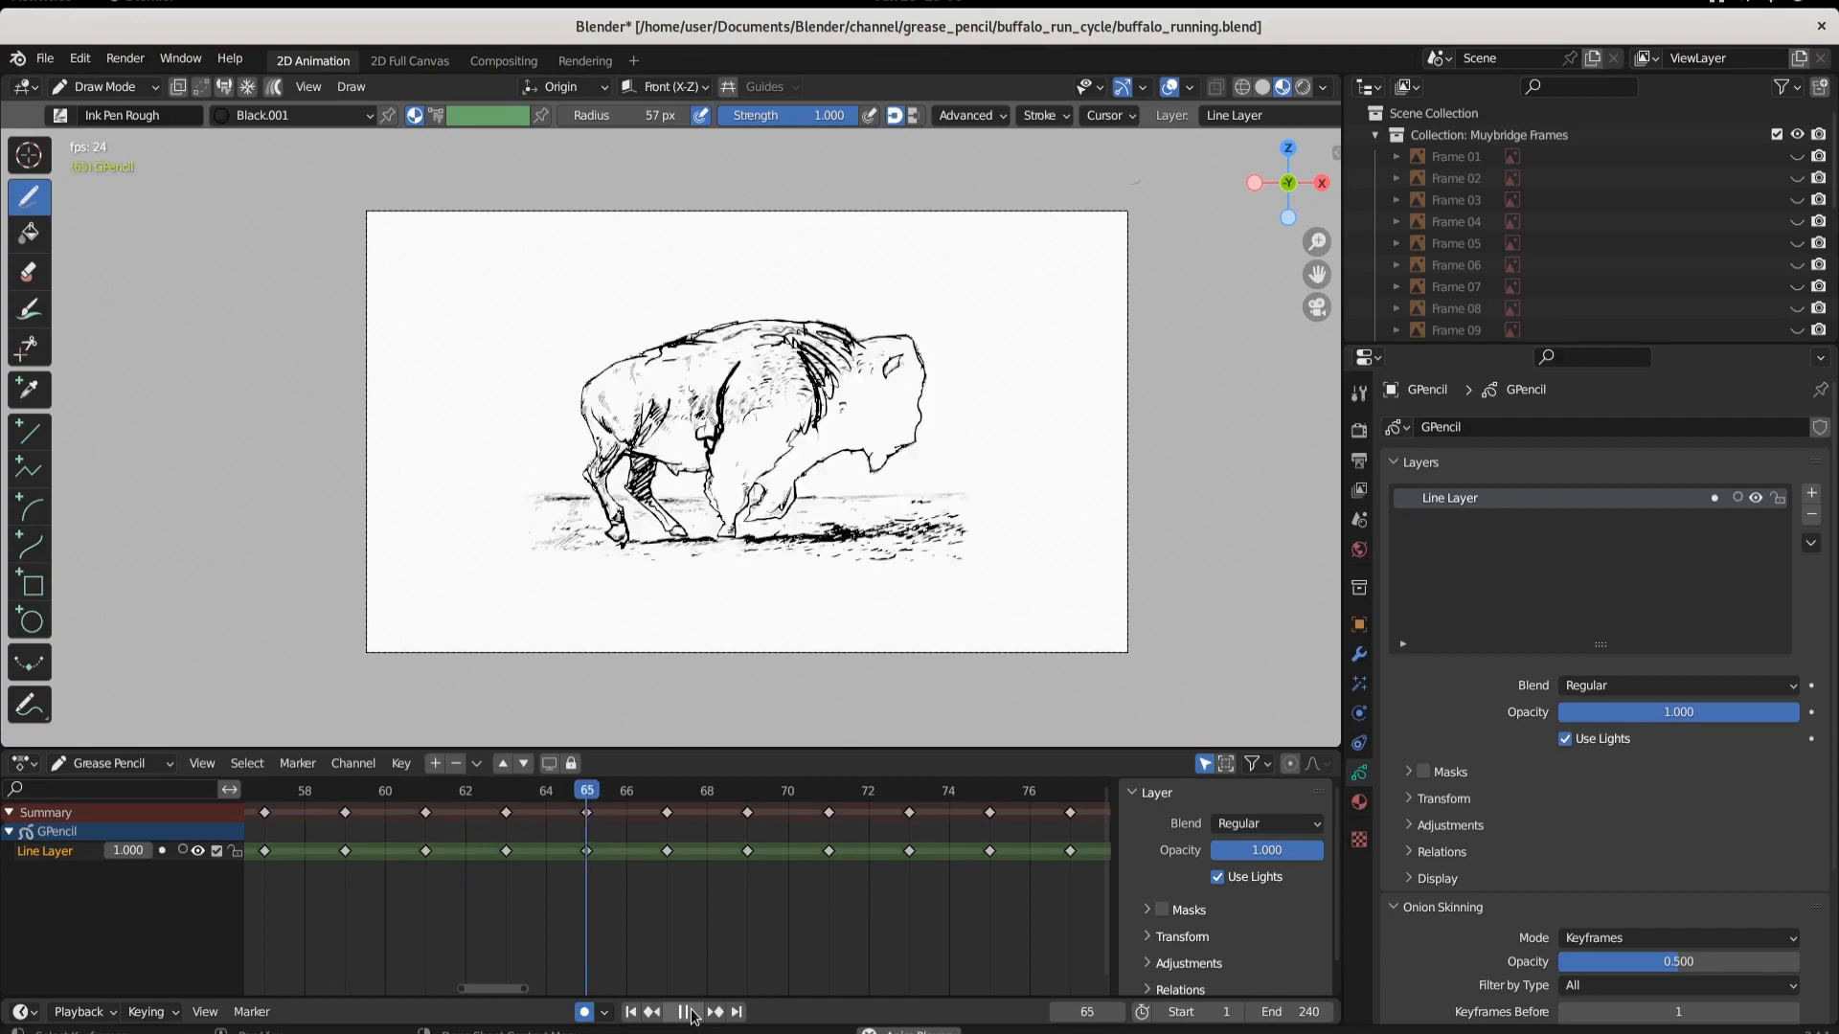
pyautogui.click(680, 1011)
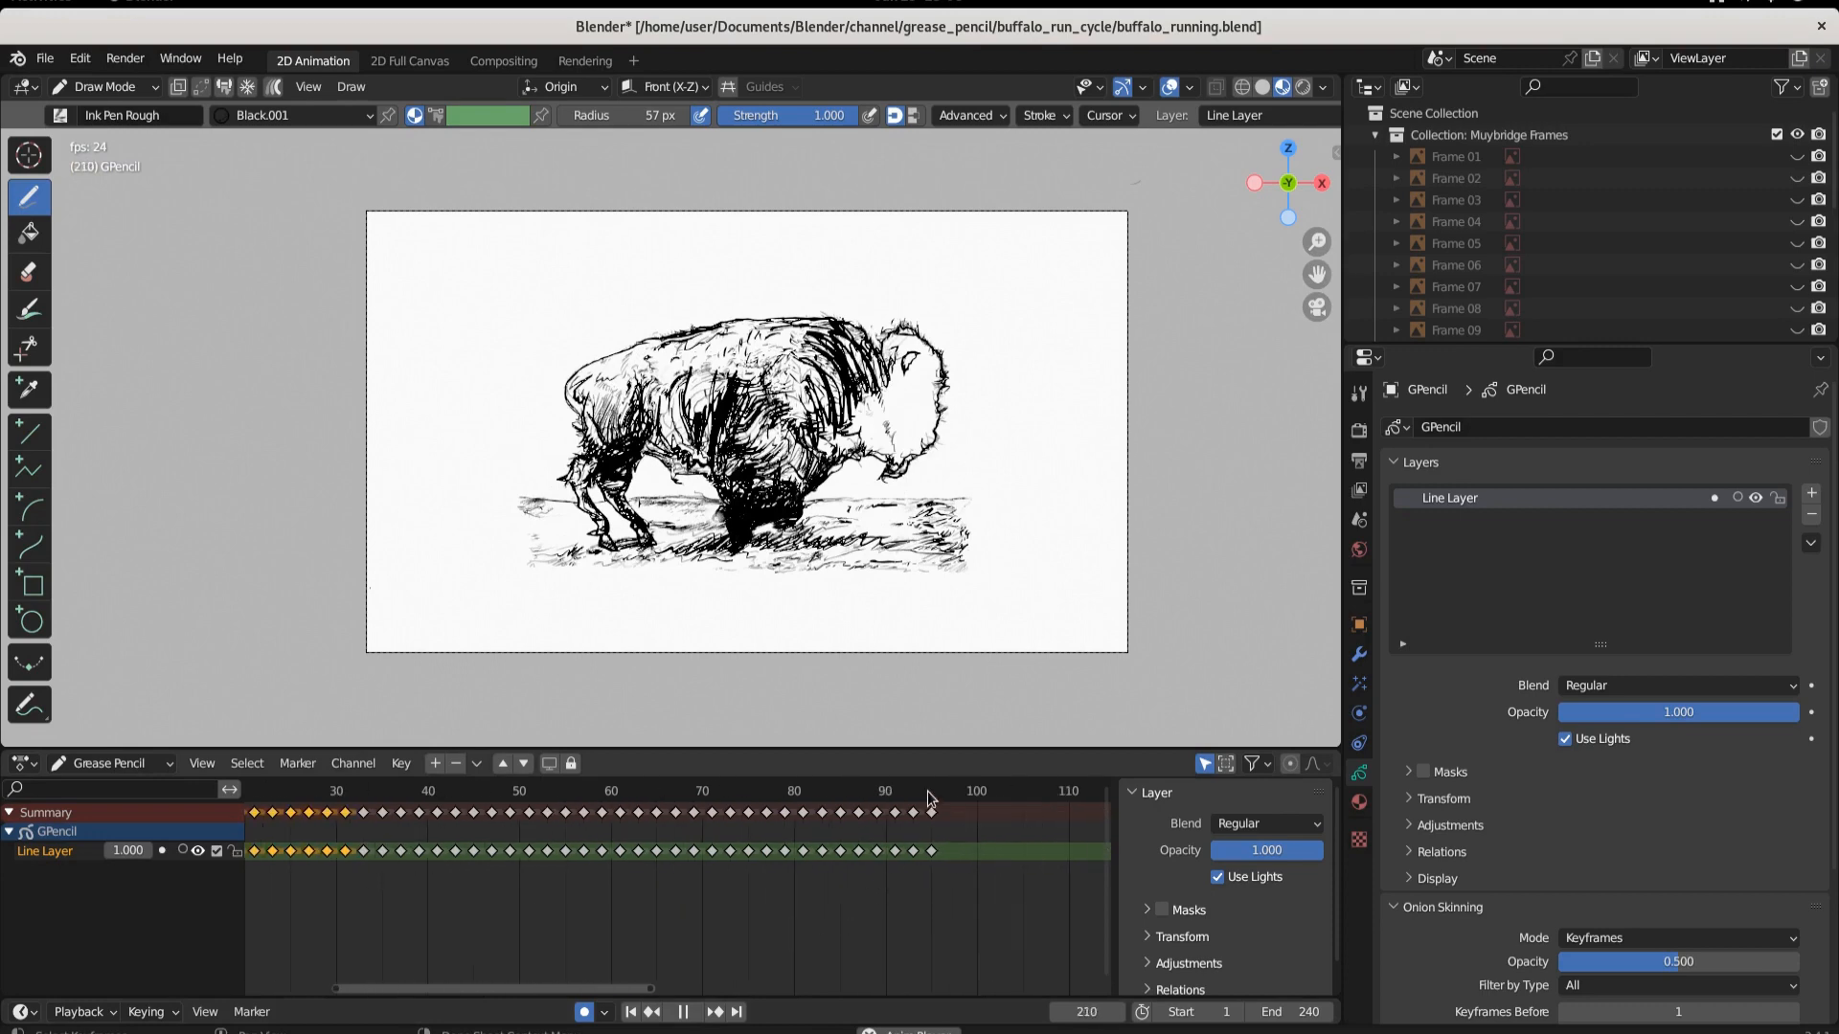
pyautogui.click(681, 1011)
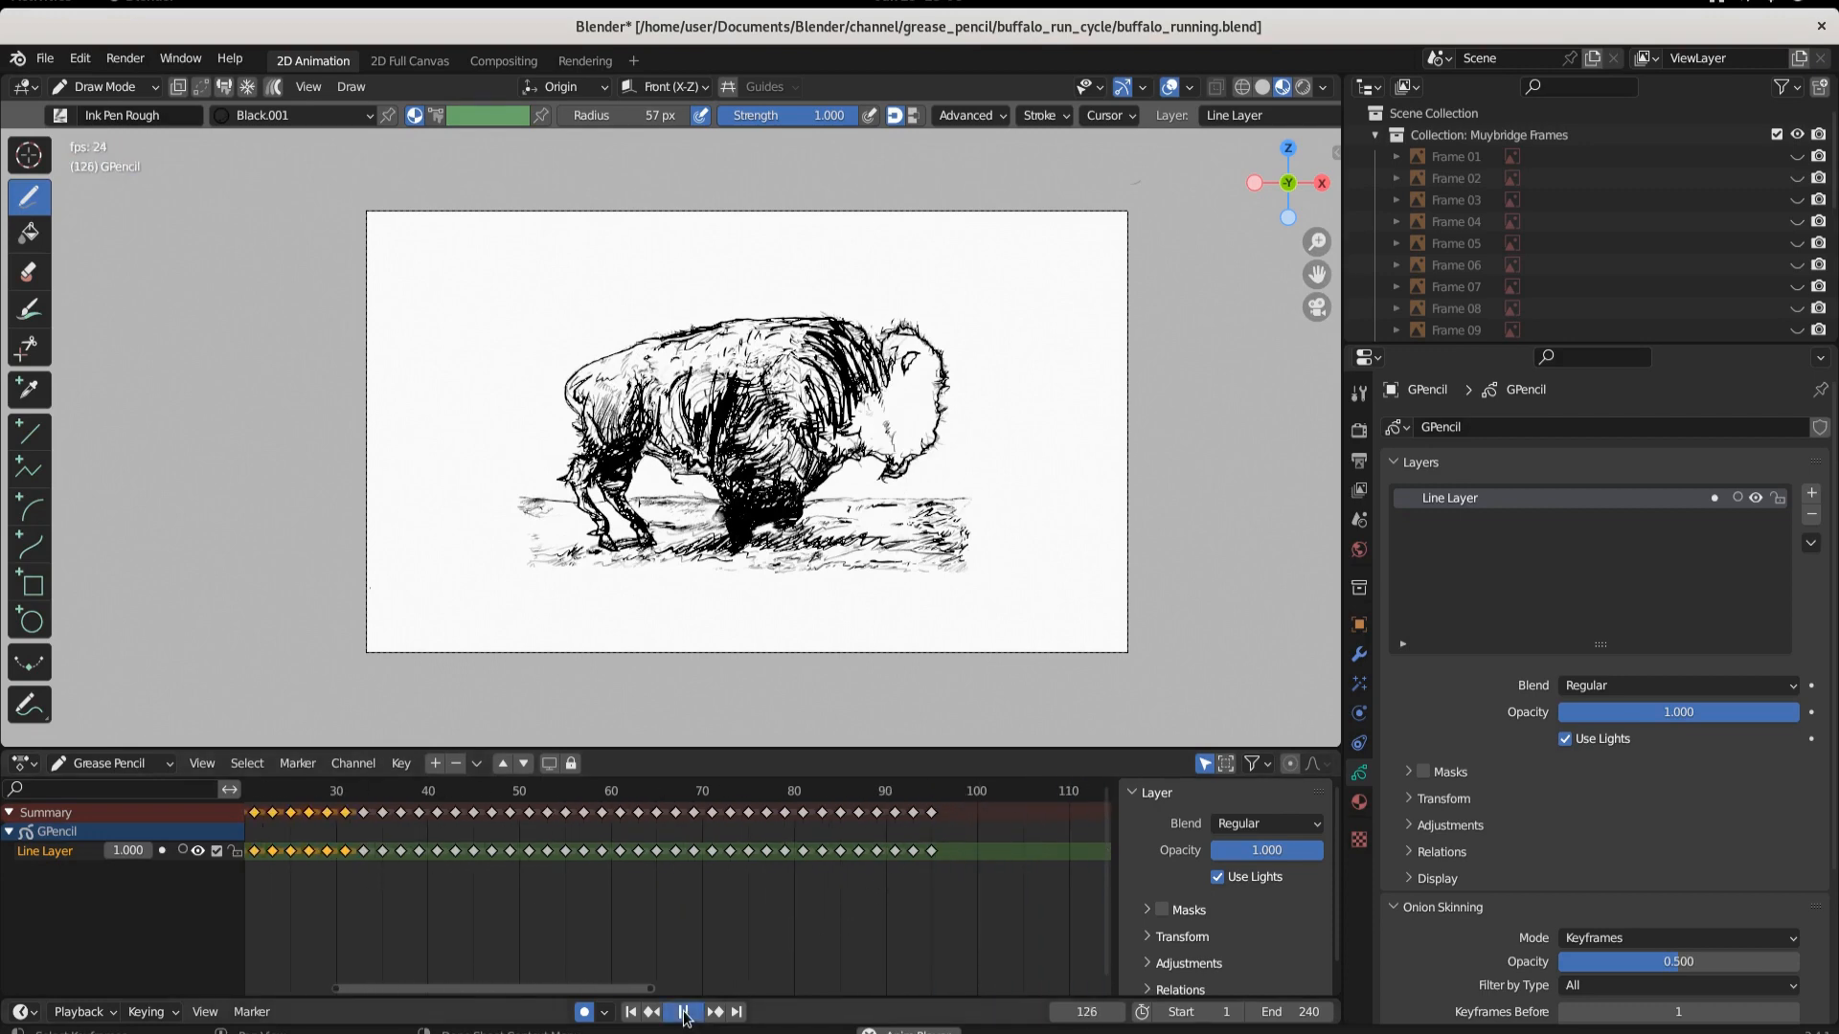
pyautogui.click(691, 1011)
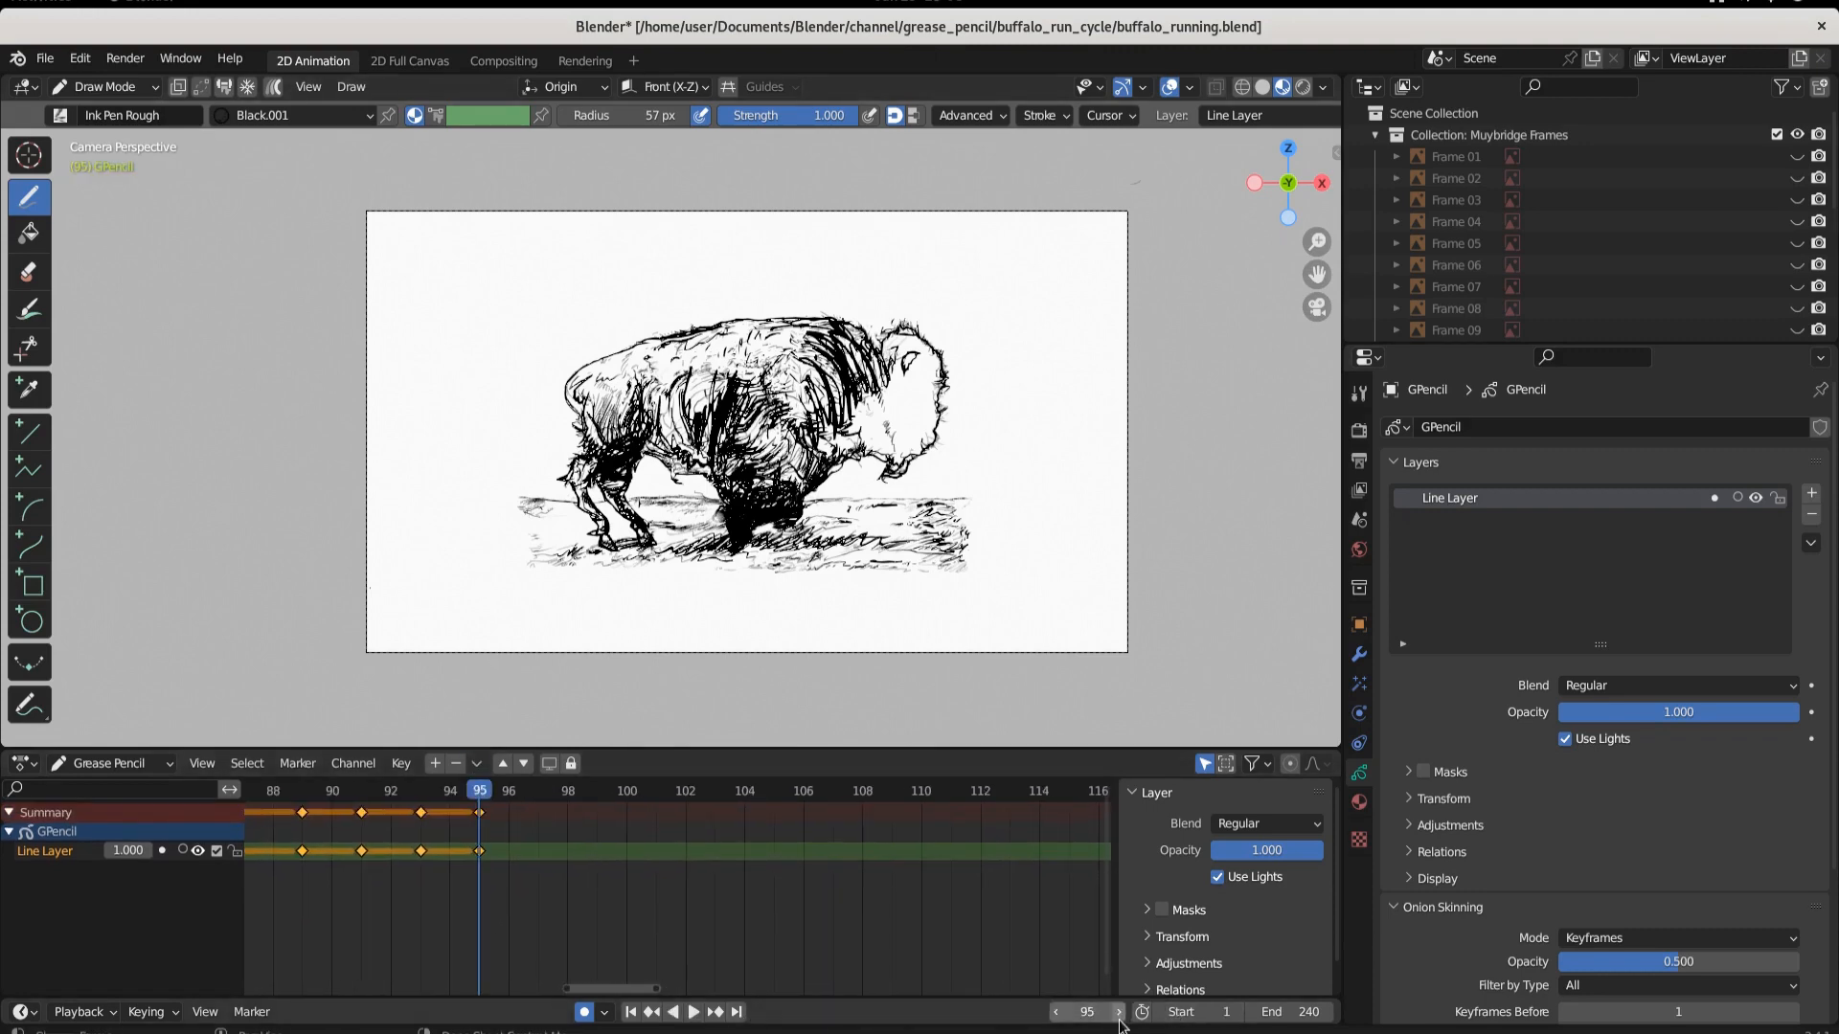
# Paste the copied keyframes with Ctrl+V at frame 97 and at frame 193
pyautogui.click(1115, 1011)
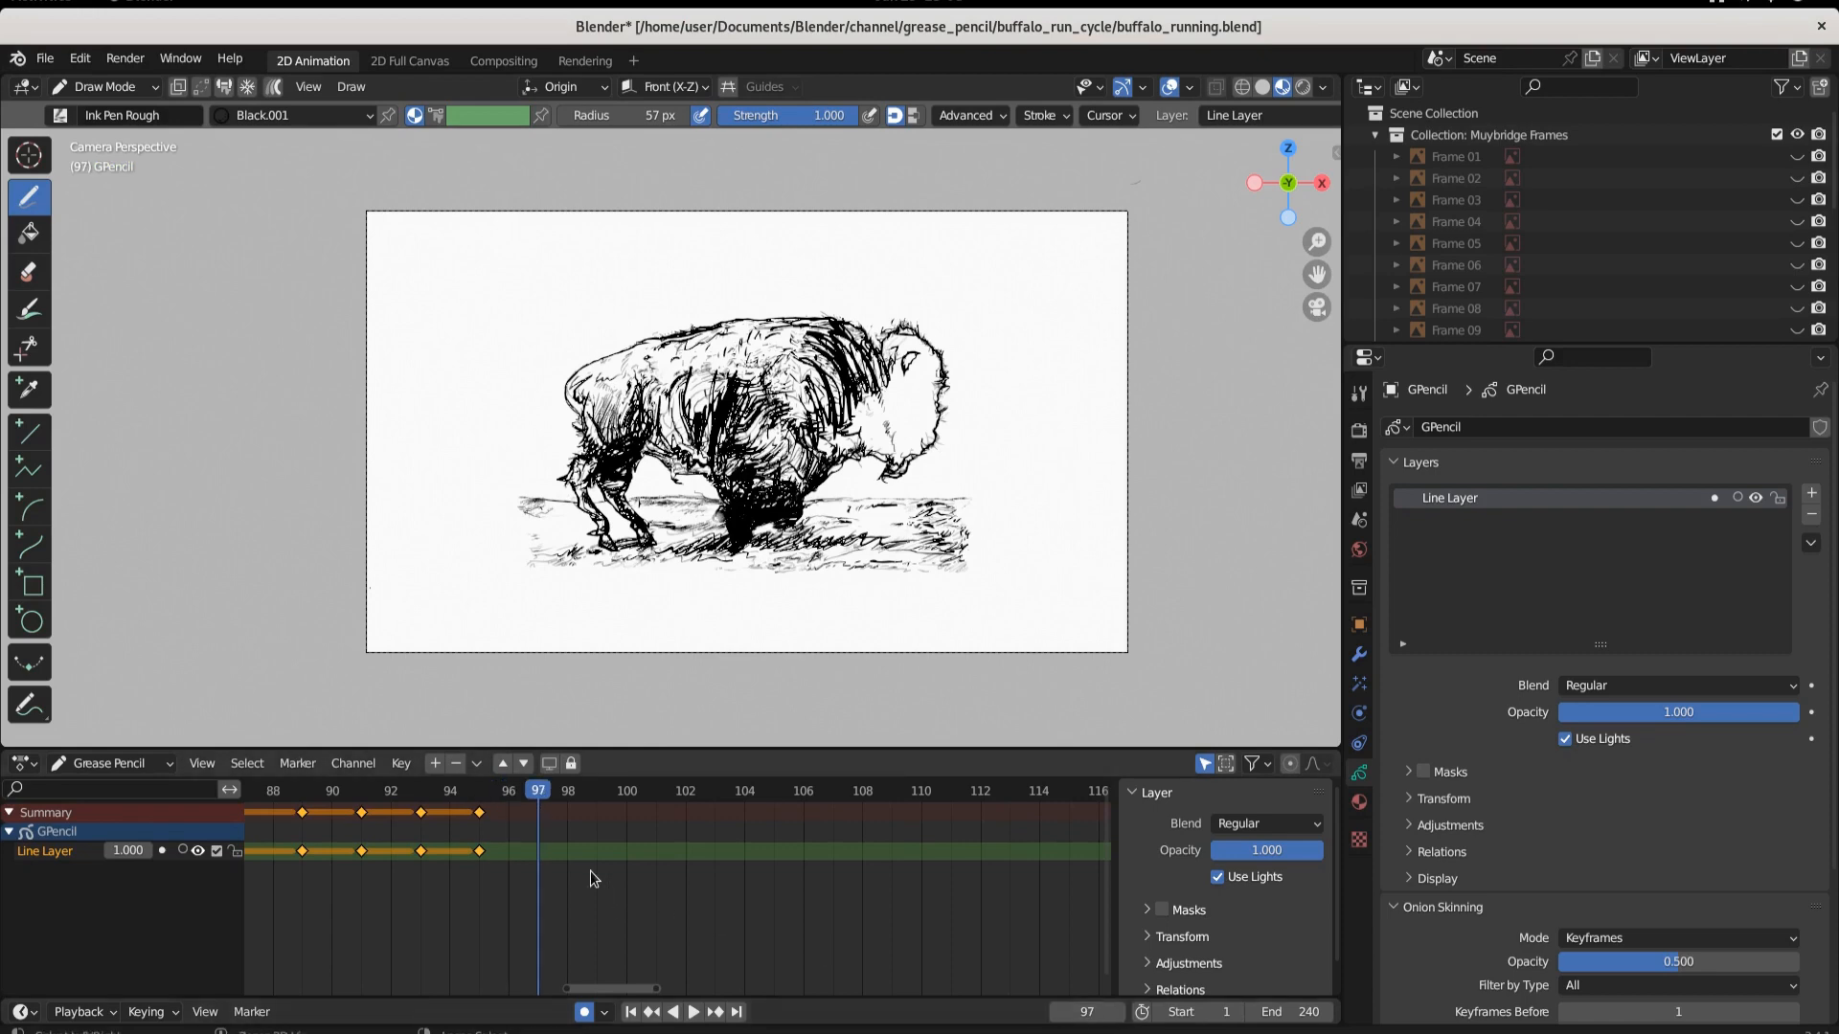
pyautogui.press('ctrl+v')
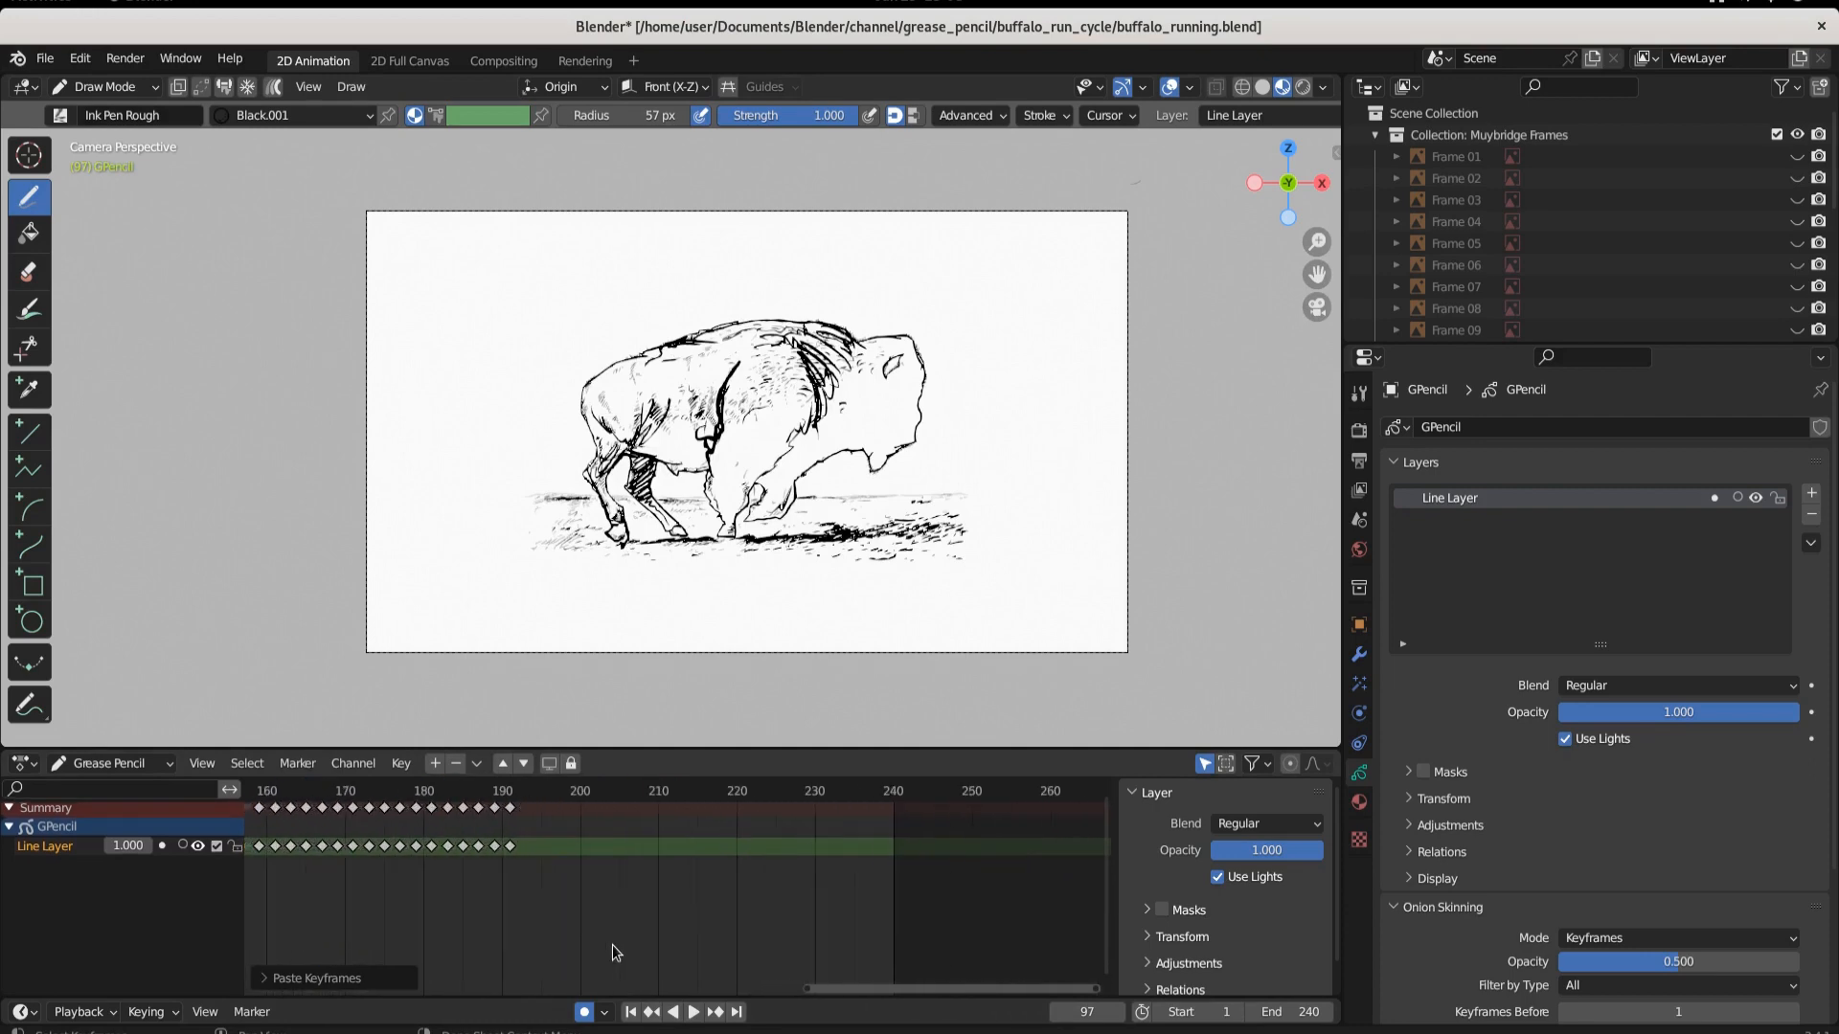
pyautogui.click(692, 1012)
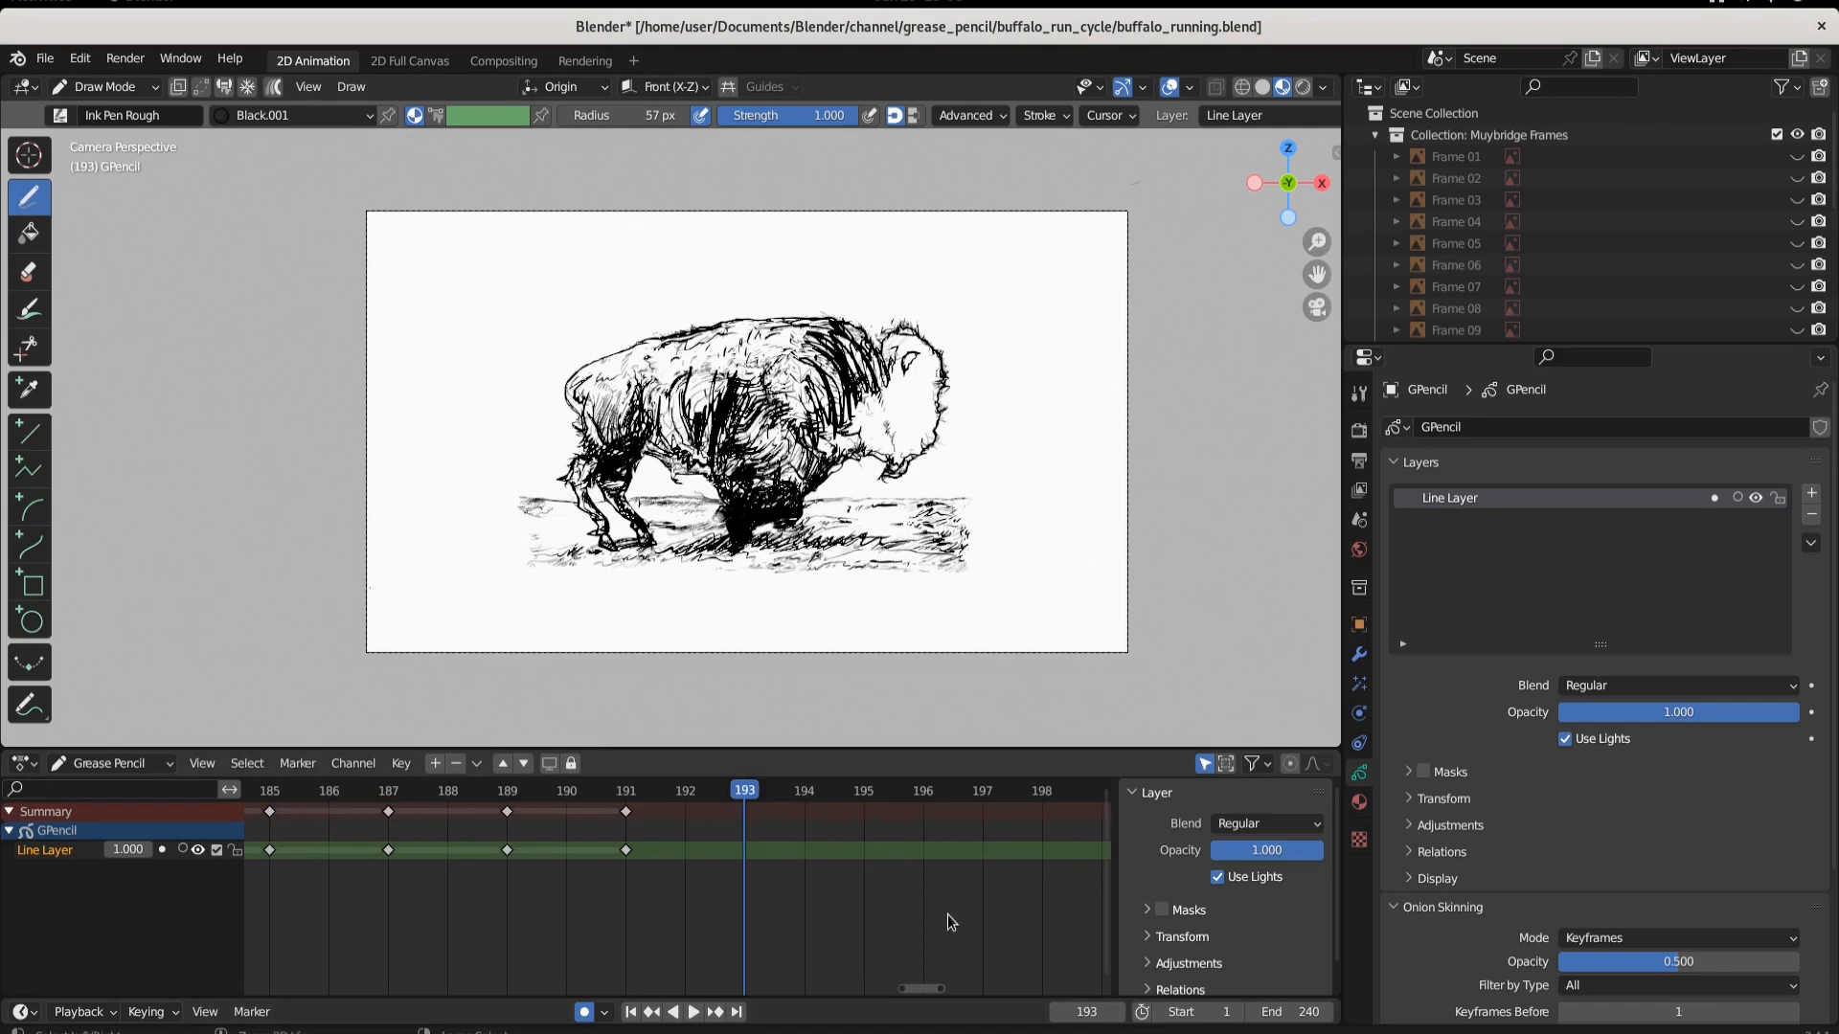
pyautogui.press('ctrl+v')
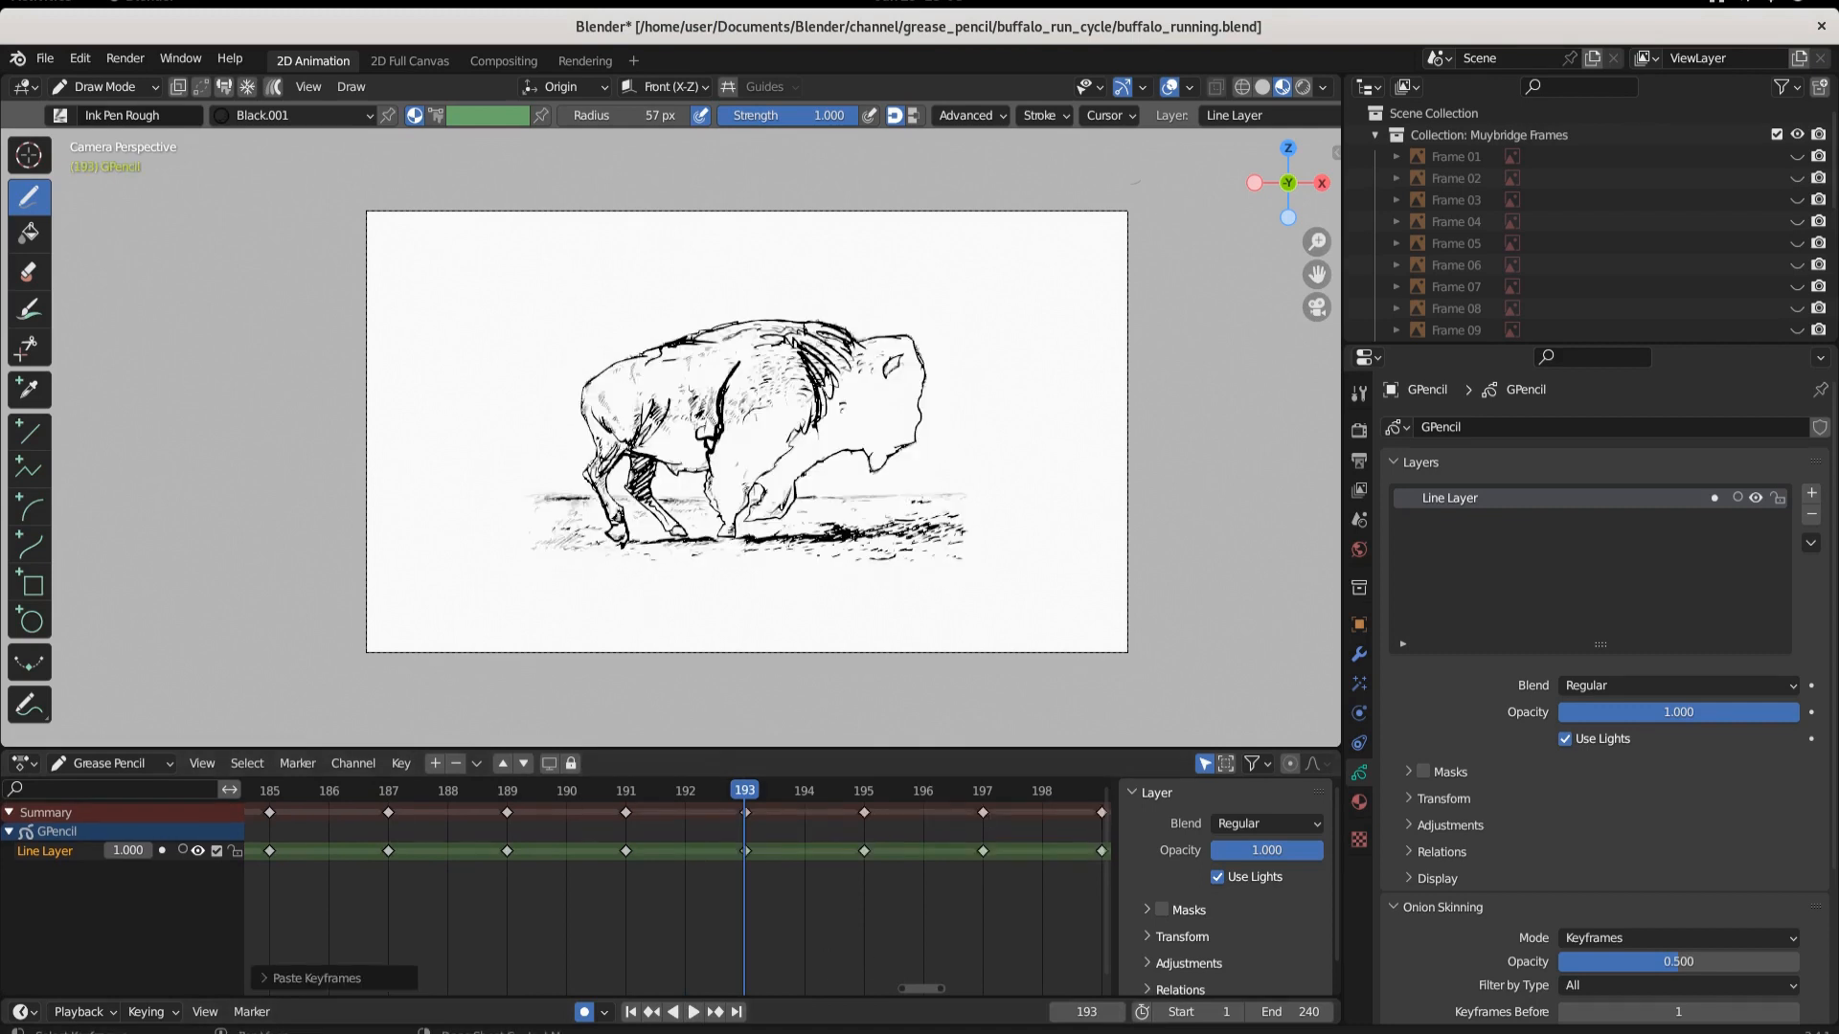
pyautogui.click(630, 1011)
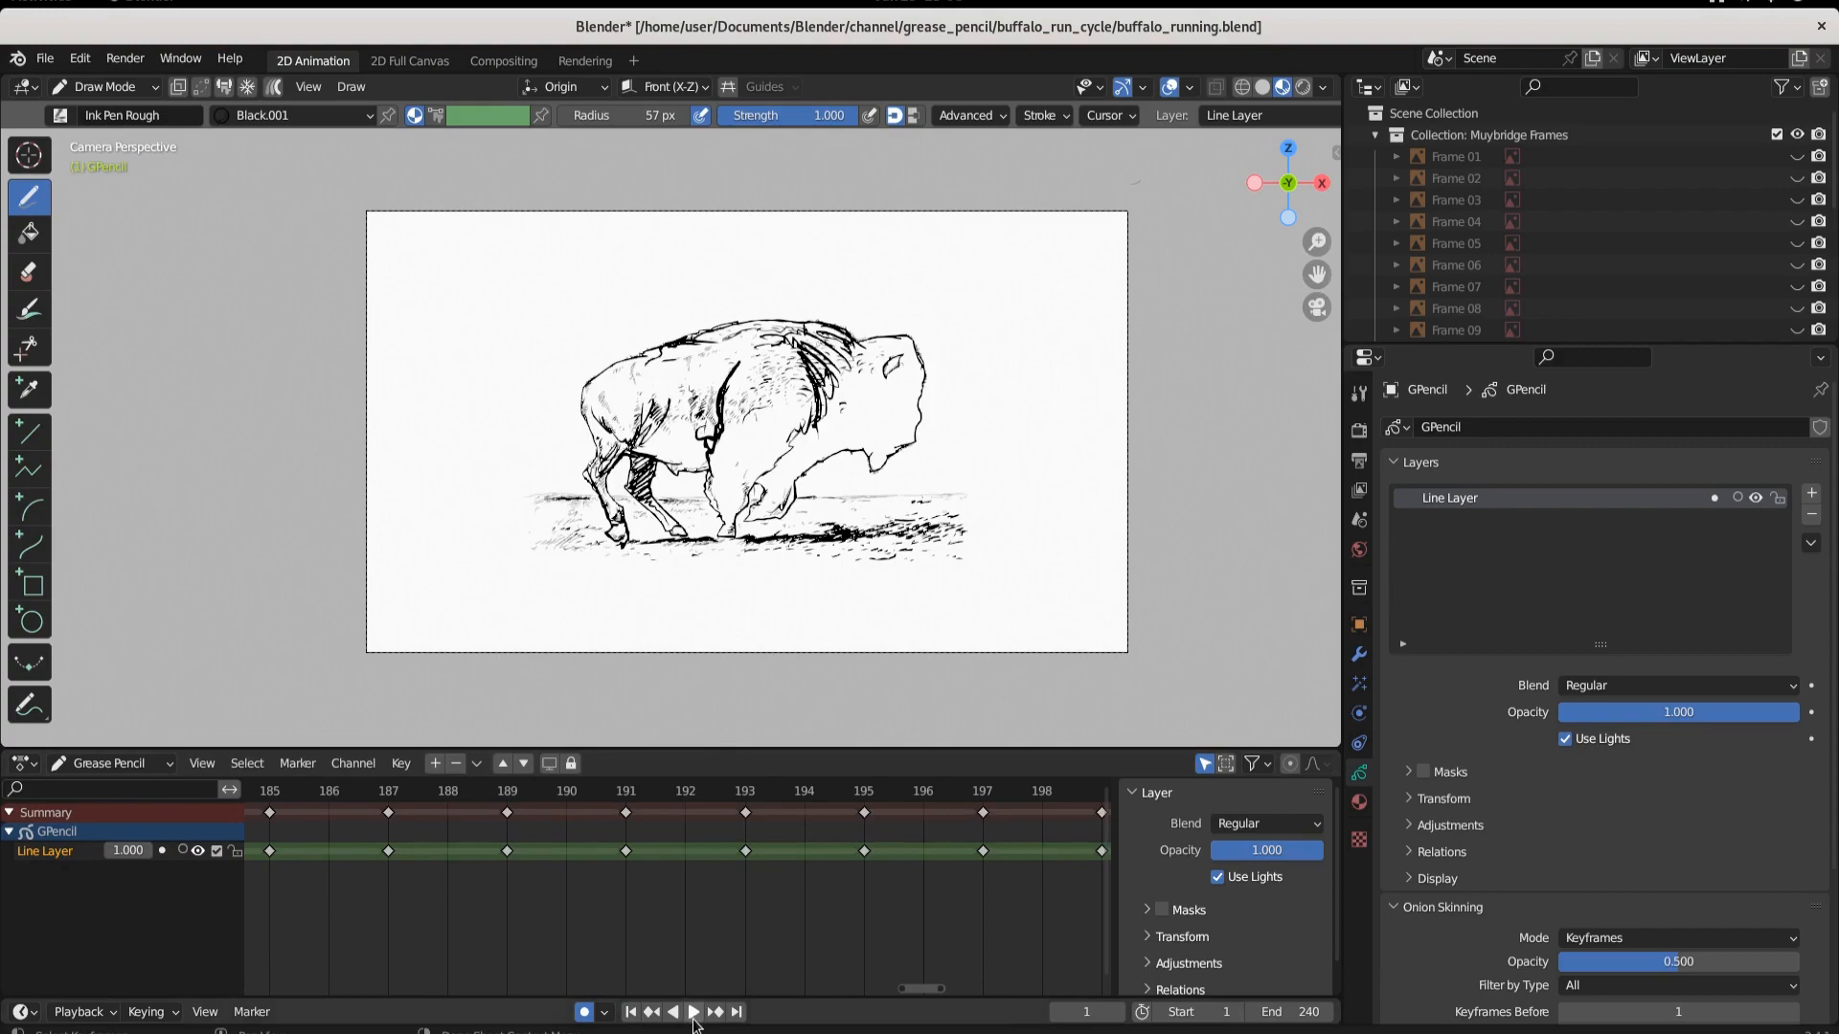
pyautogui.click(690, 1011)
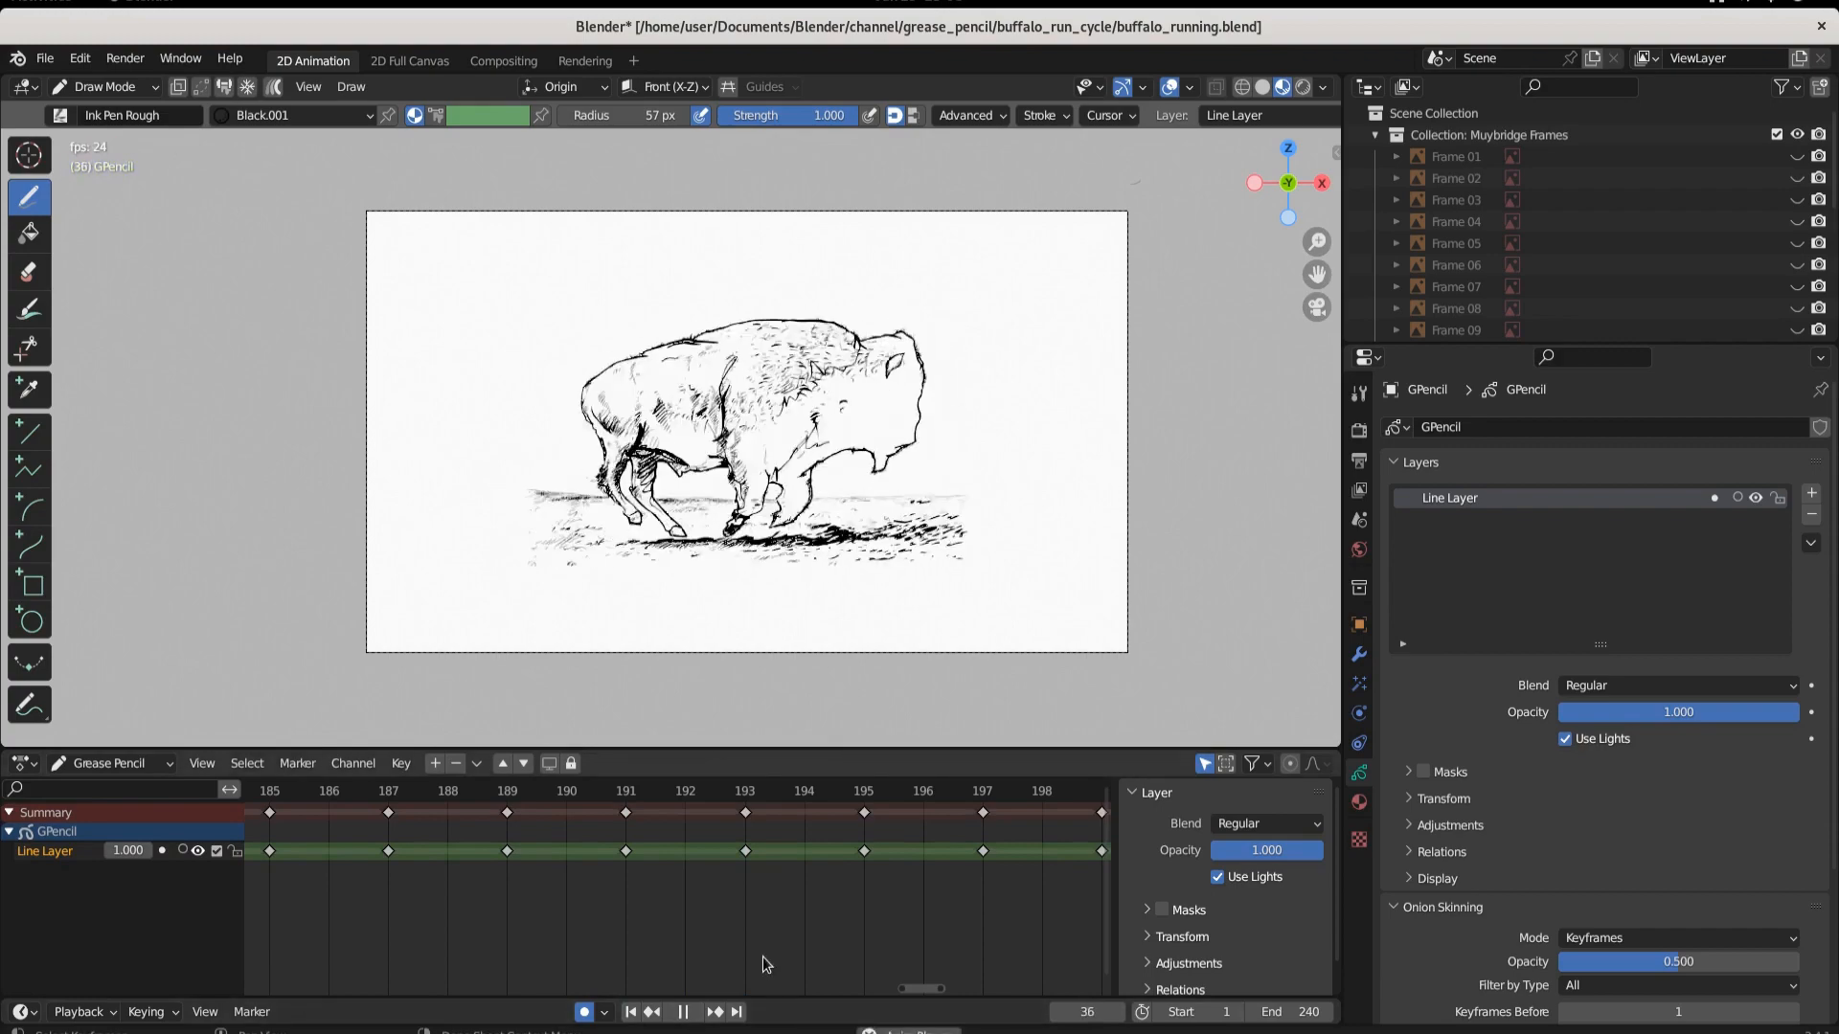
pyautogui.click(681, 1012)
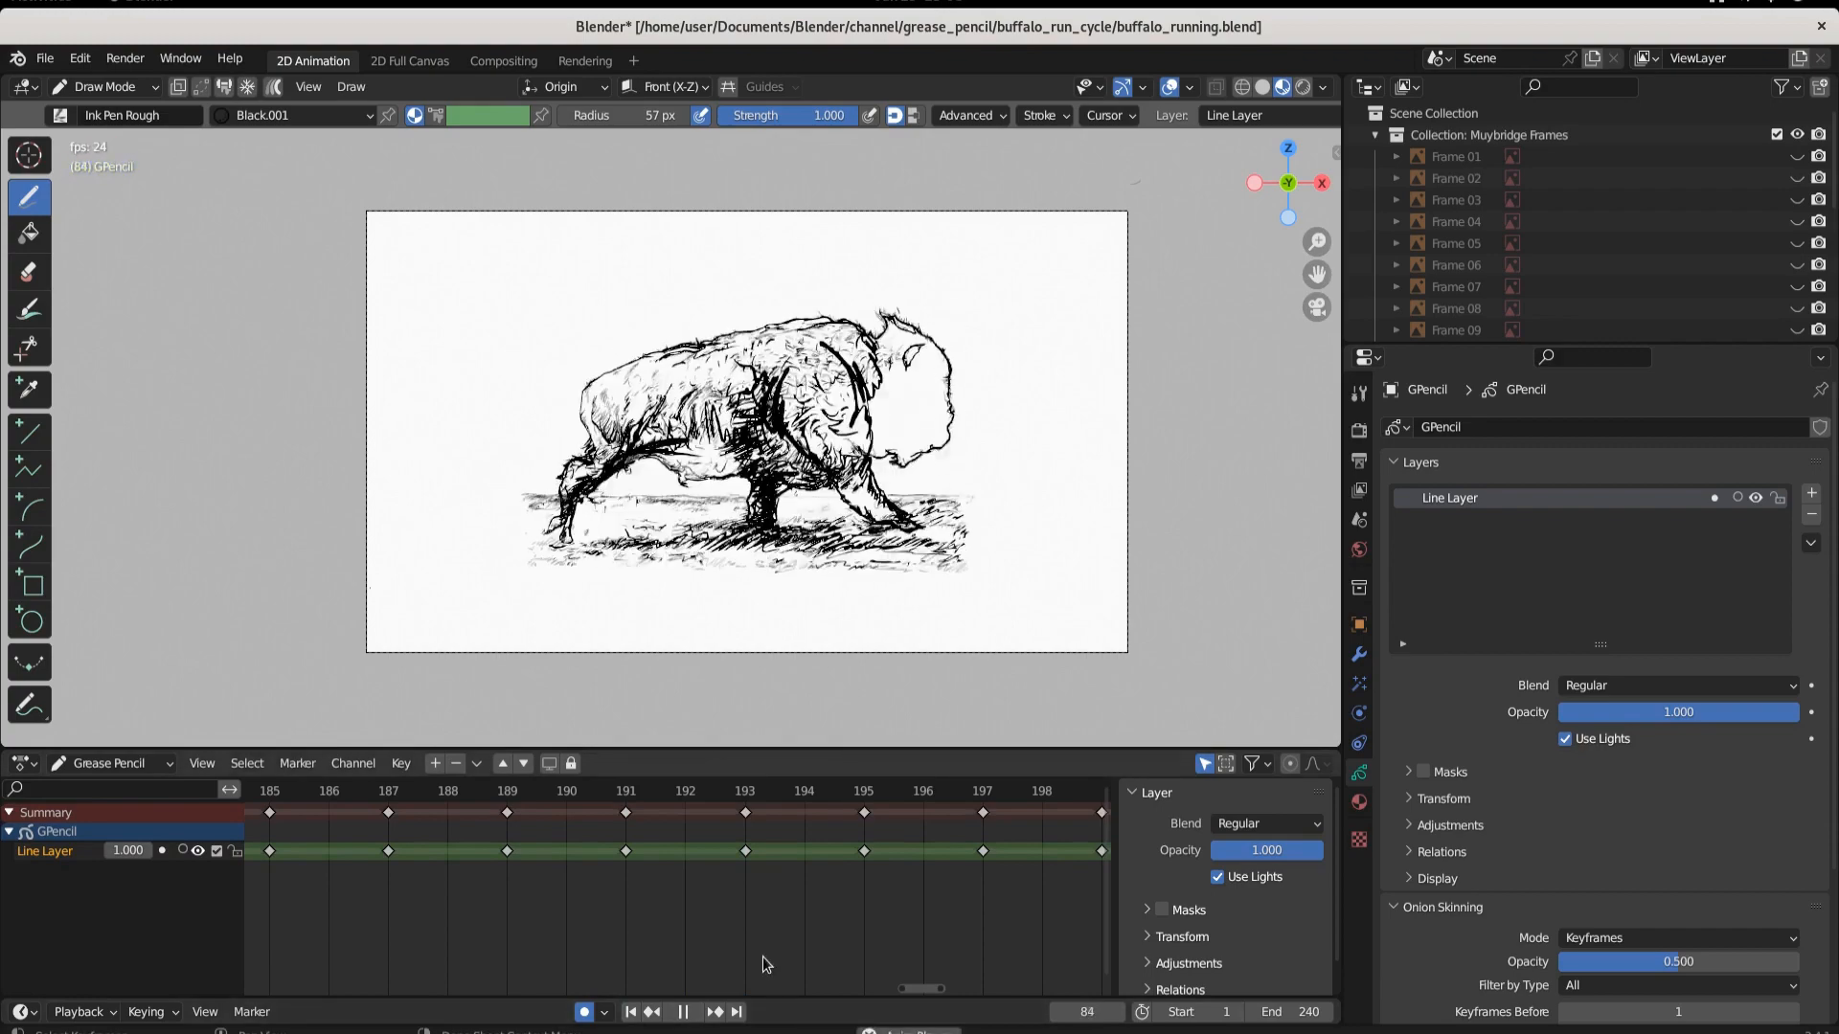
pyautogui.click(681, 1012)
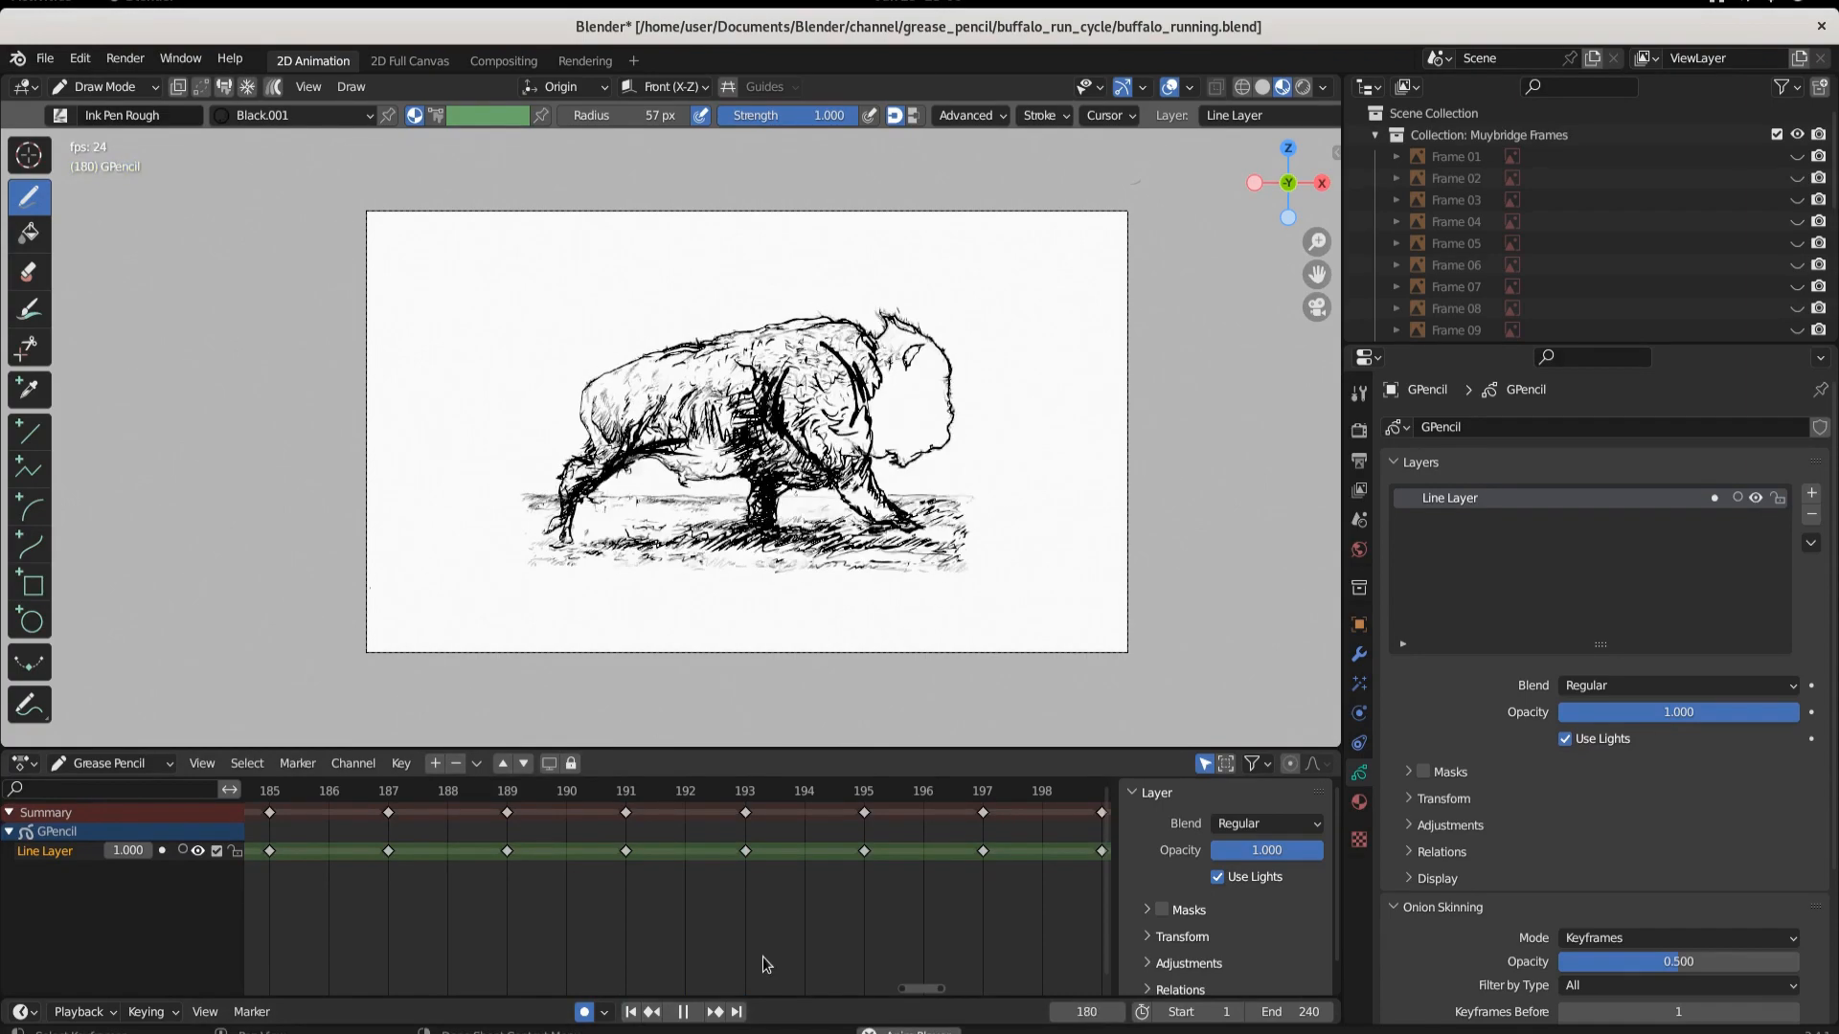
pyautogui.click(681, 1012)
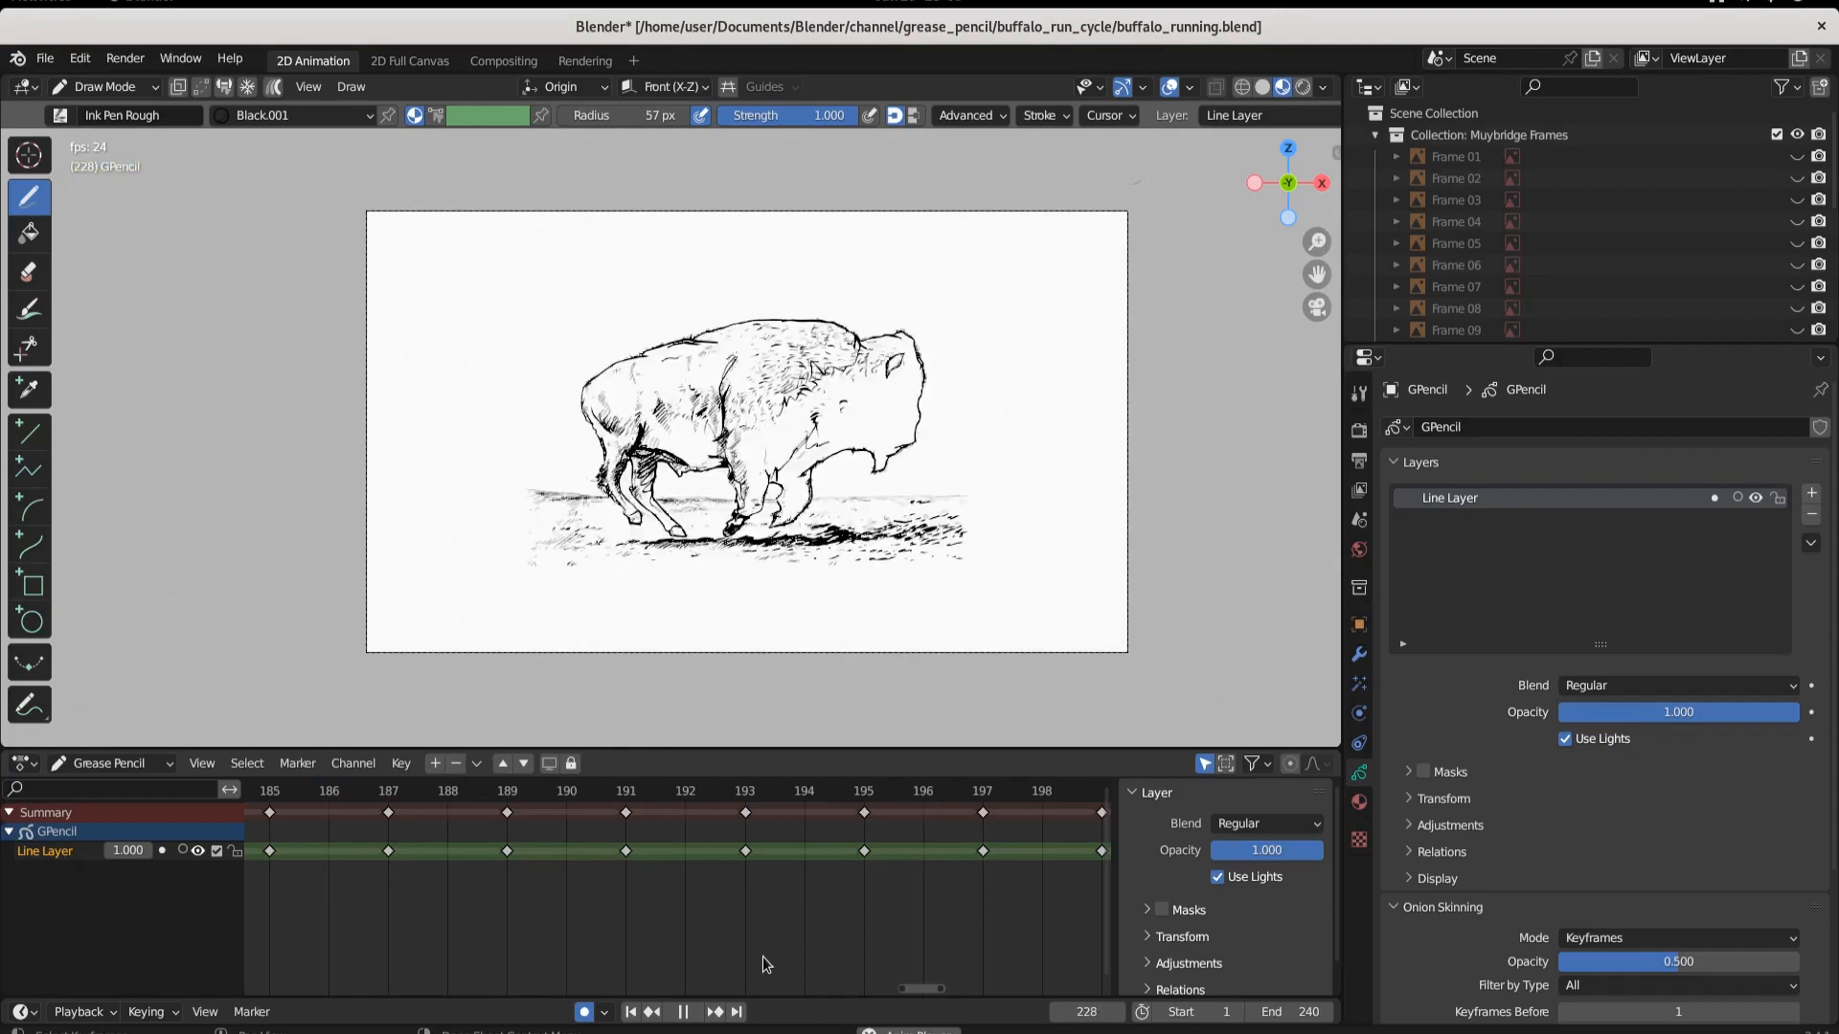
pyautogui.click(680, 1011)
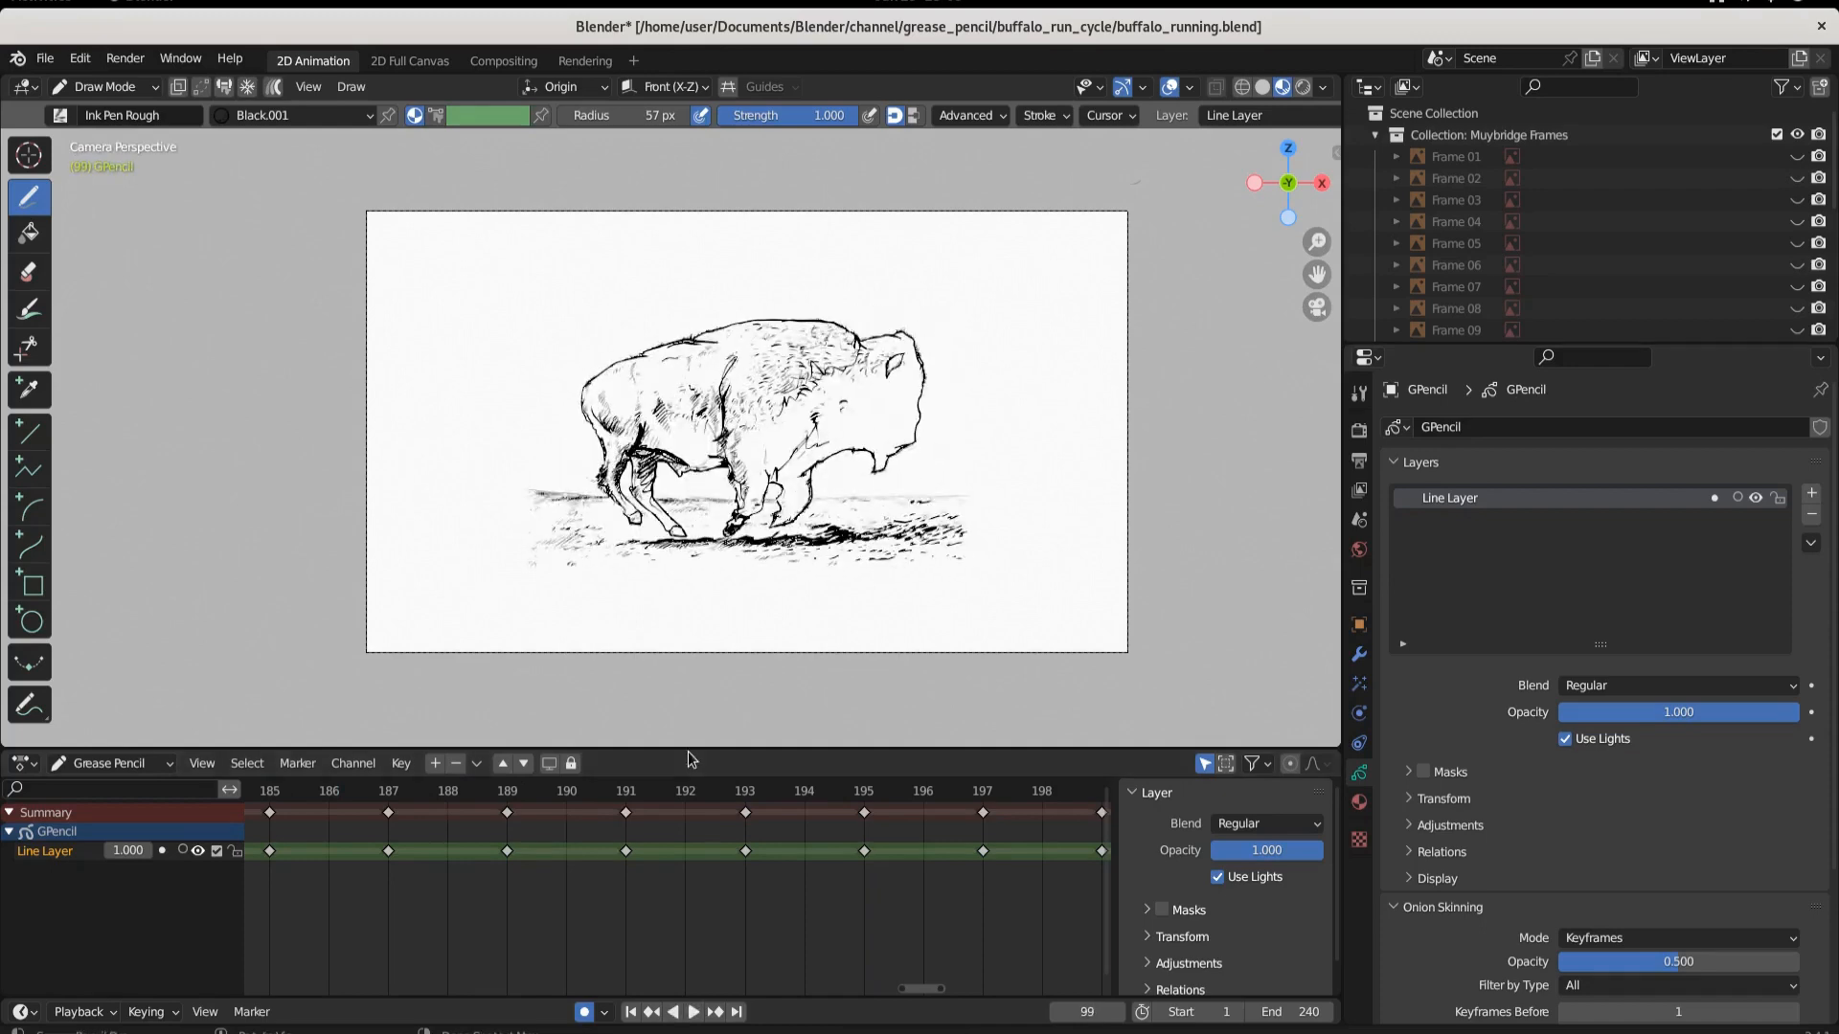
pyautogui.moveTo(674, 795)
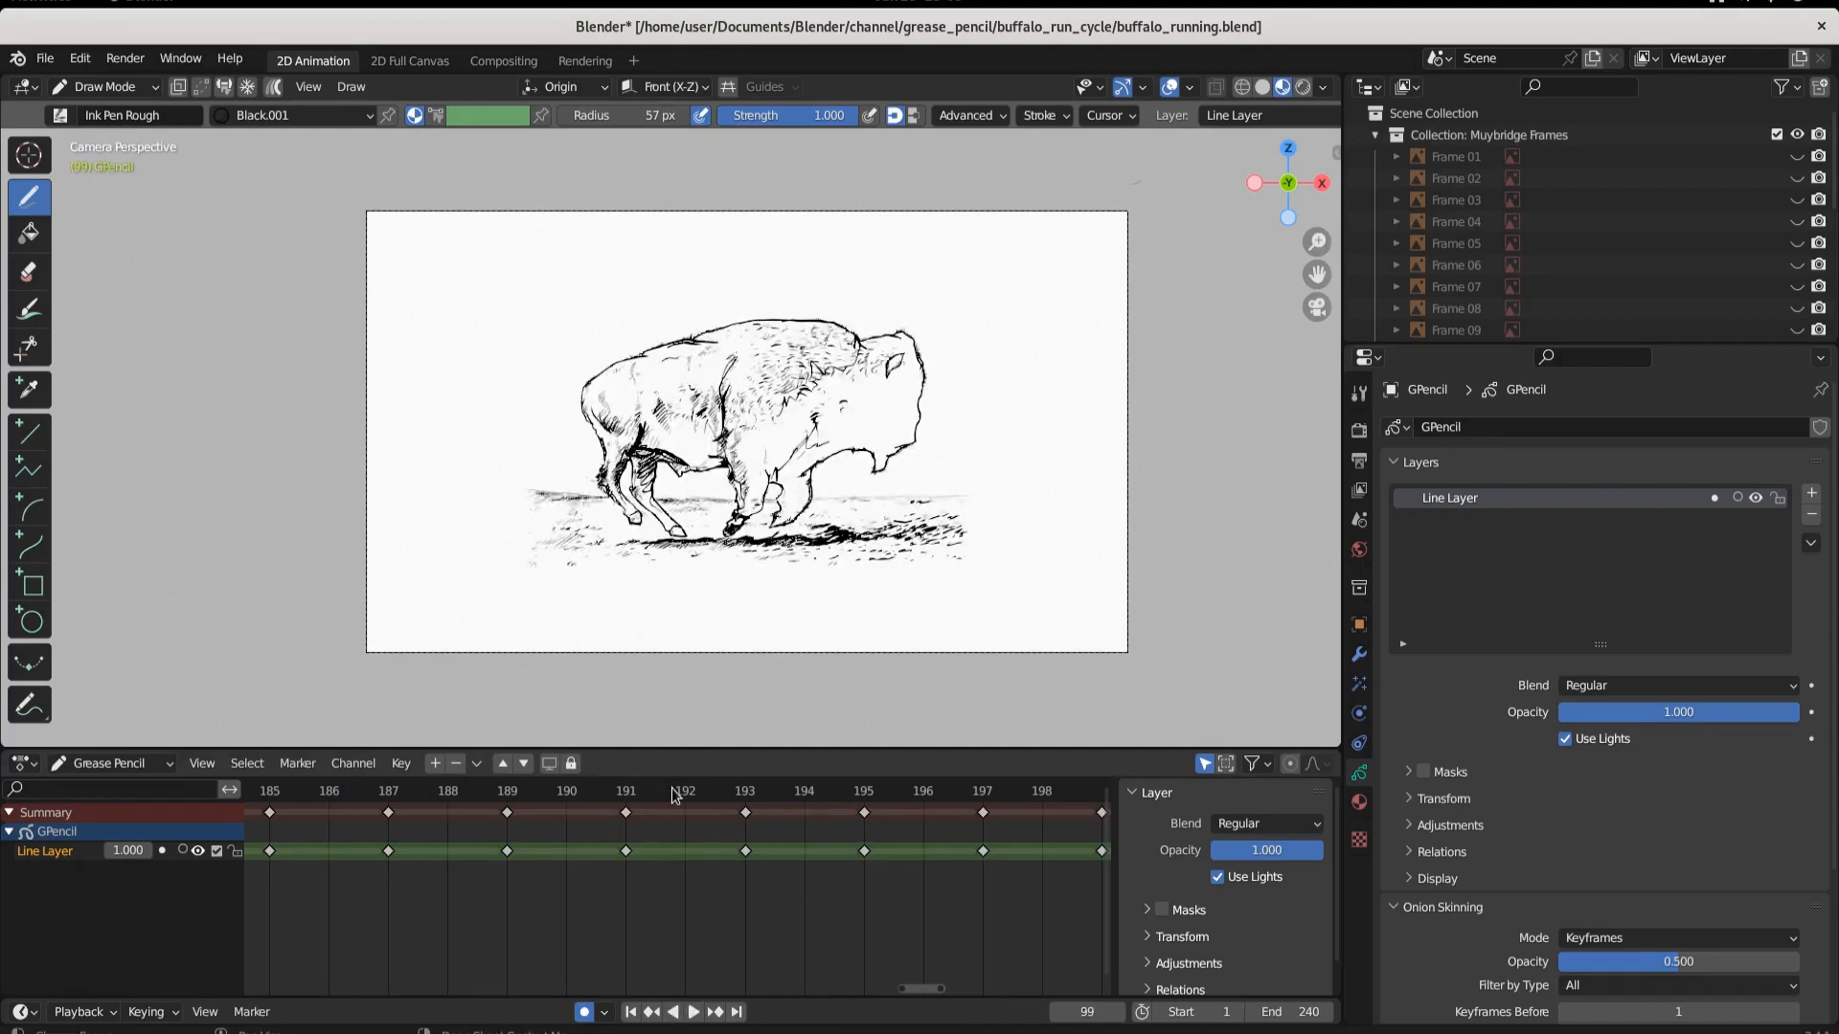